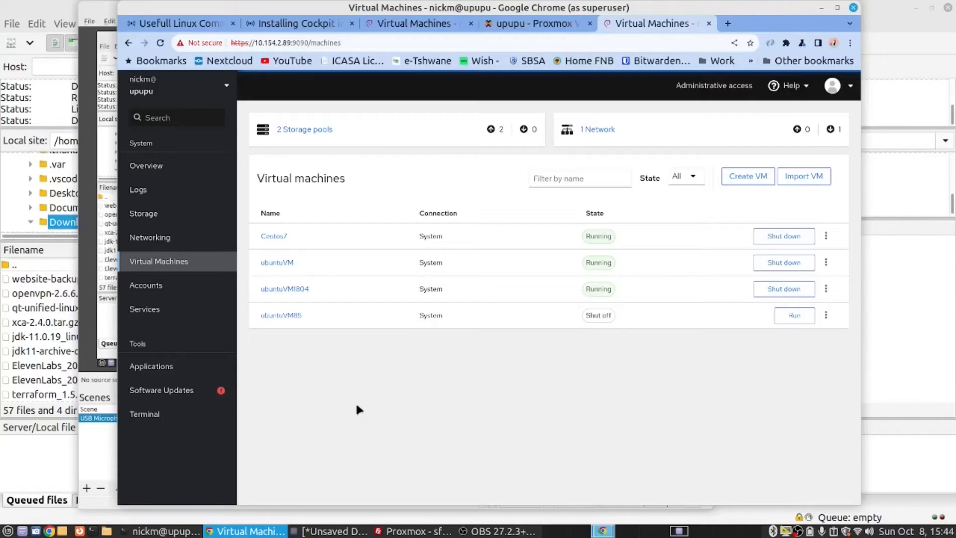
Log into the upupu server as root and run sudo apt update.
left_click(534, 24)
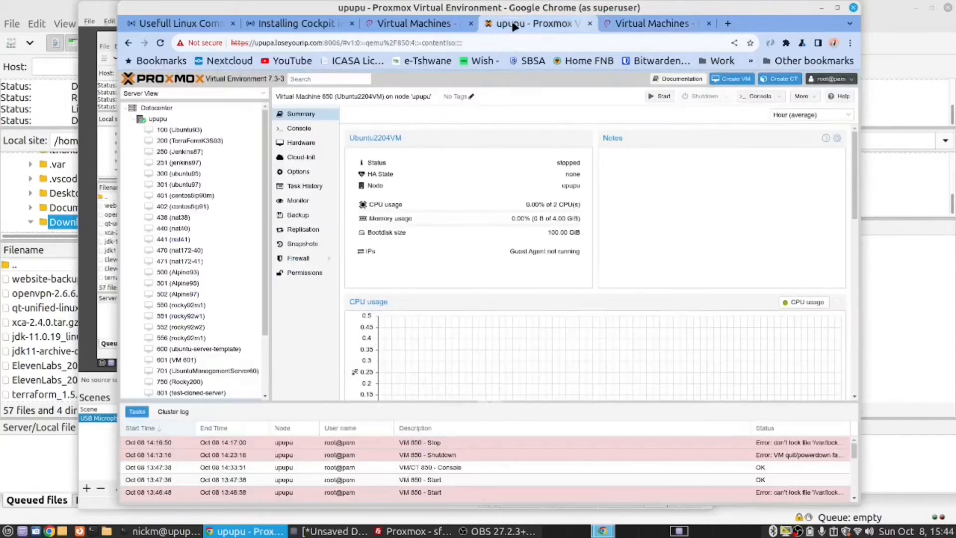
left_click(653, 23)
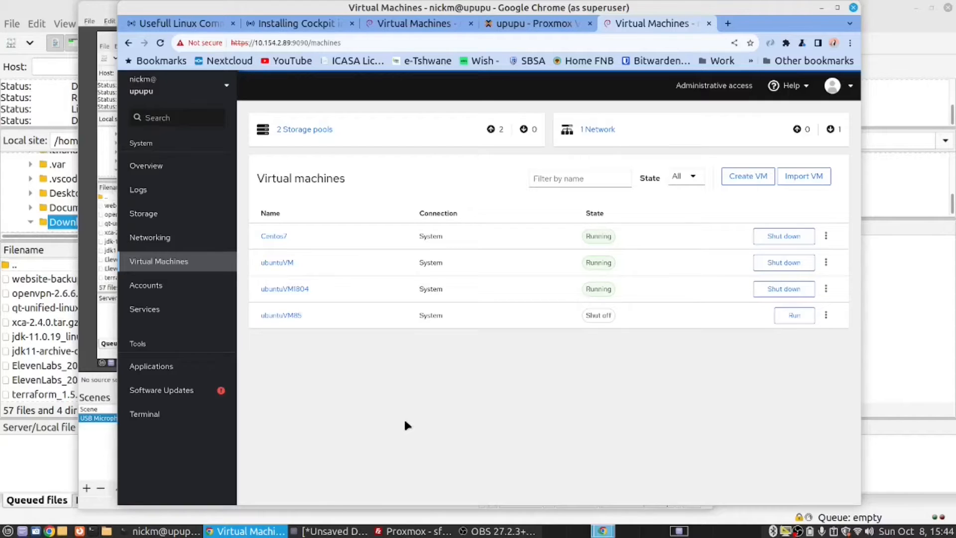
mouse_move(383, 393)
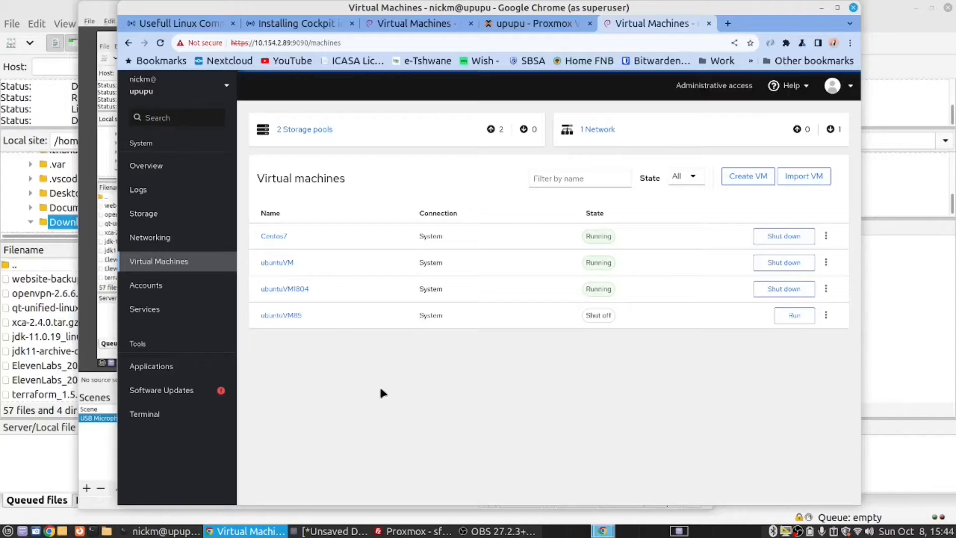
mouse_move(382, 397)
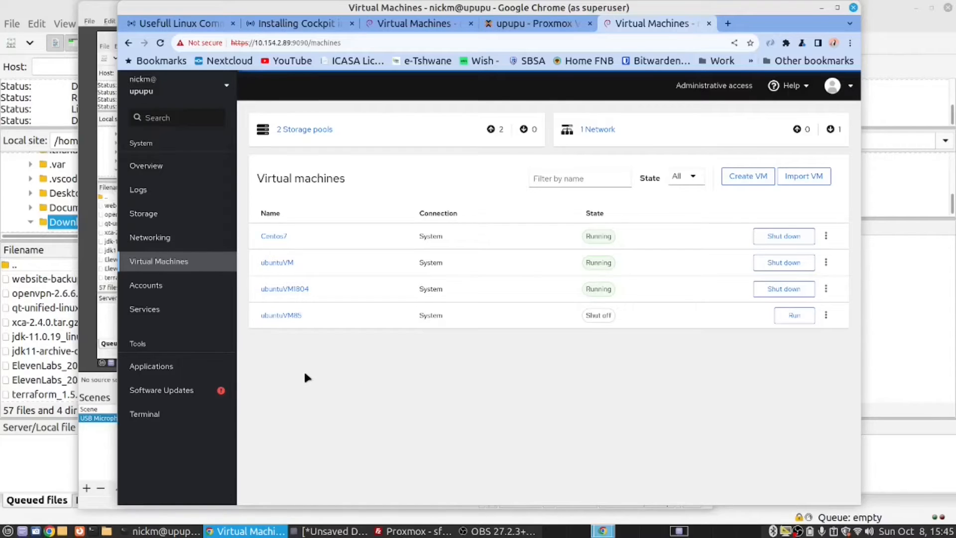
mouse_move(304, 372)
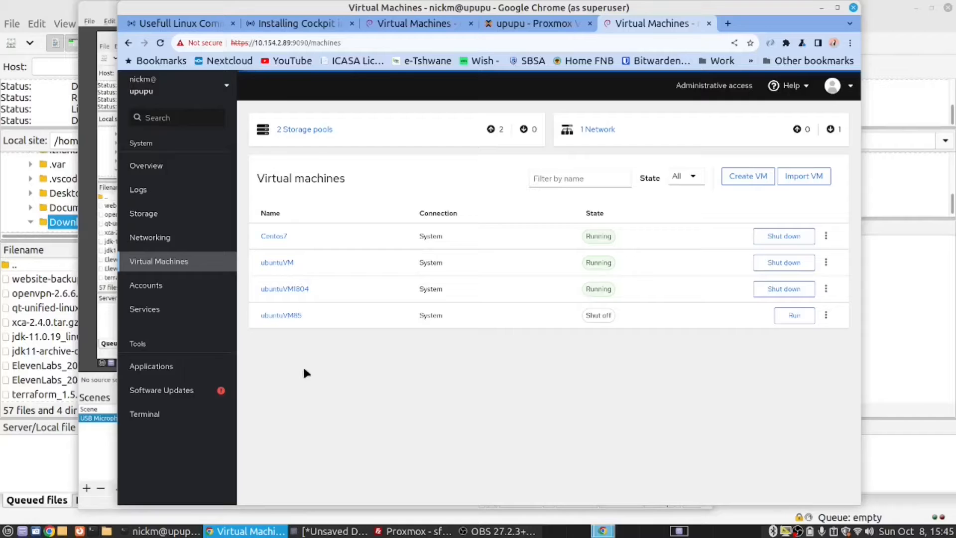
mouse_move(334, 377)
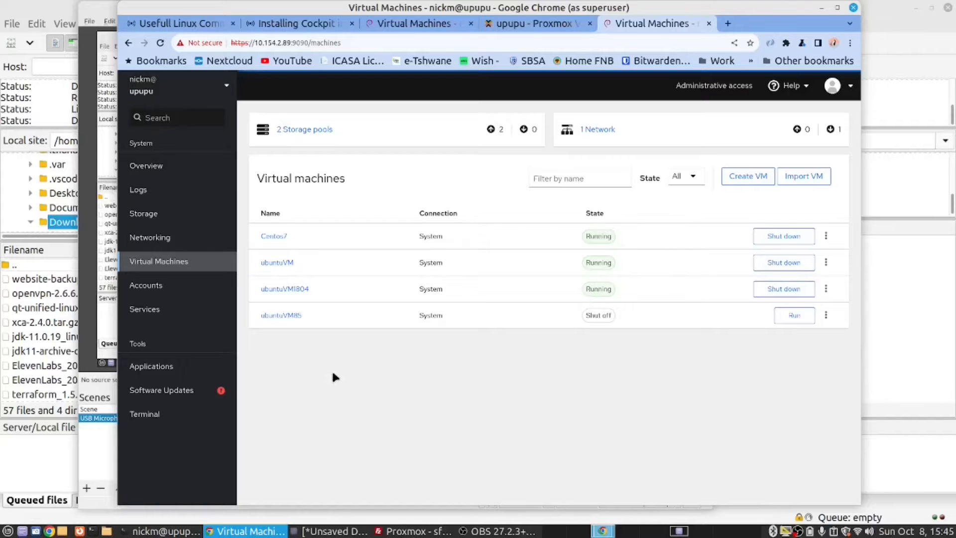
left_click(533, 23)
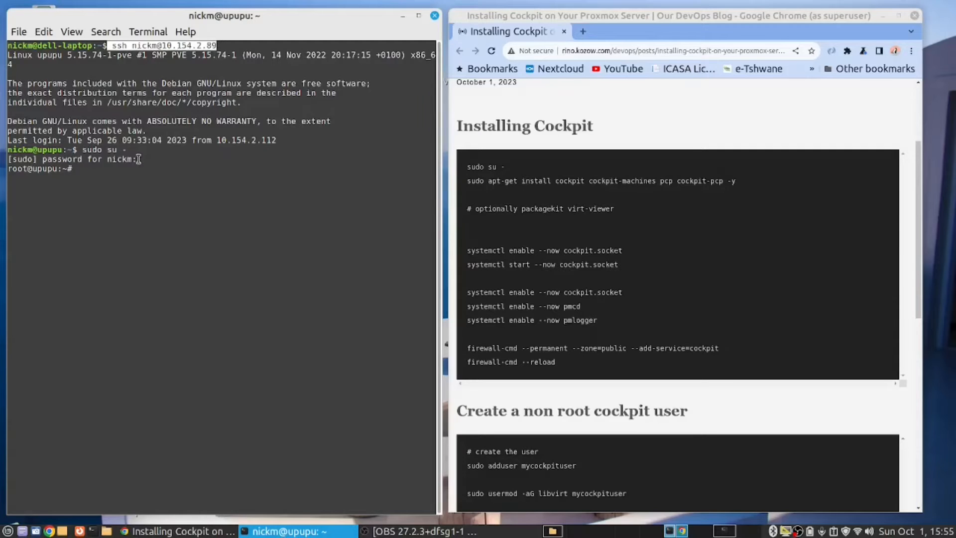
mouse_move(494, 177)
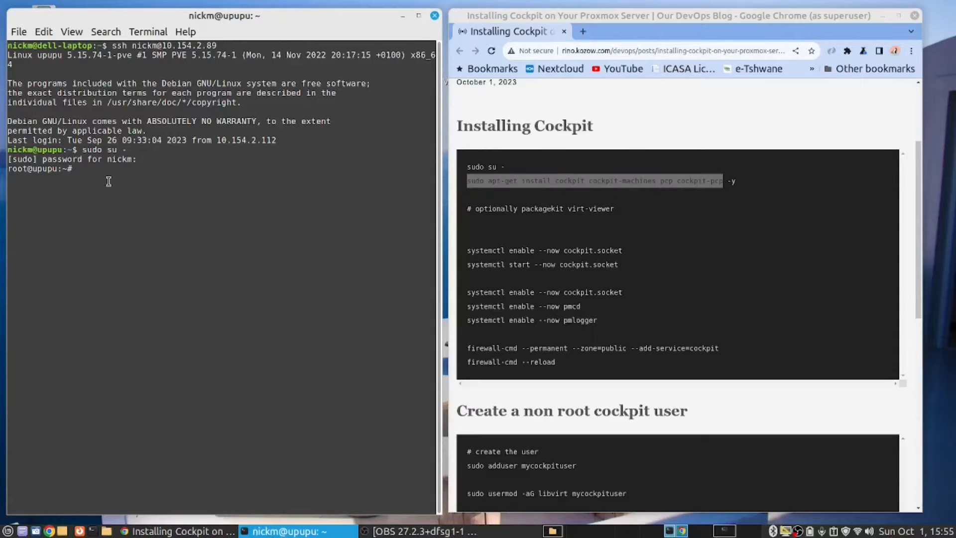
type("sudo apt upda")
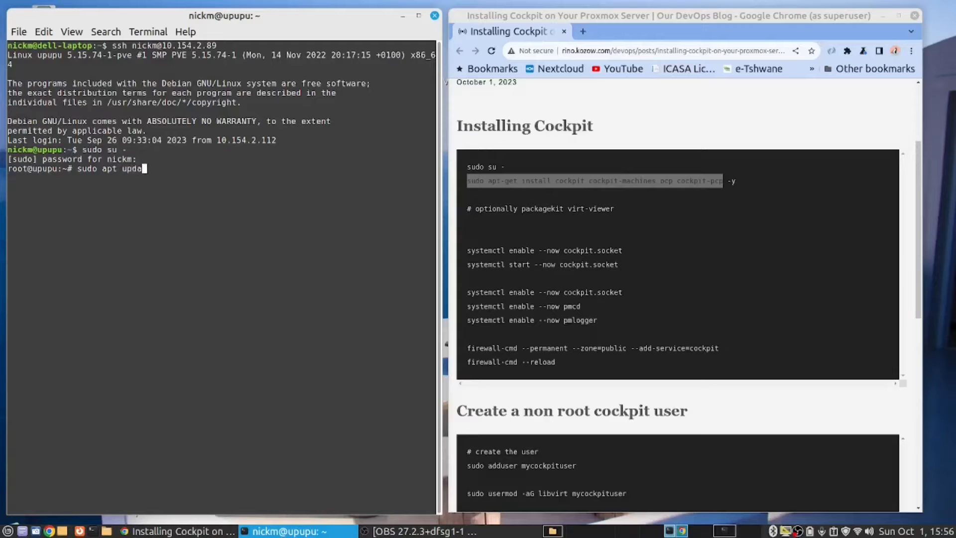
type("te")
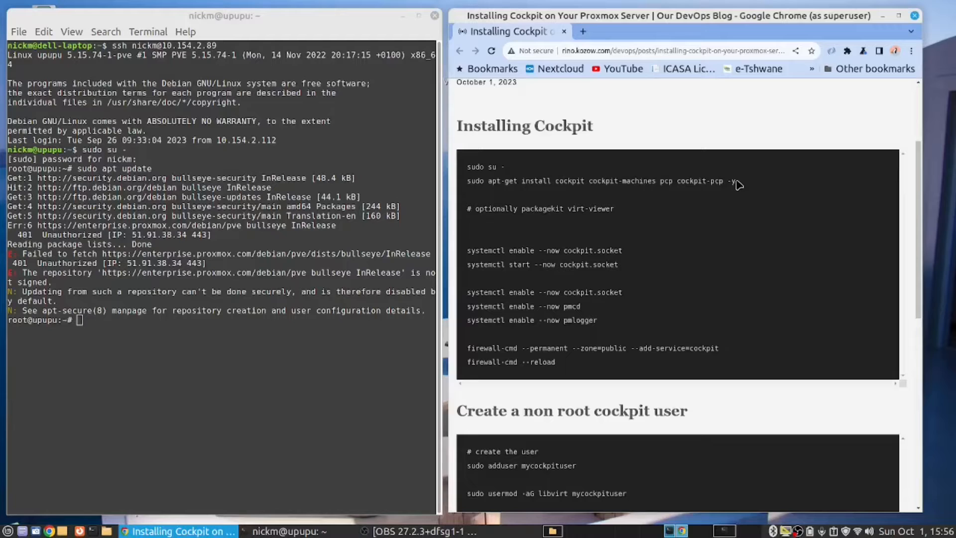
Paste and run the guide's apt-get install command for cockpit, cockpit-machines and PCP.
left_click_drag(468, 181, 735, 181)
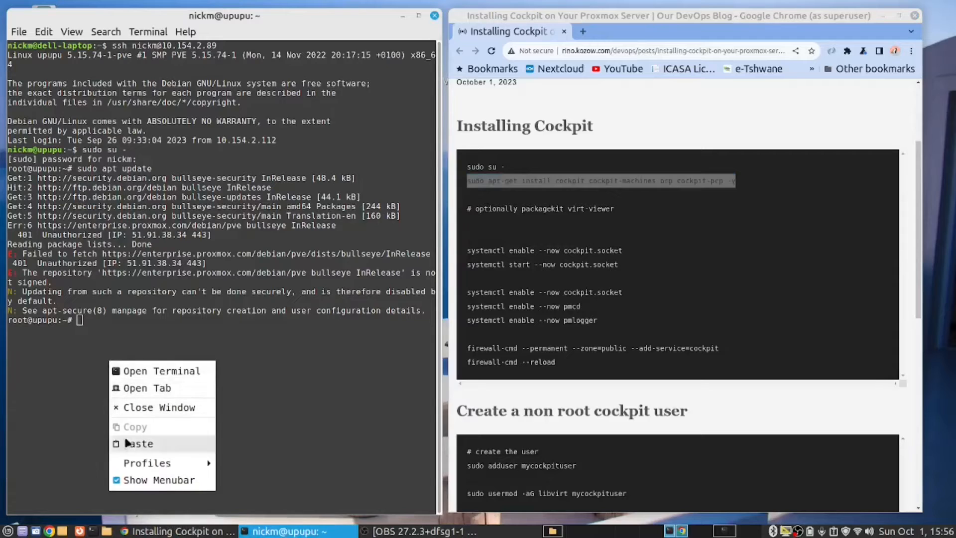
mouse_move(138, 443)
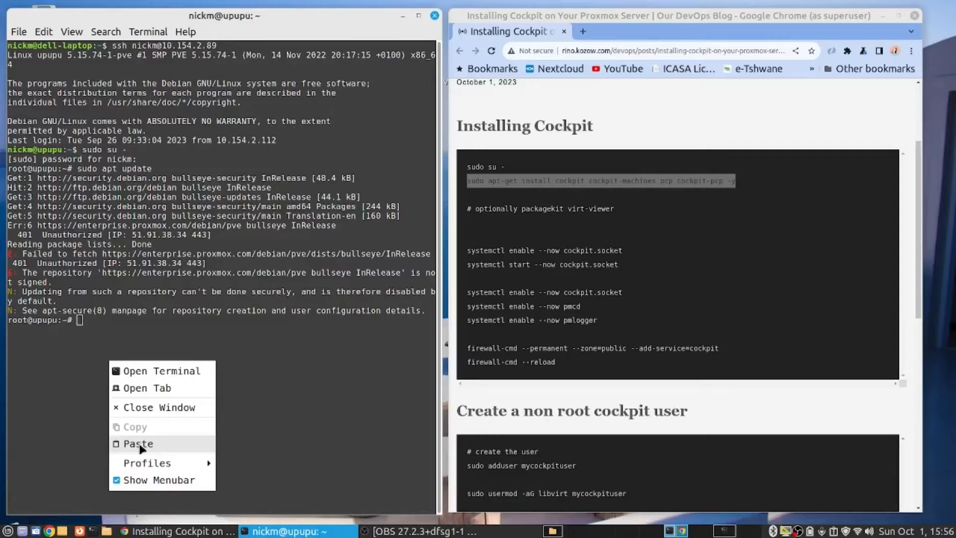
left_click(138, 443)
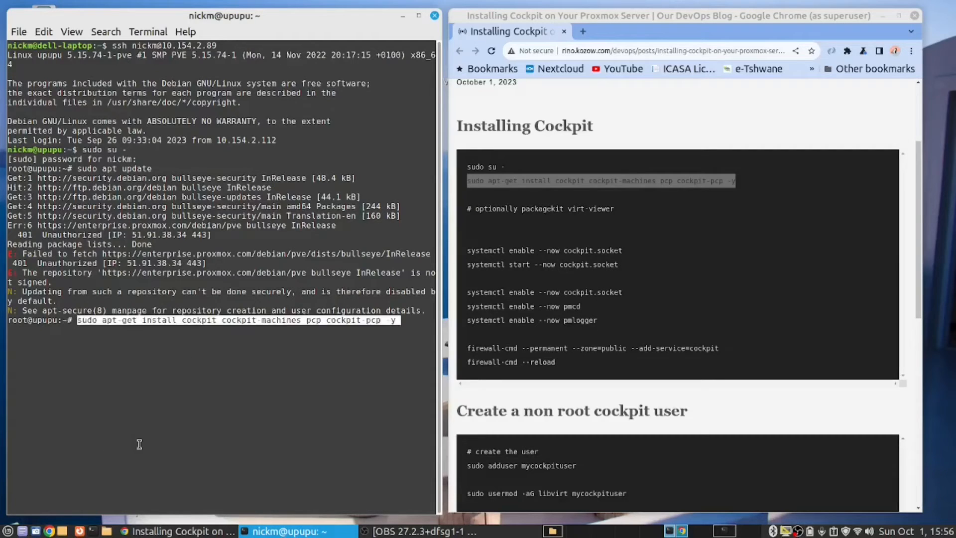
key("Return")
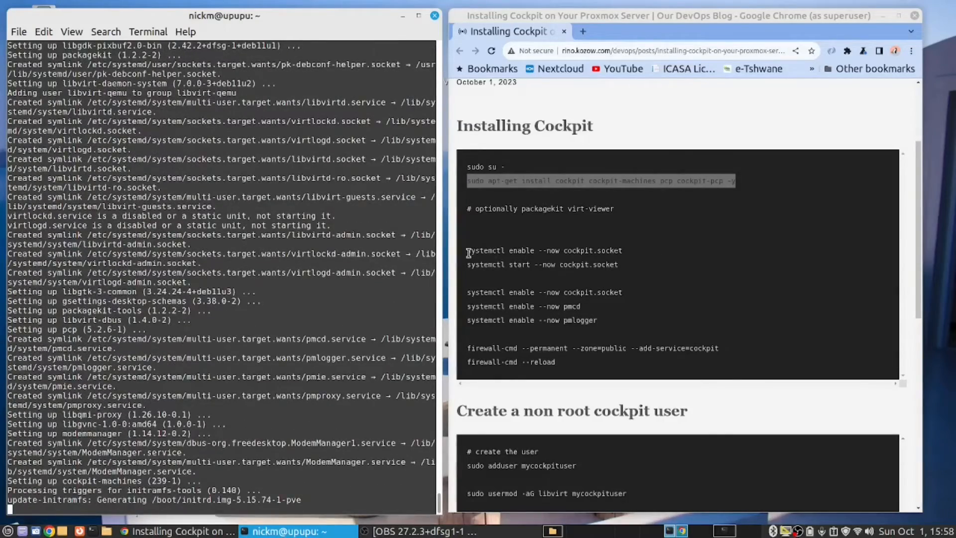
Run systemctl status cockpit.socket to confirm it is listening on port 9090.
double_click(485, 250)
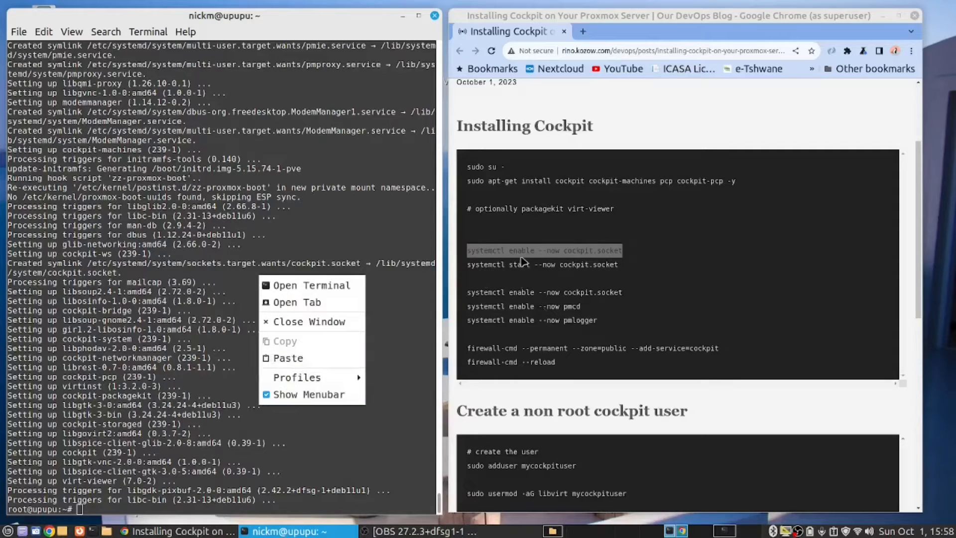
left_click(288, 359)
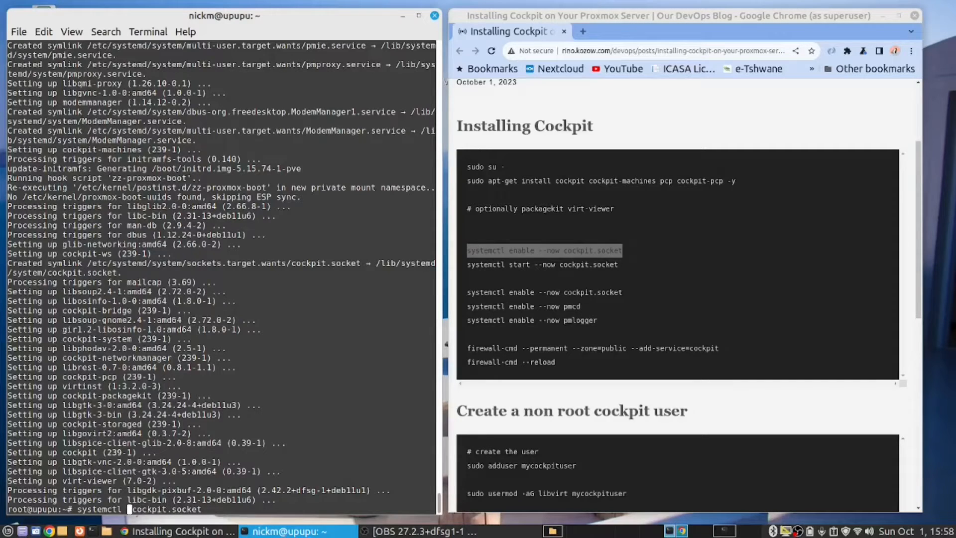
type("status")
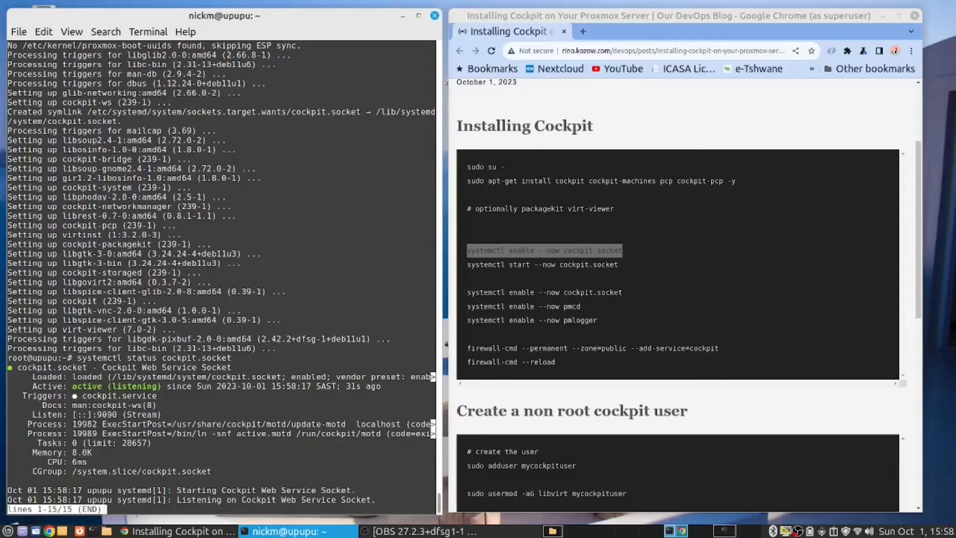
right_click(531, 250)
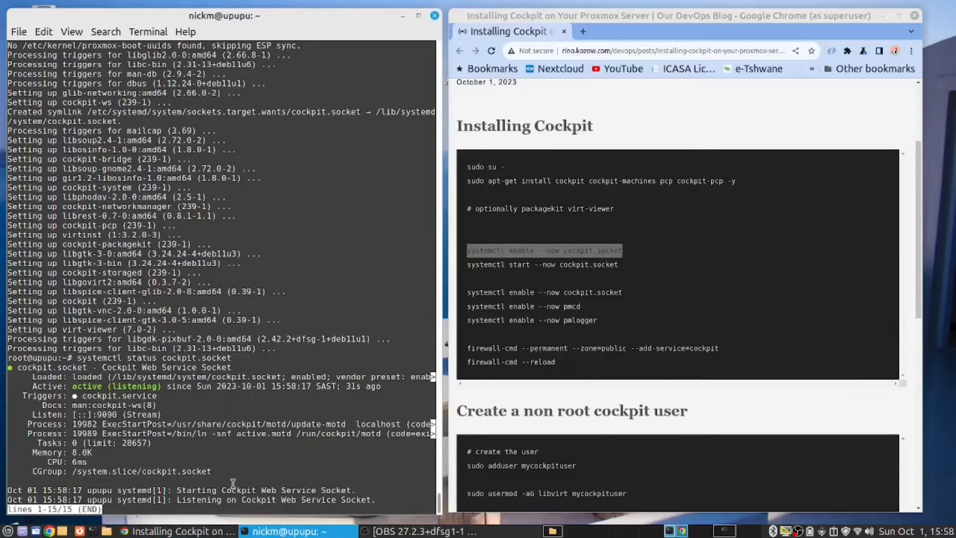
Enable and start cockpit.socket, then enable pmcd and start it with systemctl.
key("q")
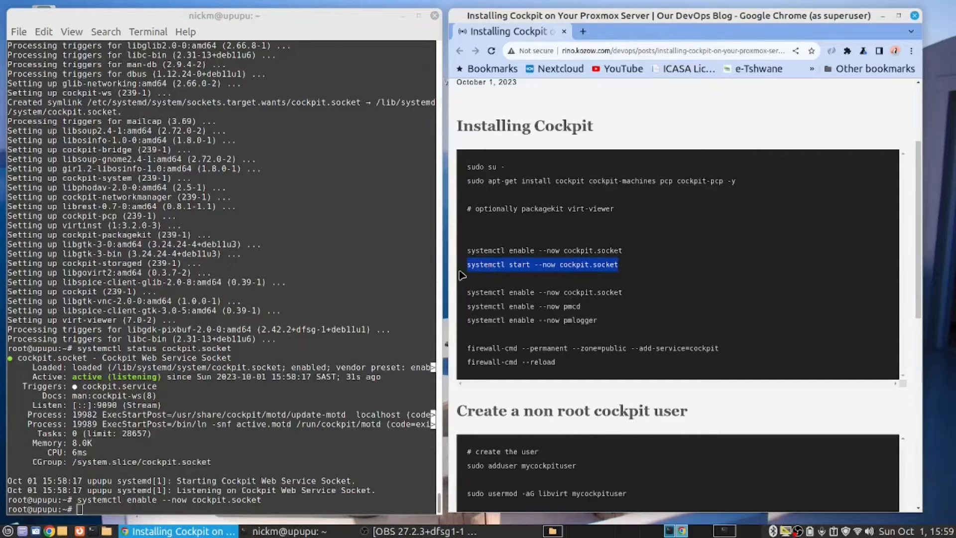
mouse_move(214, 420)
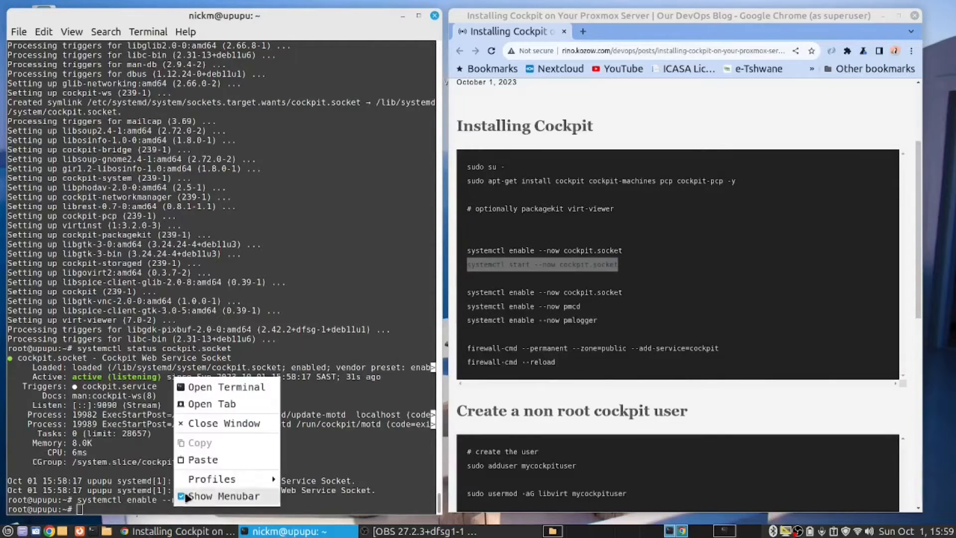
left_click(203, 459)
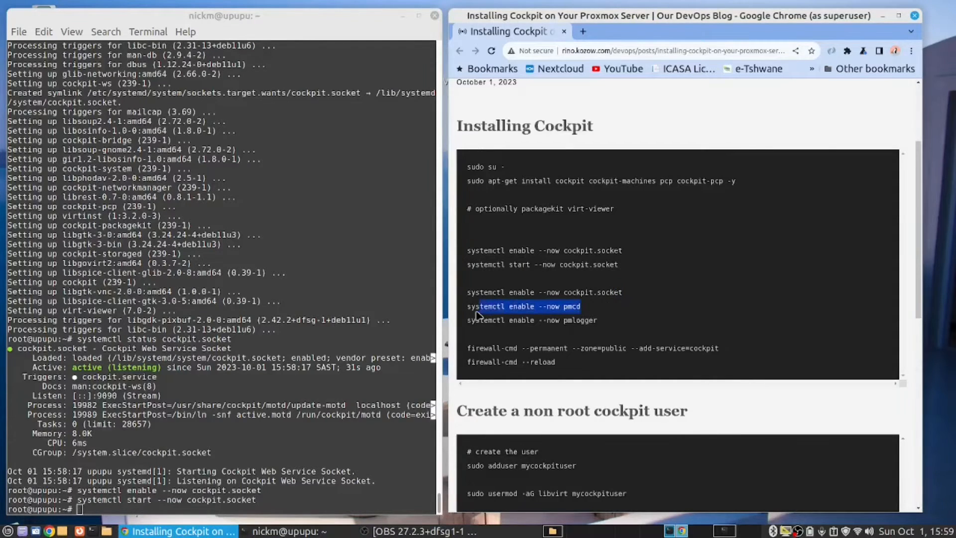
double_click(523, 306)
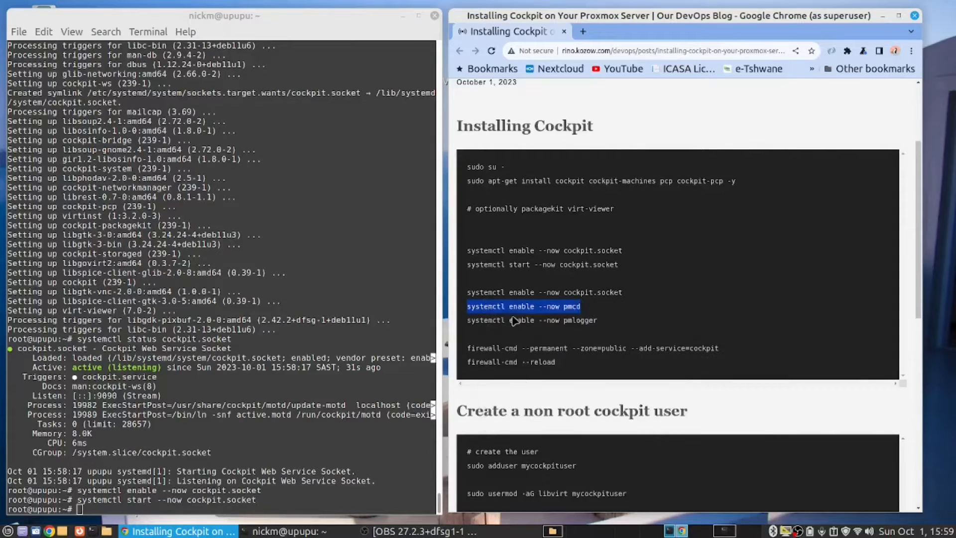
right_click(211, 426)
type("systemctl start --now pmcd")
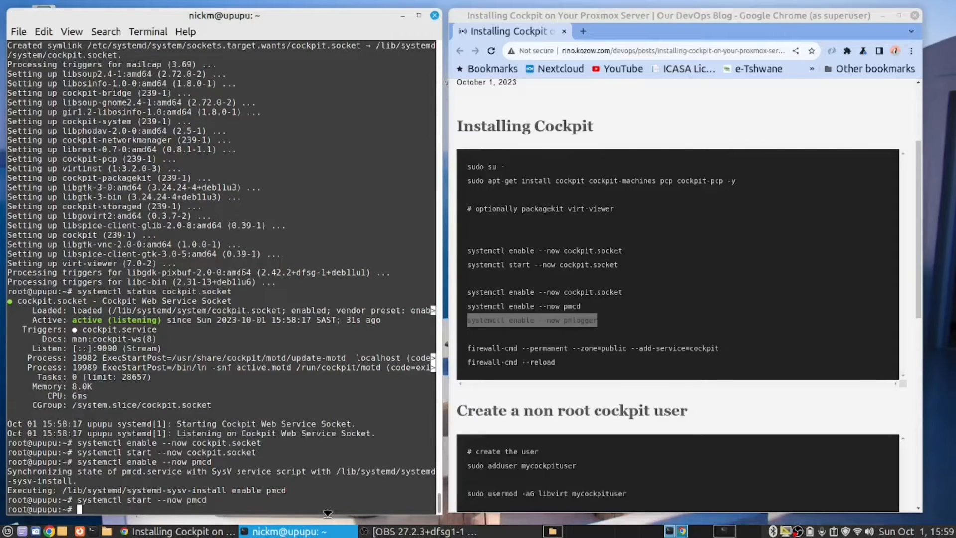
Run systemctl enable --now pmlogger and then start pmlogger.
right_click(531, 320)
type("systemctl start --now pmlogger")
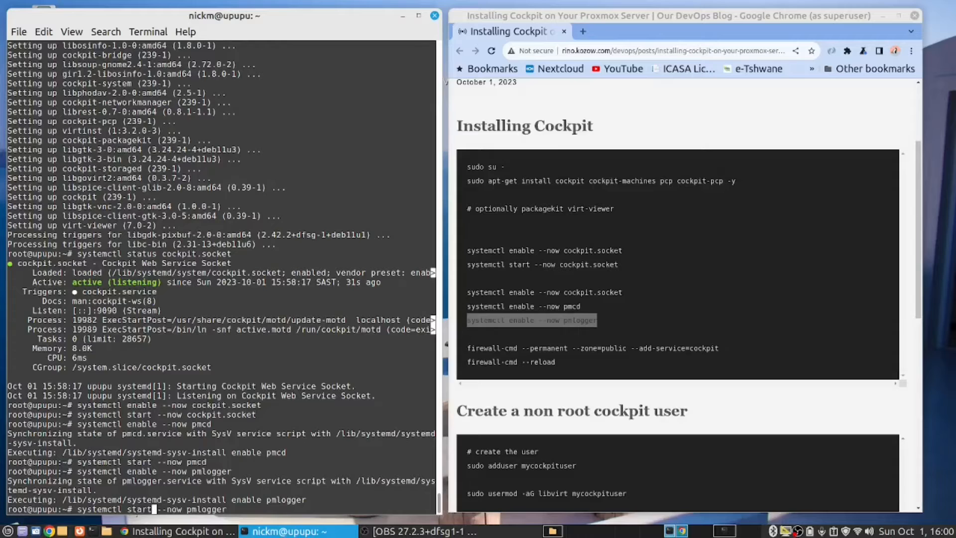
key("Return")
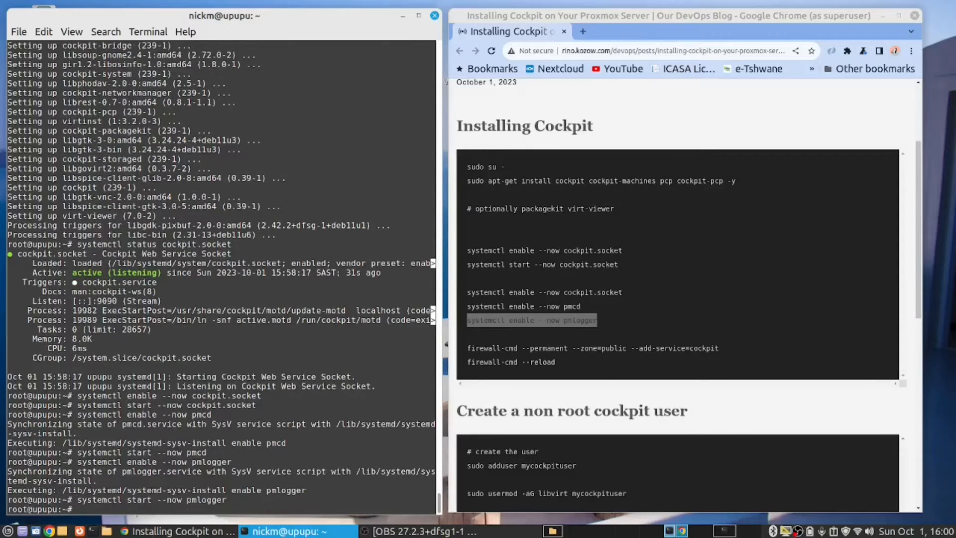
mouse_move(682, 360)
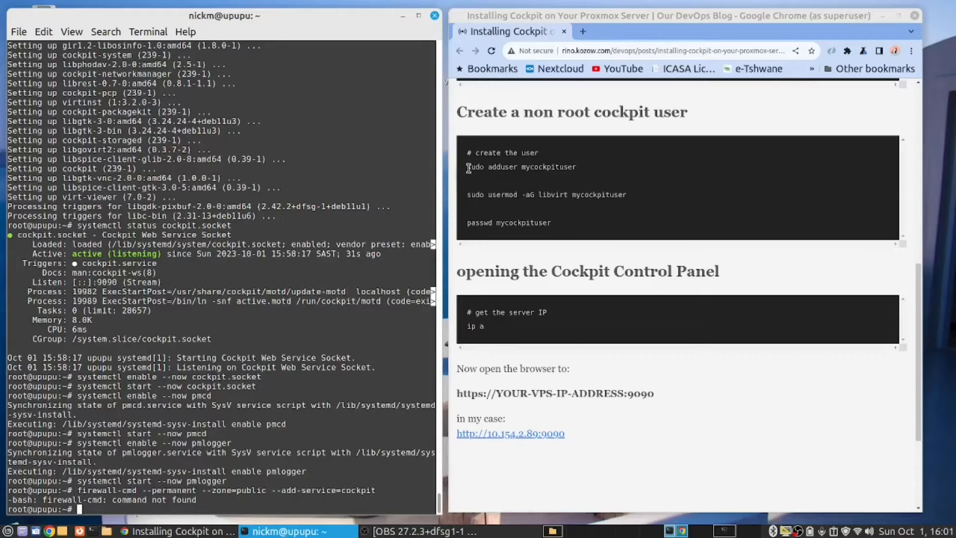
Run sudo usermod -aG libvirt nickm to add user nickm to libvirt.
double_click(476, 167)
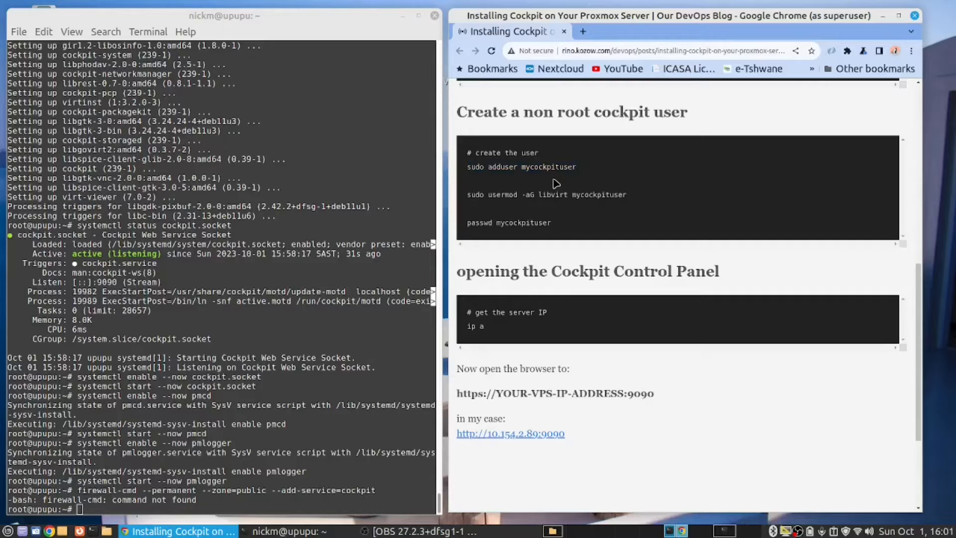
mouse_move(468, 201)
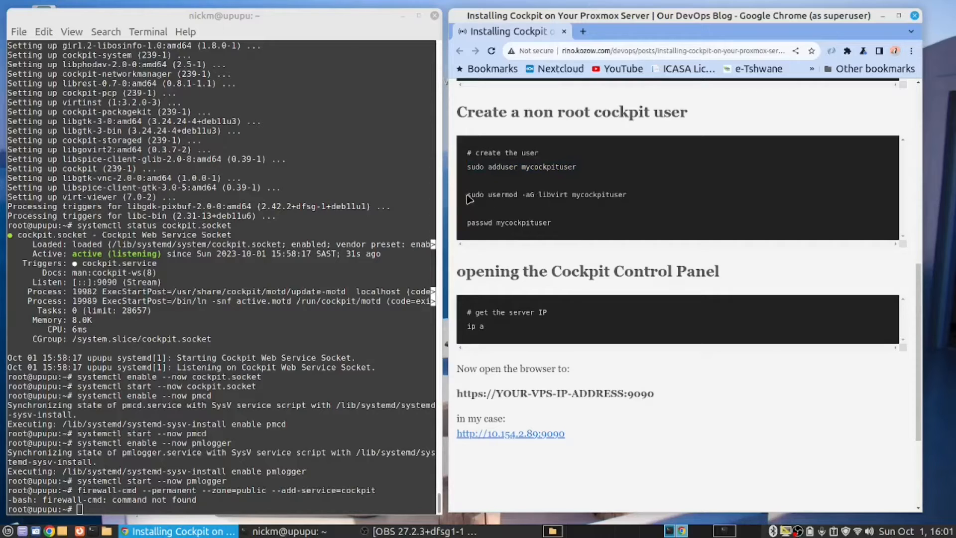
mouse_move(486, 207)
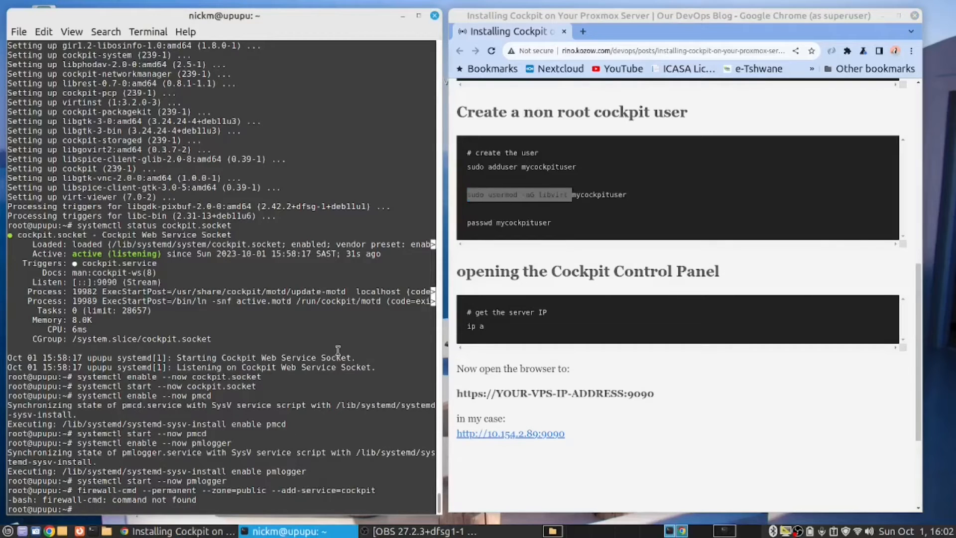
type("sudo usermod -aG libvirt")
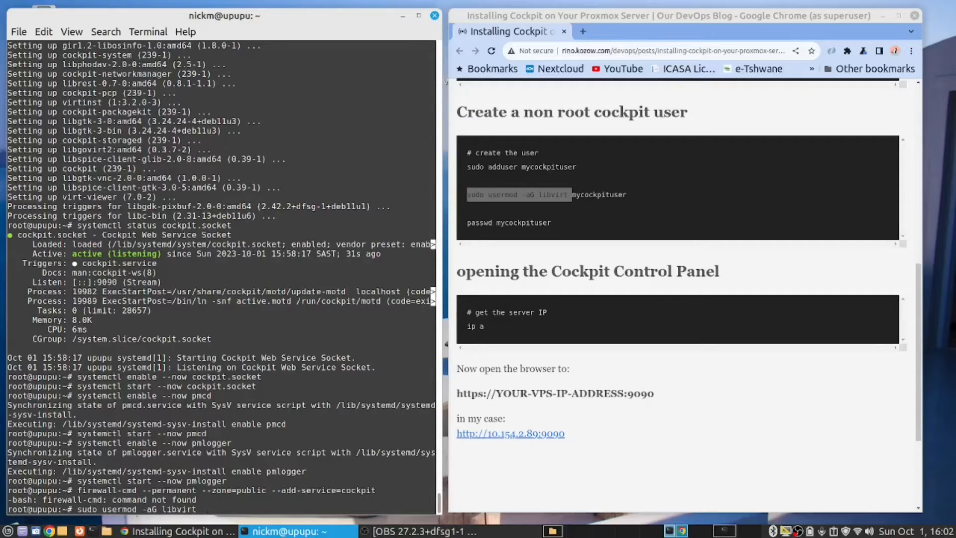
type("nickm")
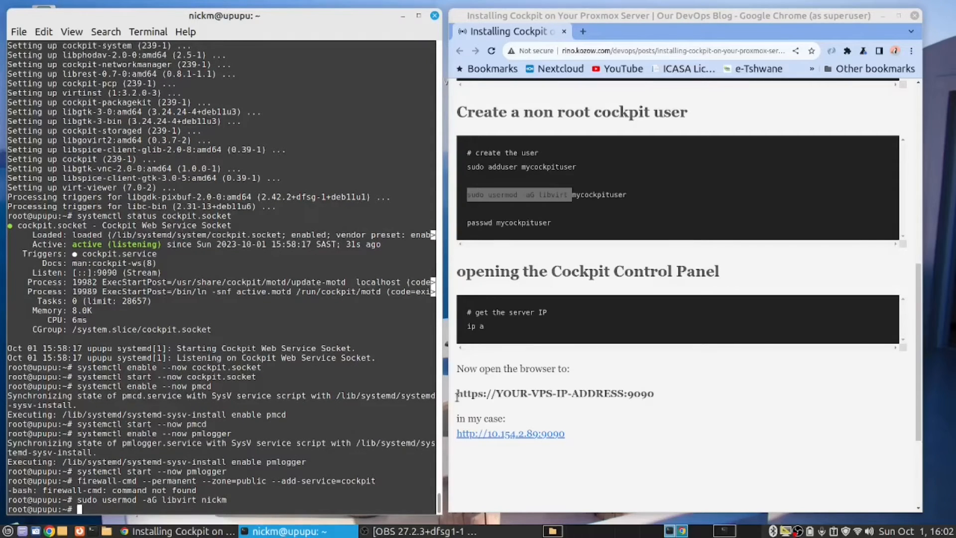
Run ip a to list the cni0, veth and other interfaces with addresses.
double_click(472, 326)
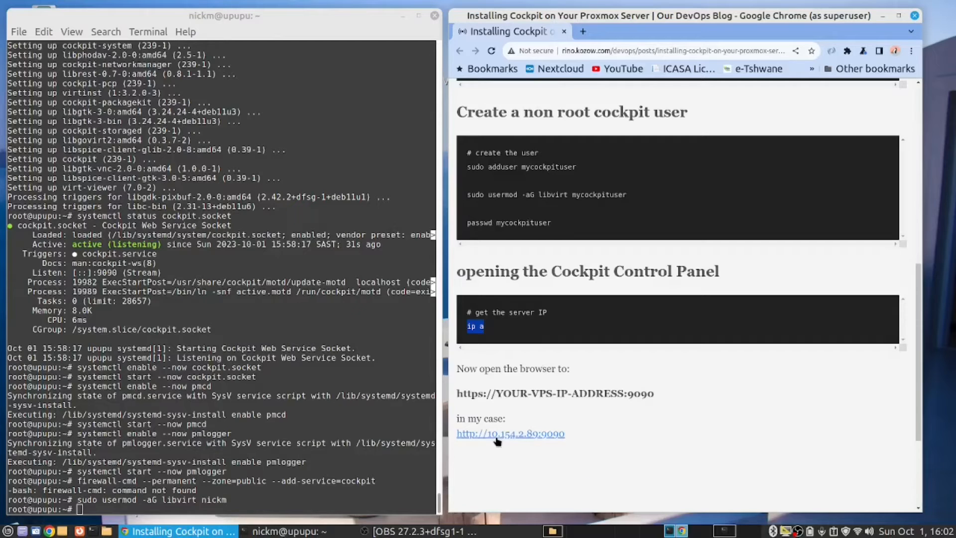
mouse_move(510, 433)
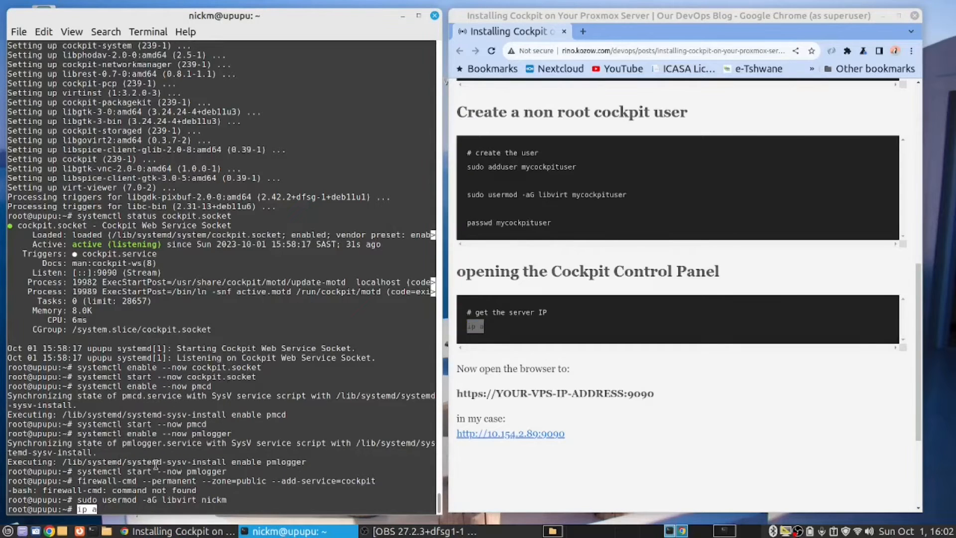
key("Return")
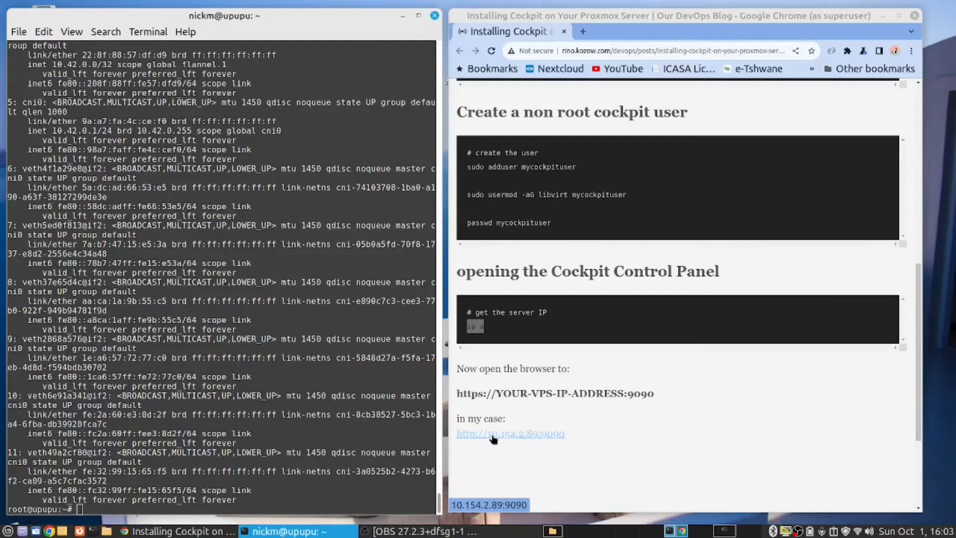
Open 10.154.2.89:9090, bypass the certificate warning, and log in as nickm.
left_click(510, 433)
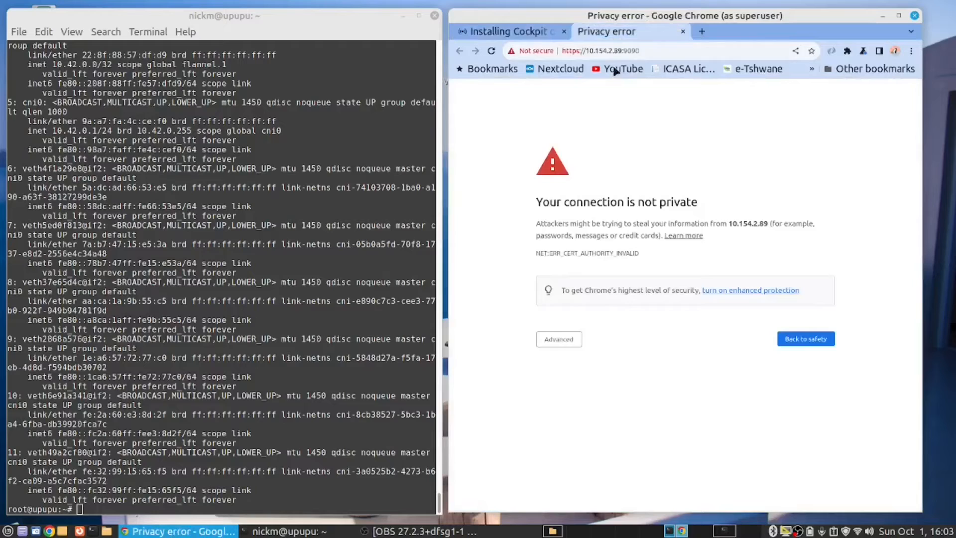
mouse_move(529, 409)
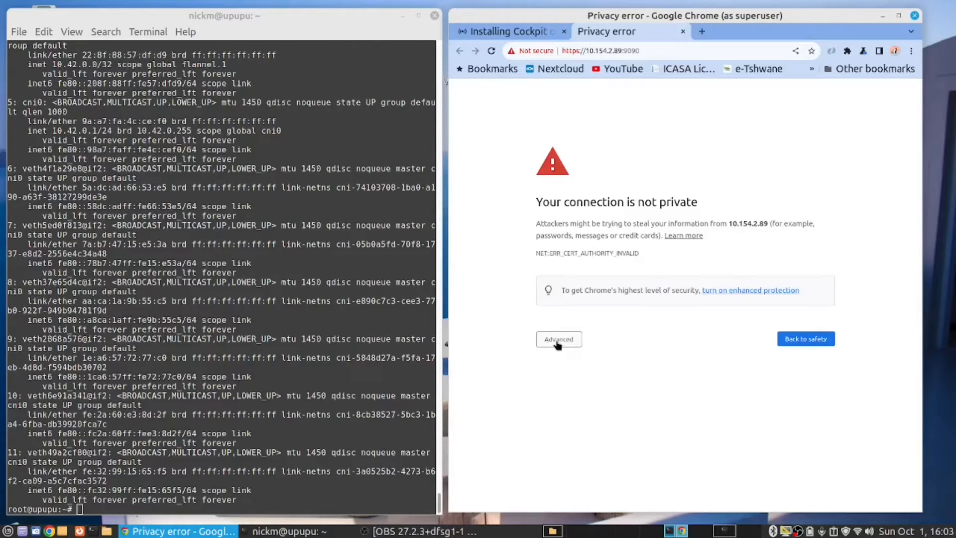
left_click(557, 339)
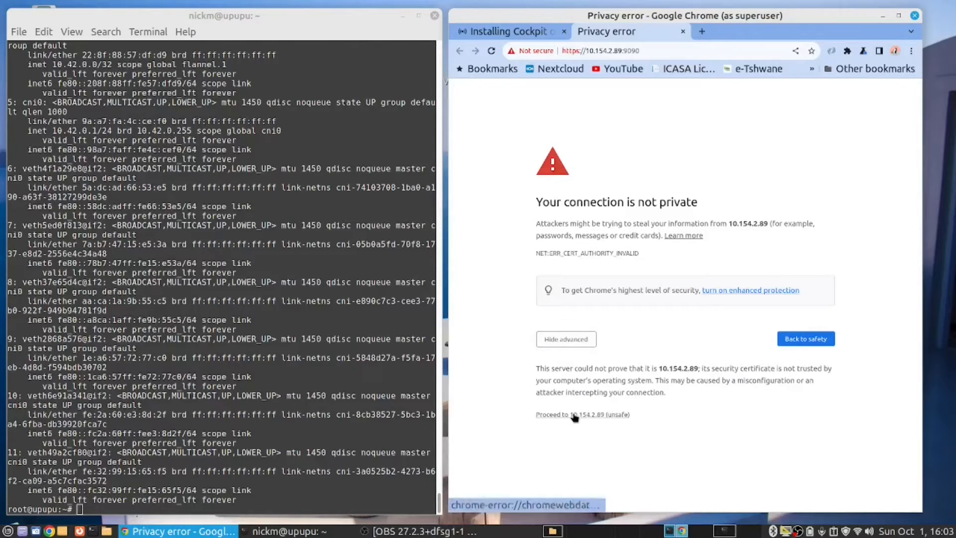
left_click(571, 414)
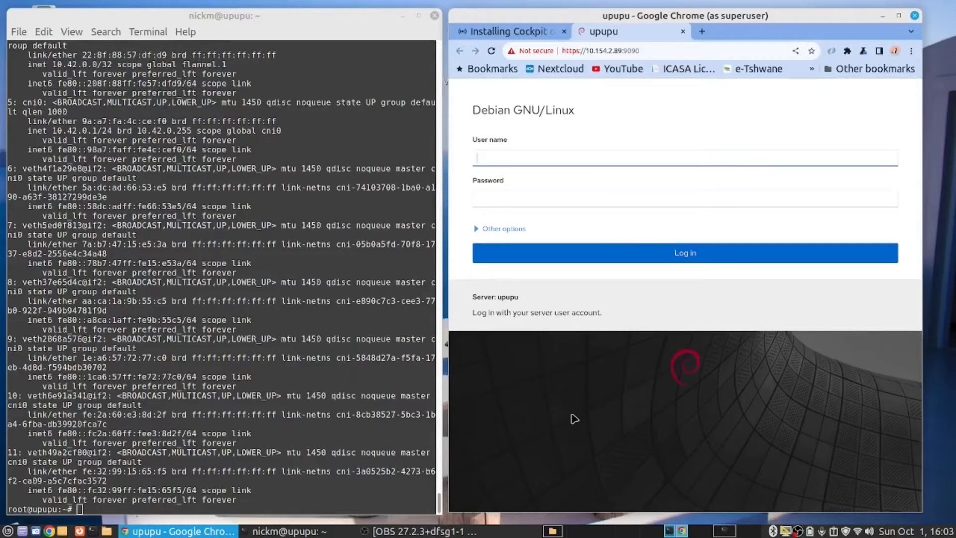
type("nickm")
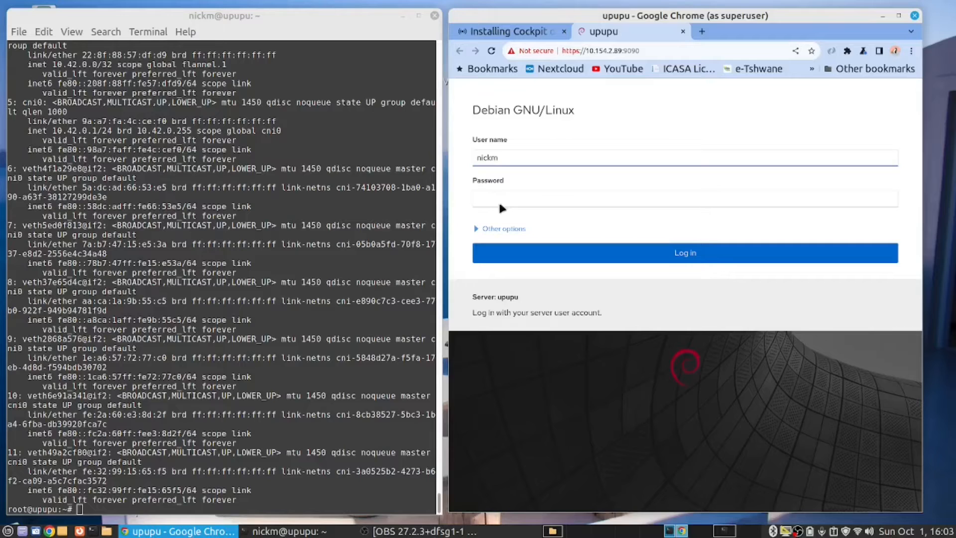
left_click(684, 253)
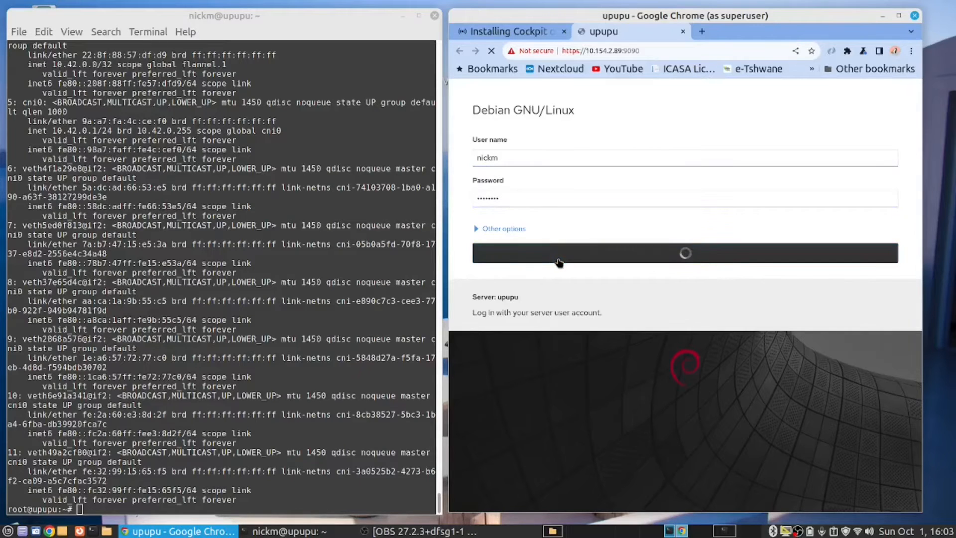
left_click(684, 253)
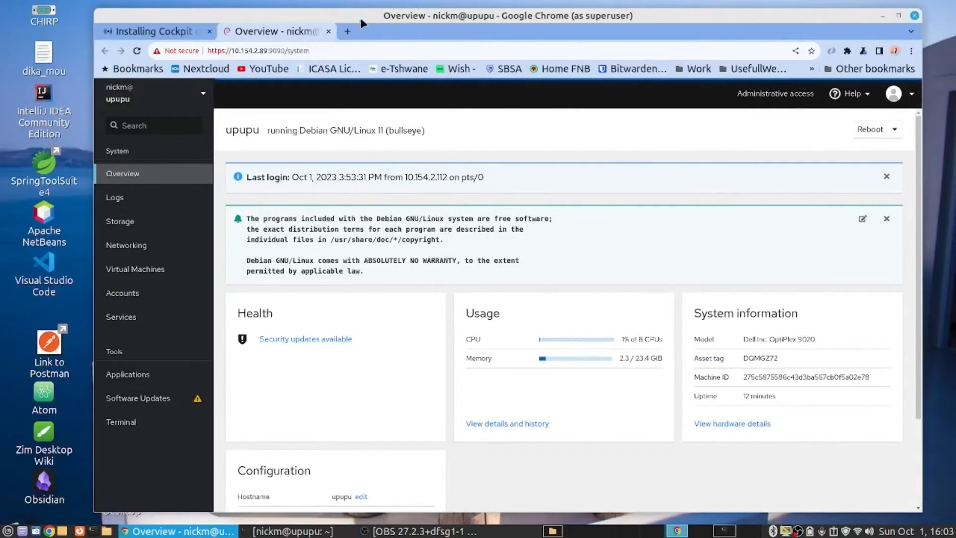
Browse FileZilla's remote site to /mnt/pve/VMdata/images/850 showing the qcow2 disk.
left_click(416, 531)
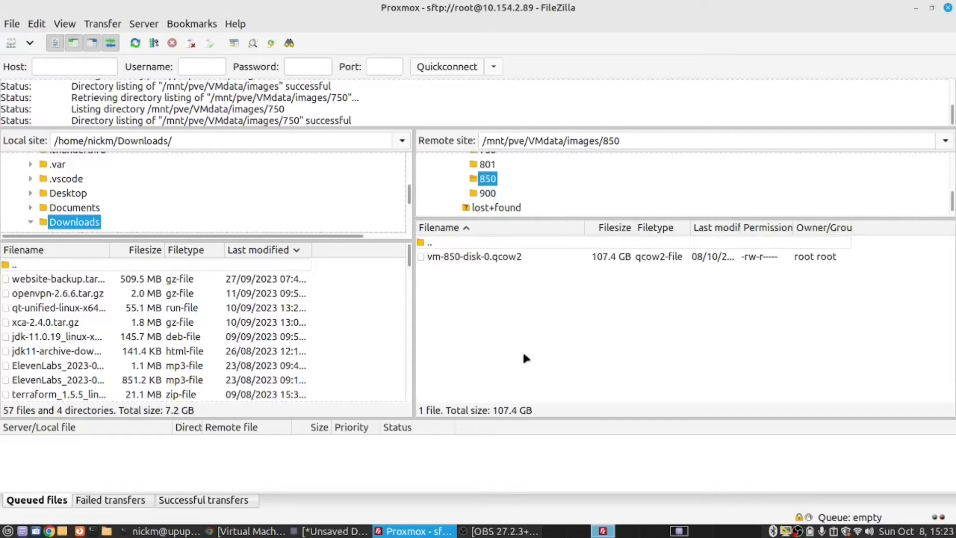
mouse_move(517, 348)
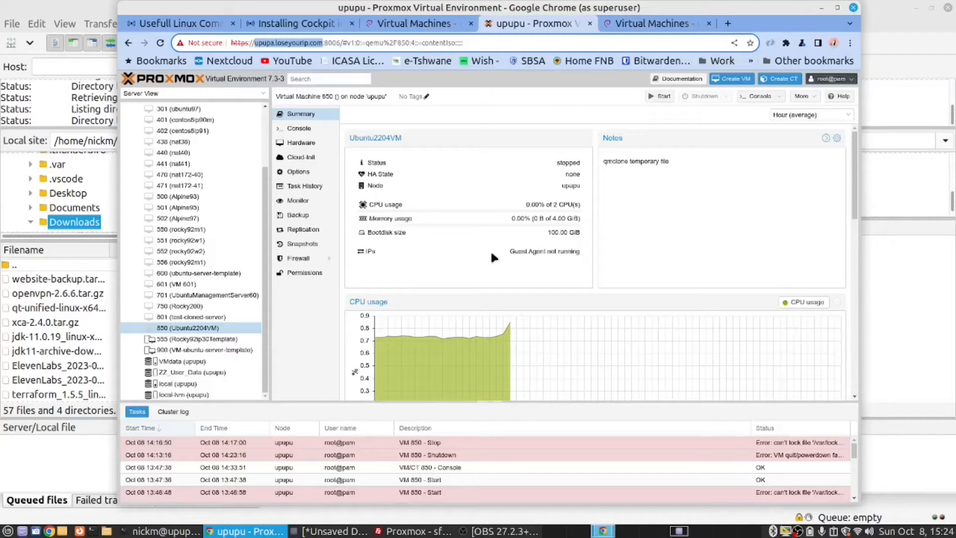
mouse_move(234, 329)
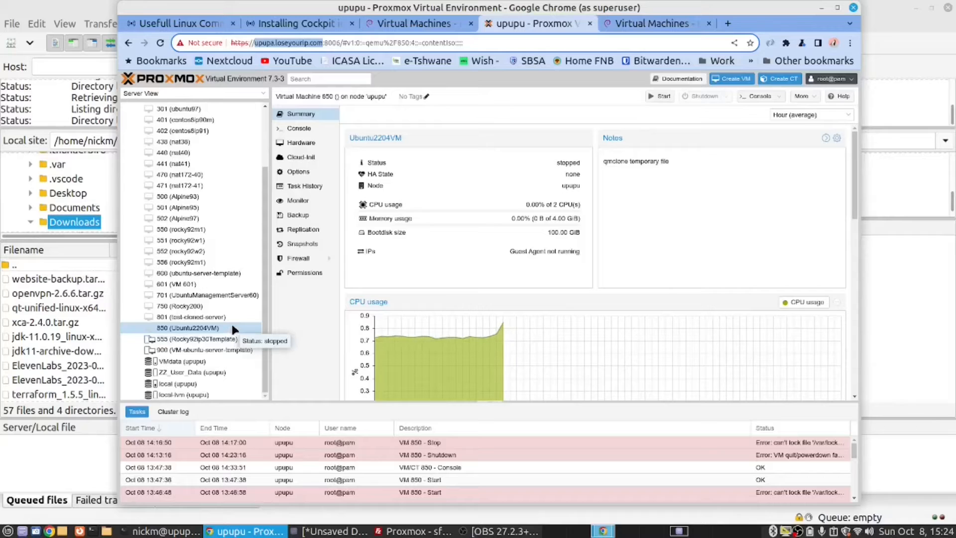
mouse_move(237, 360)
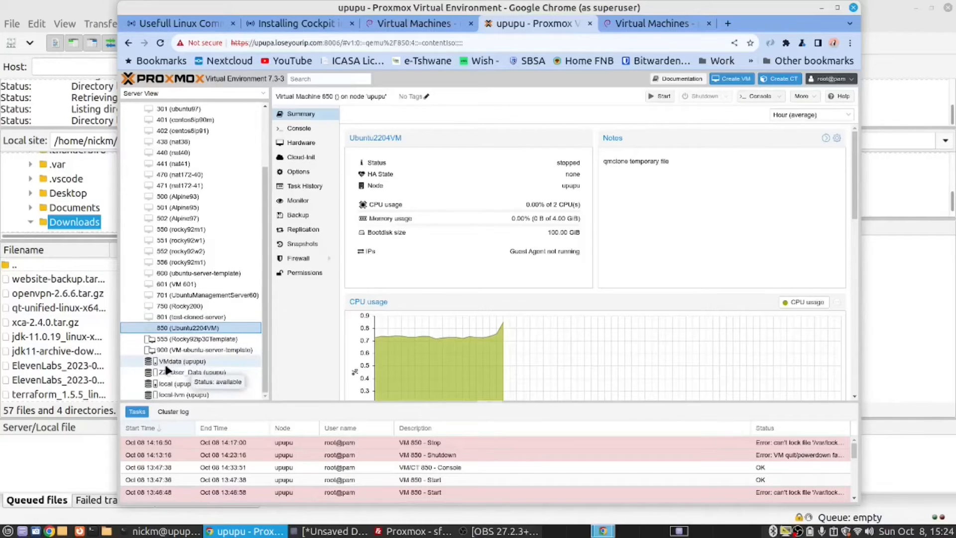
Select VMdata (upupu) in the Server View to list its ISO images.
left_click(182, 360)
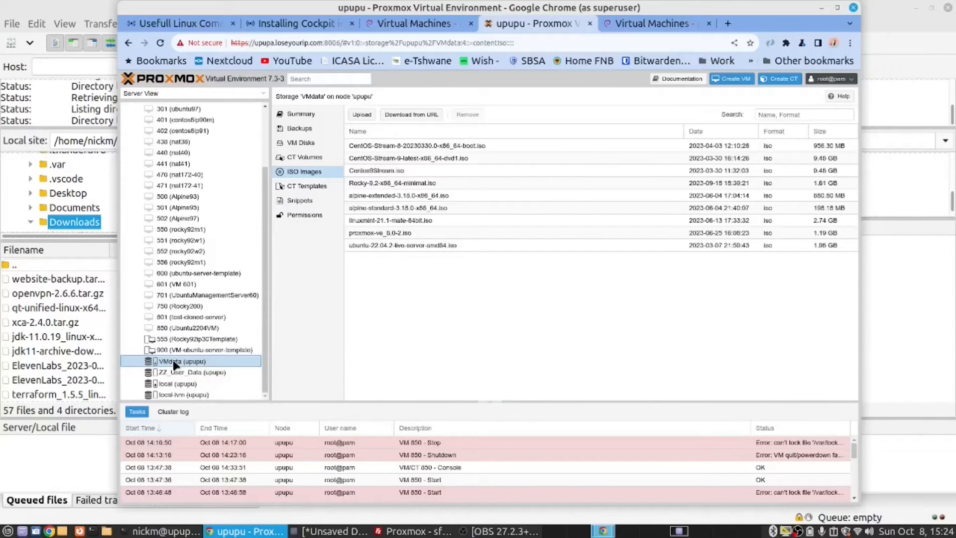
mouse_move(322, 299)
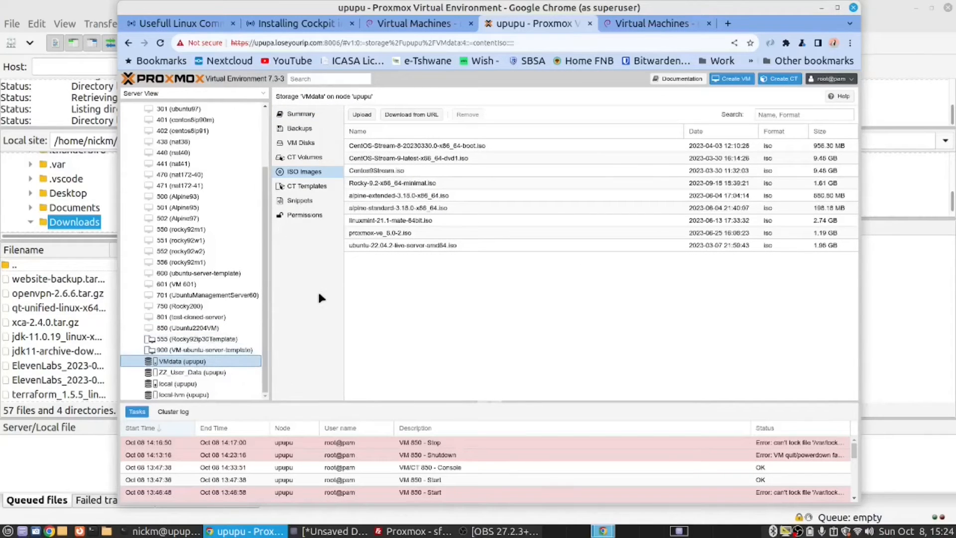
mouse_move(317, 198)
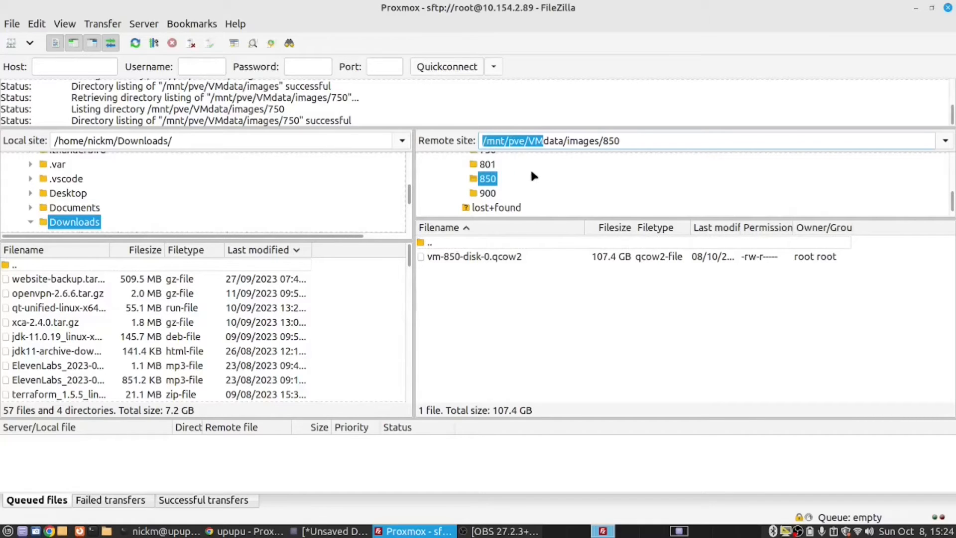
Navigate FileZilla's remote path to /mnt/pve/VMdata/images/850 to show vm-850-disk-0.qcow2.
left_click(549, 141)
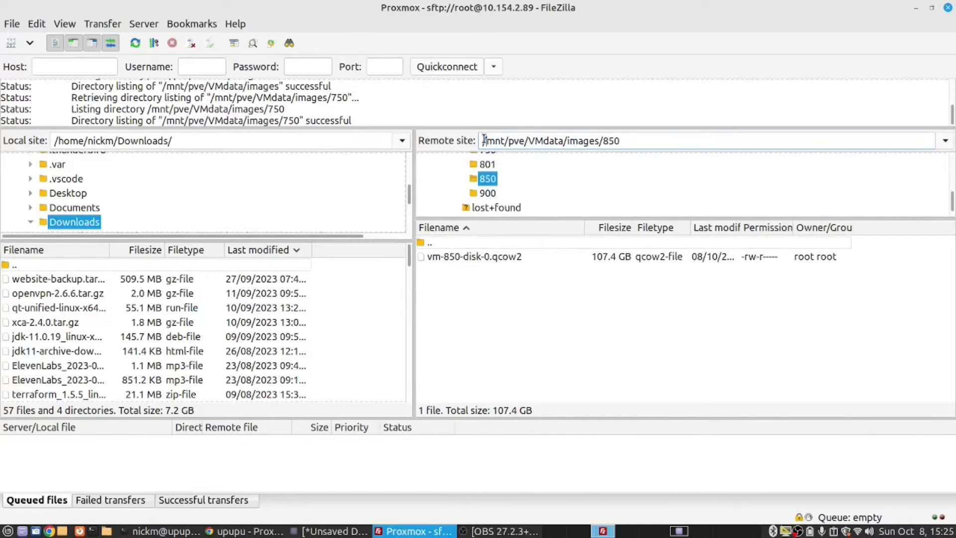
double_click(505, 141)
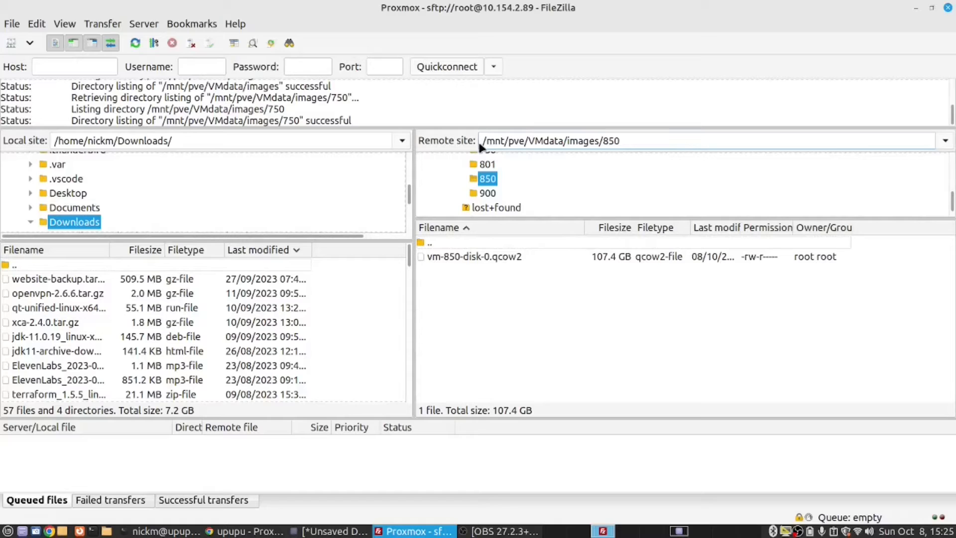
double_click(505, 140)
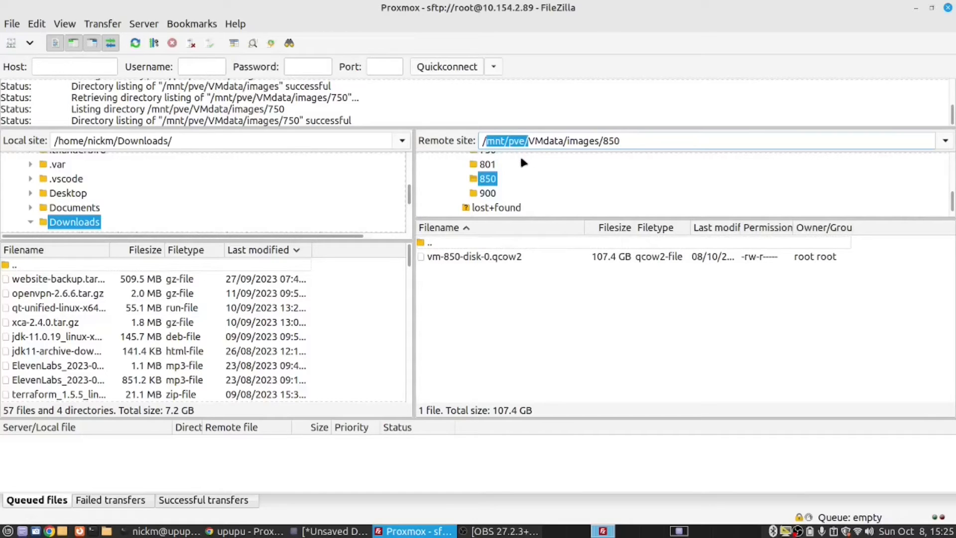
mouse_move(548, 184)
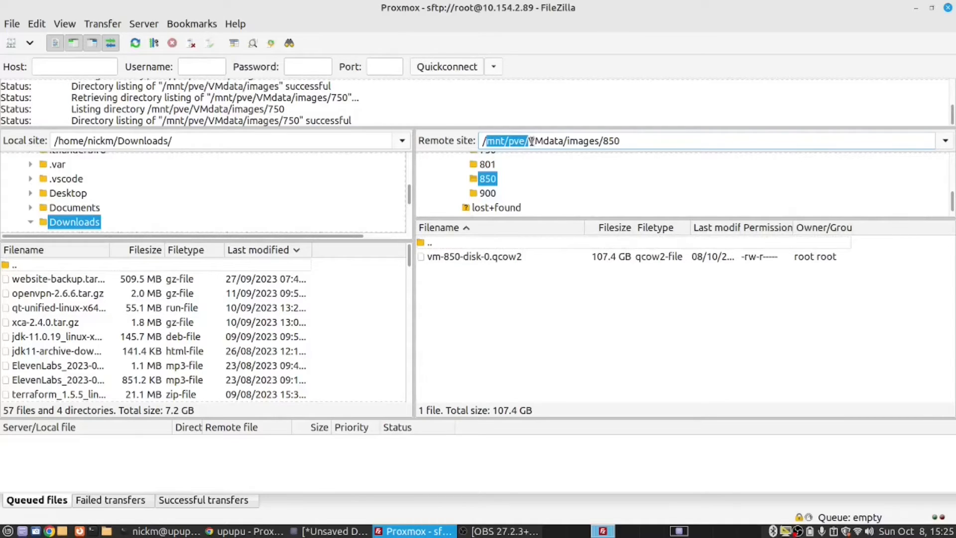
double_click(544, 141)
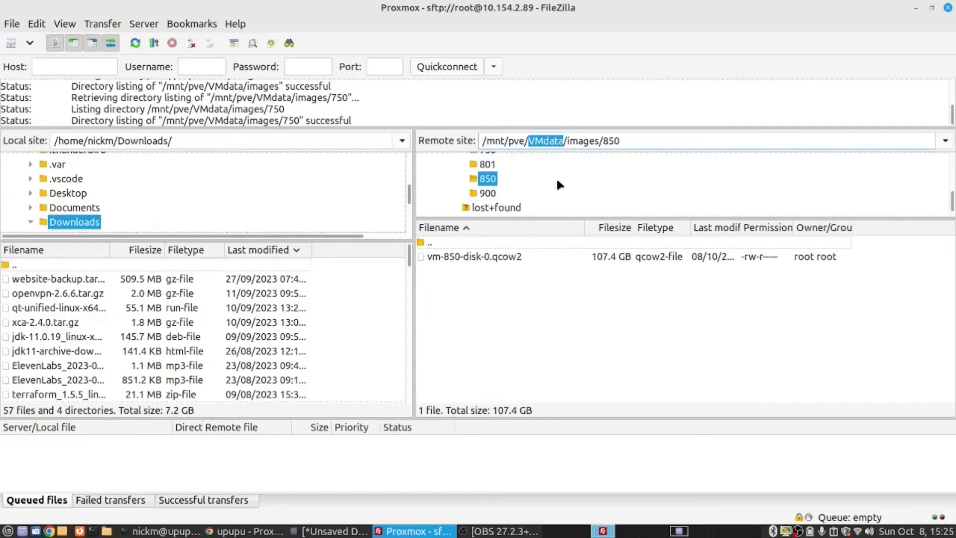
mouse_move(547, 325)
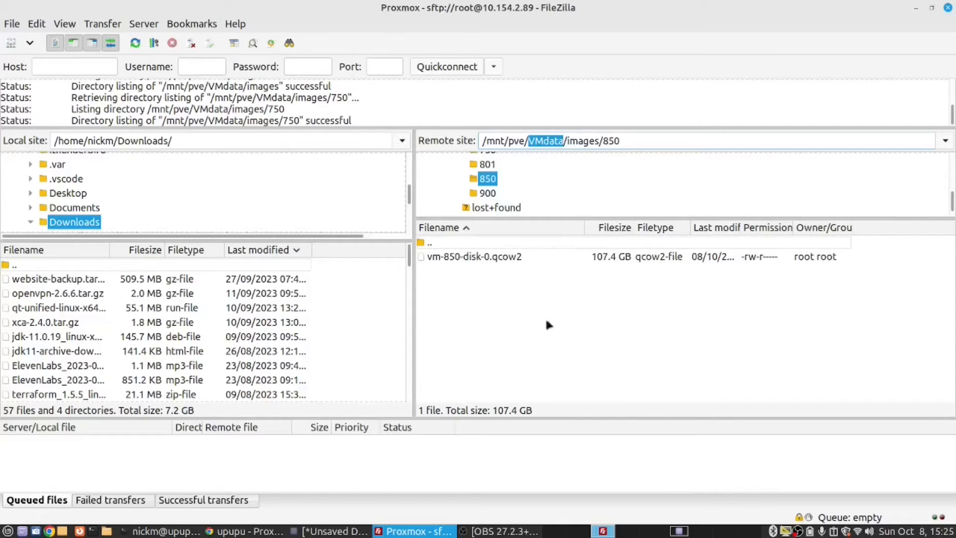
mouse_move(378, 513)
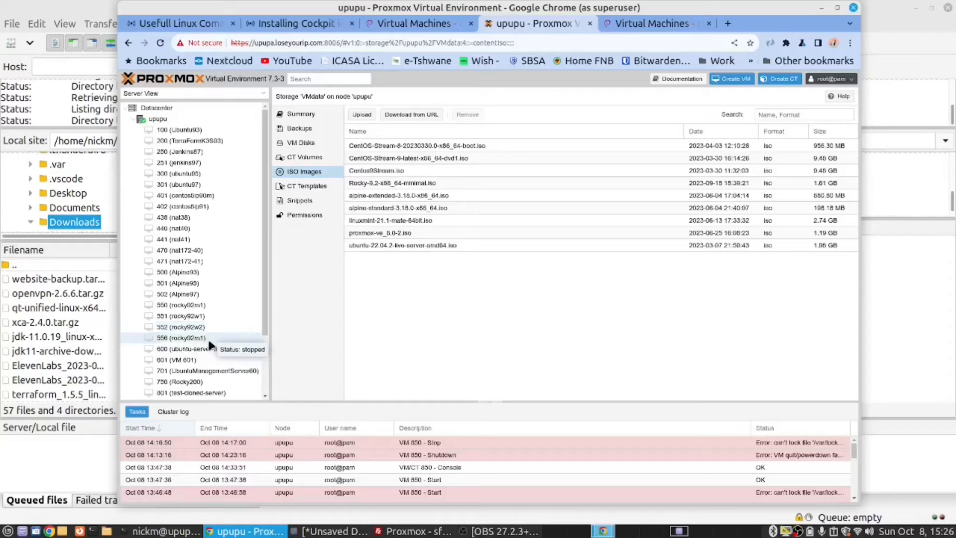
mouse_move(248, 329)
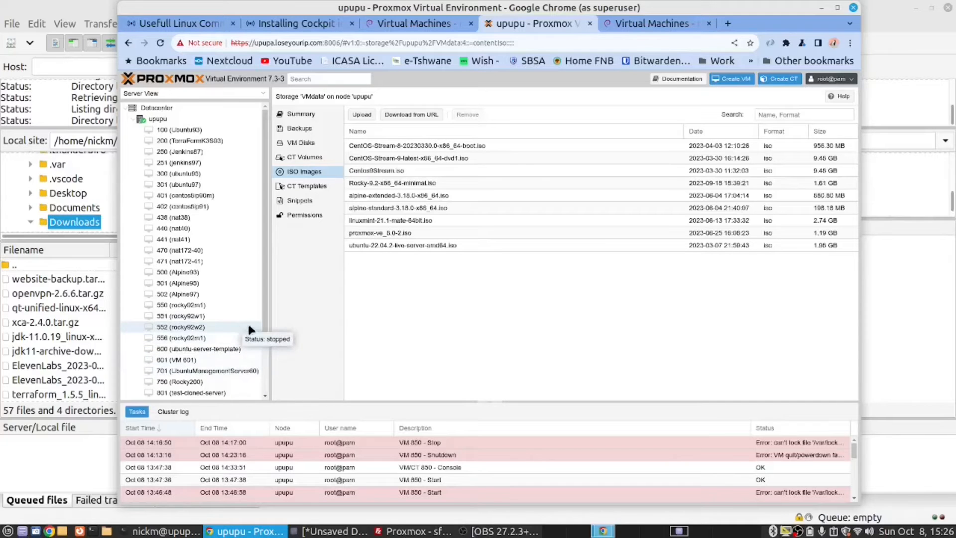
Confirm in VM 850 Ubuntu2204VM's Summary that it is stopped, then return to FileZilla.
scroll("down", 3)
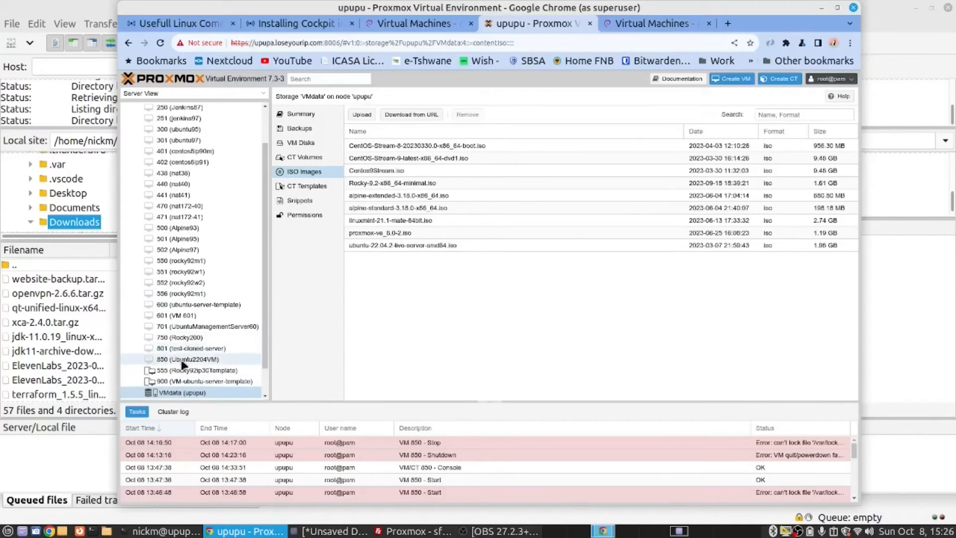
left_click(190, 358)
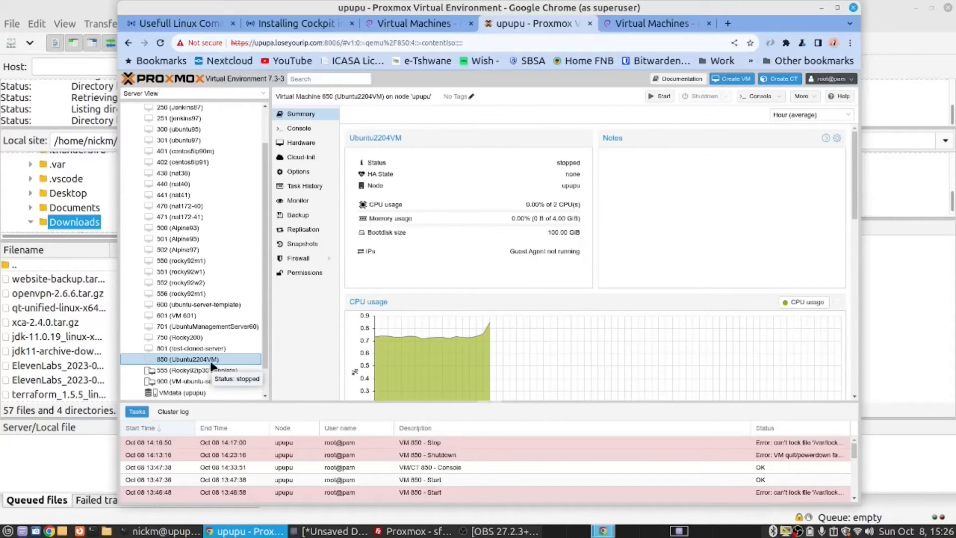
mouse_move(608, 465)
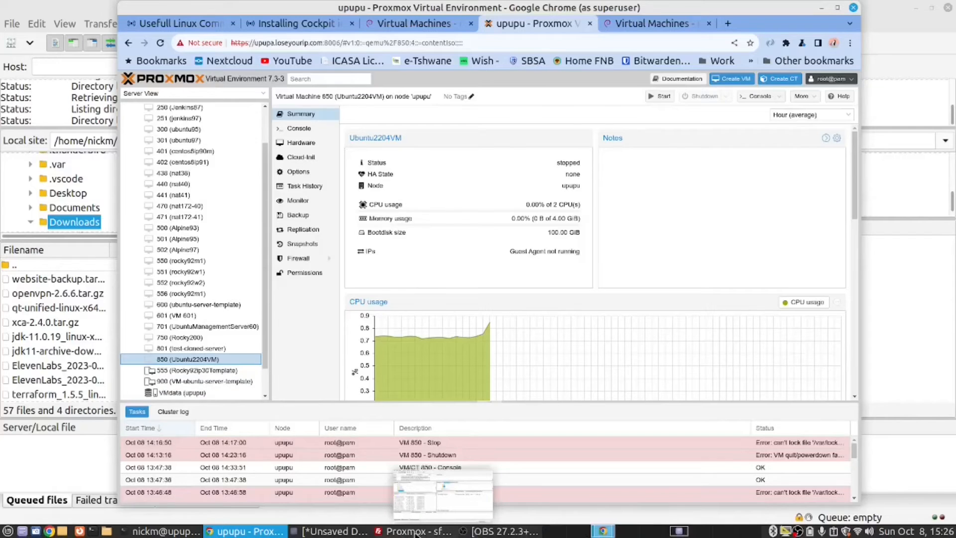
left_click(419, 531)
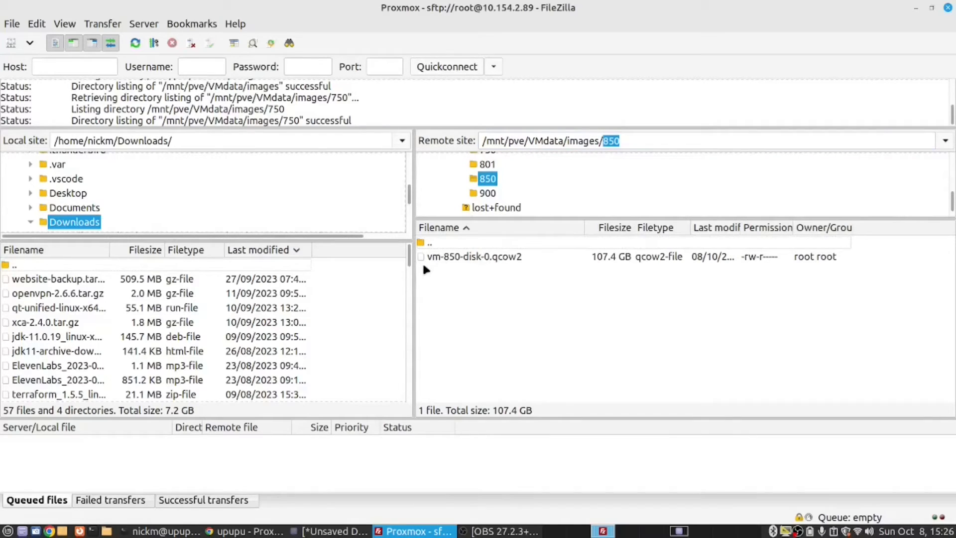
mouse_move(524, 263)
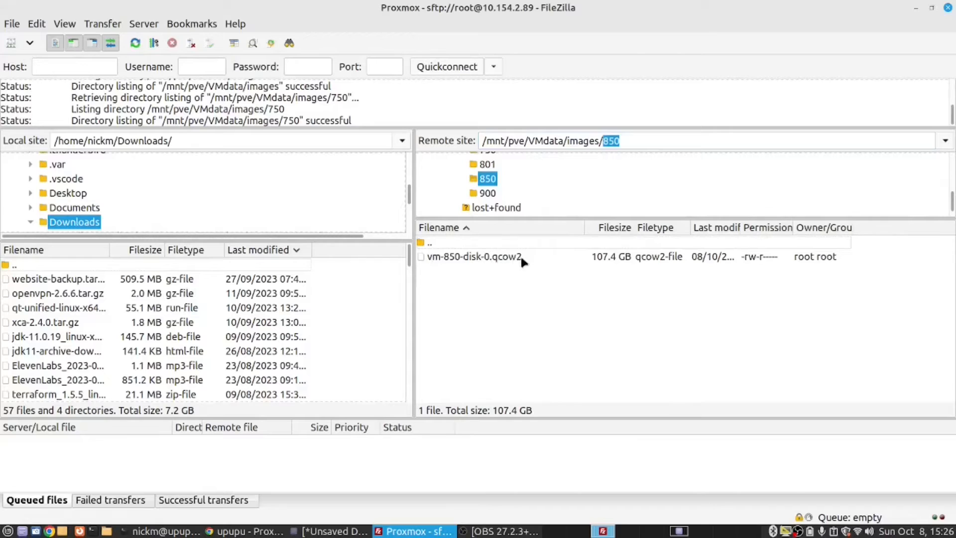
Select the 107.4 GB vm-850-disk-0.qcow2 file in the remote listing.
left_click(474, 256)
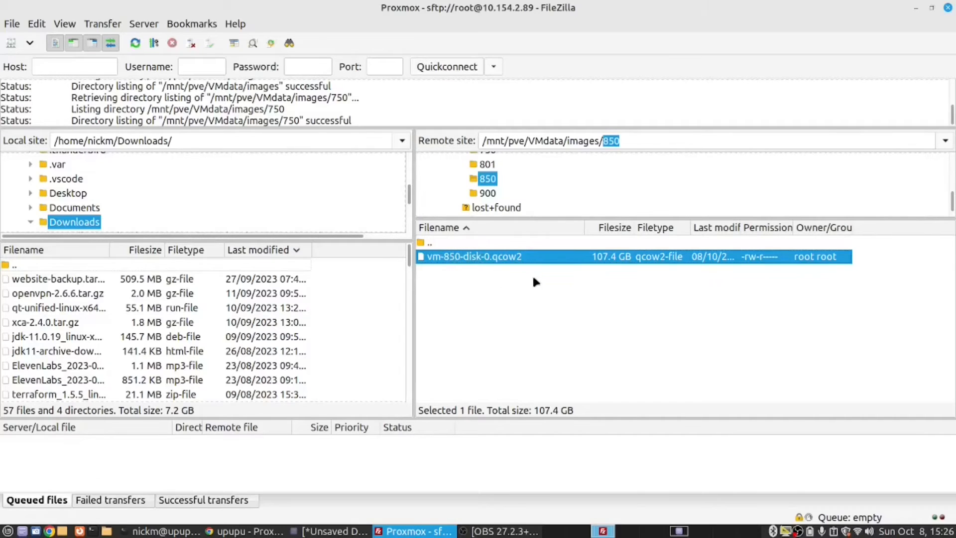
mouse_move(542, 266)
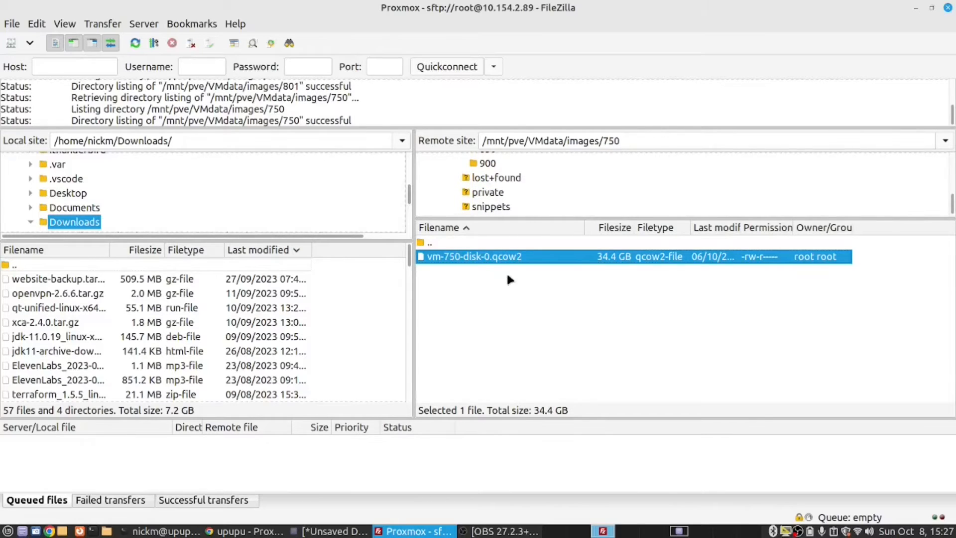
mouse_move(513, 280)
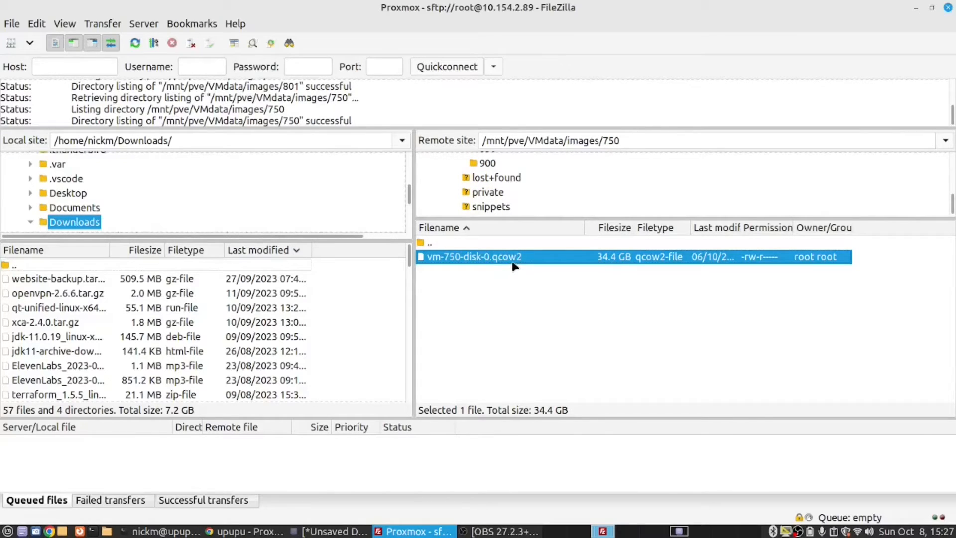
mouse_move(535, 217)
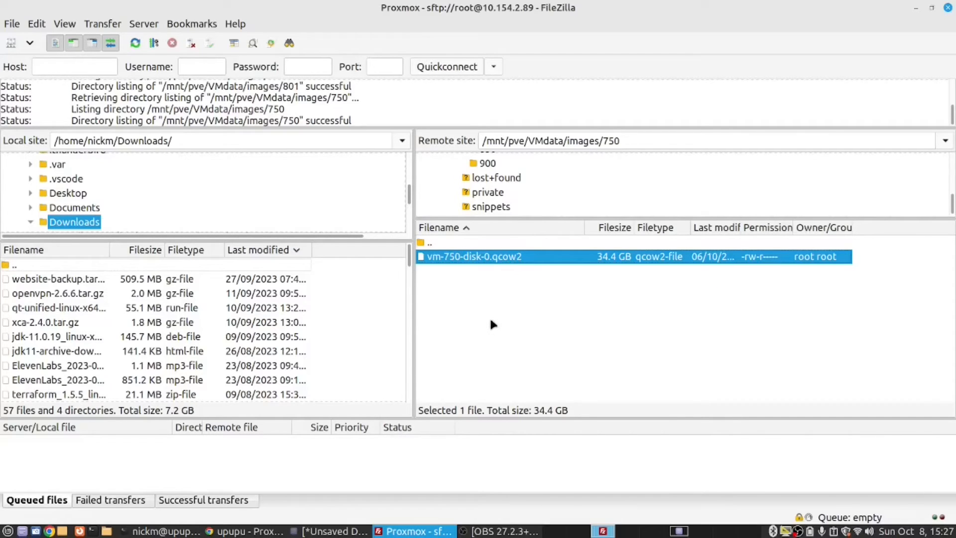
mouse_move(470, 299)
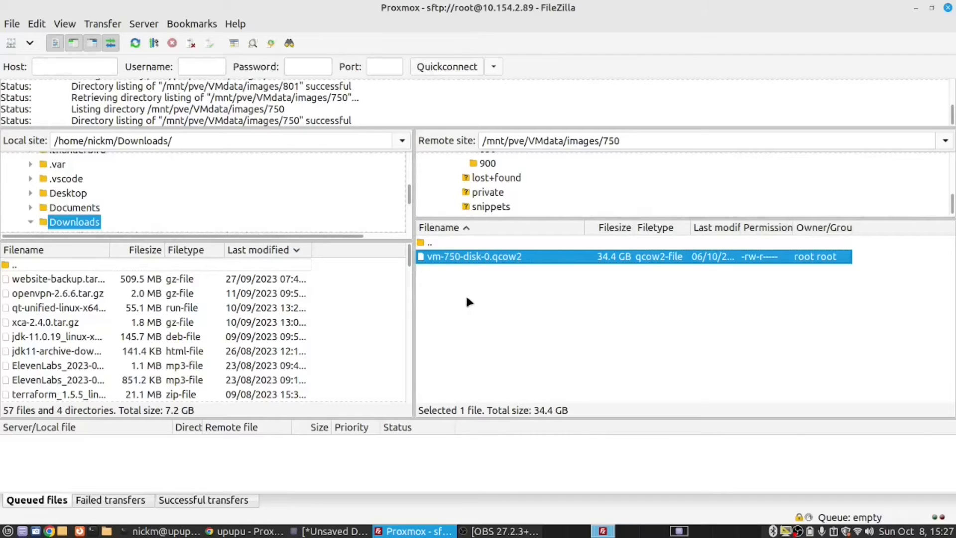
mouse_move(503, 340)
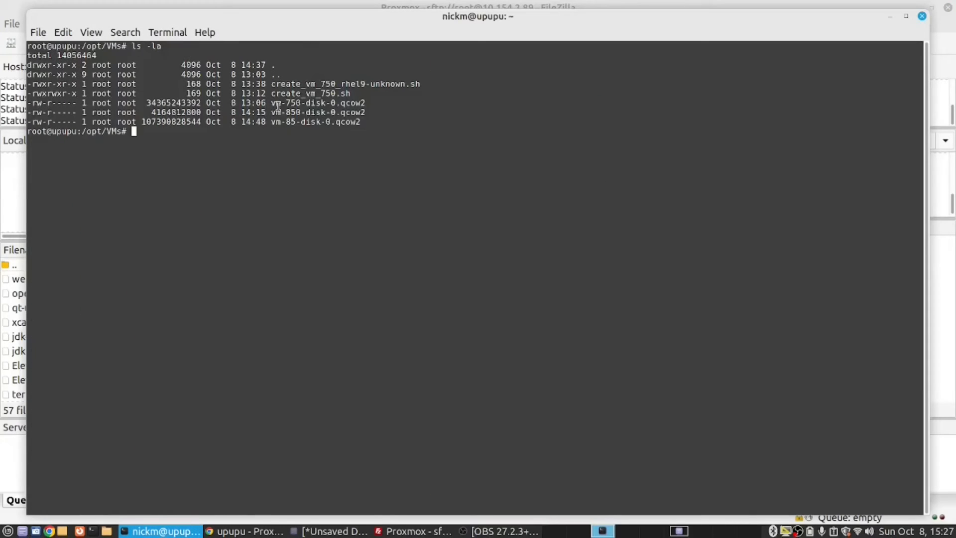
mouse_move(390, 128)
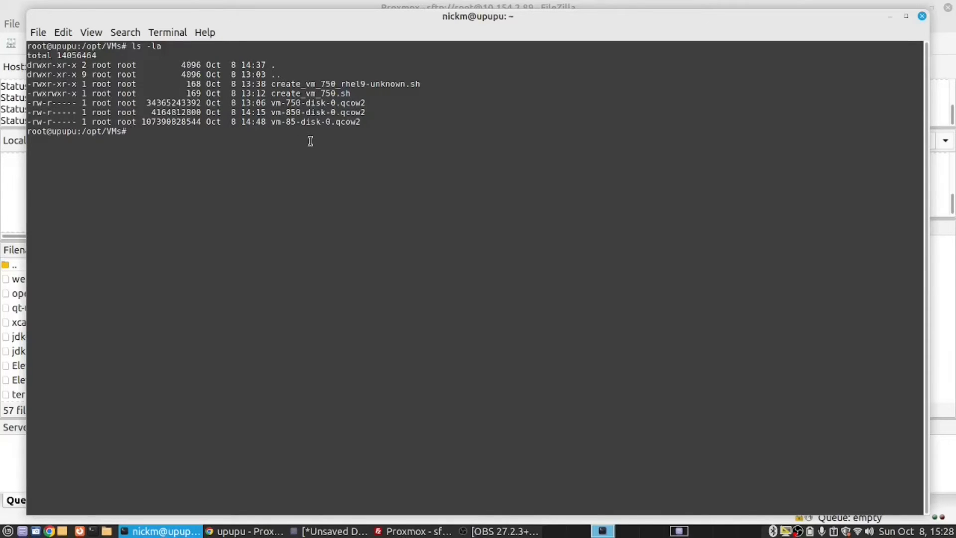
mouse_move(274, 126)
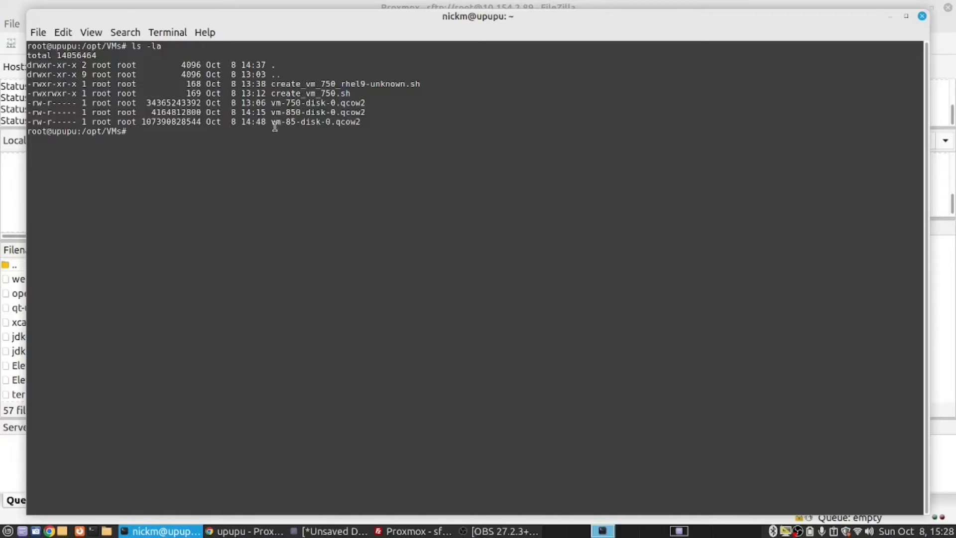
mouse_move(283, 137)
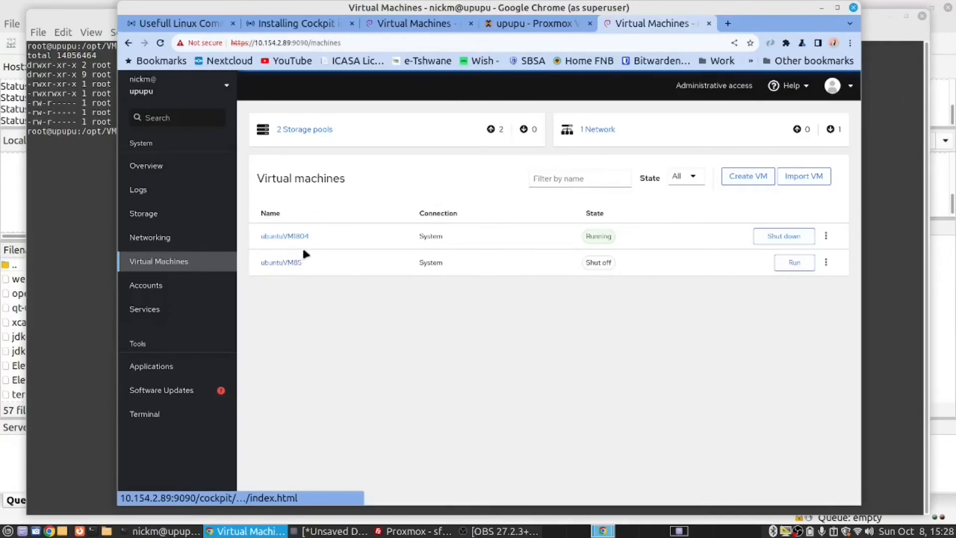
mouse_move(281, 266)
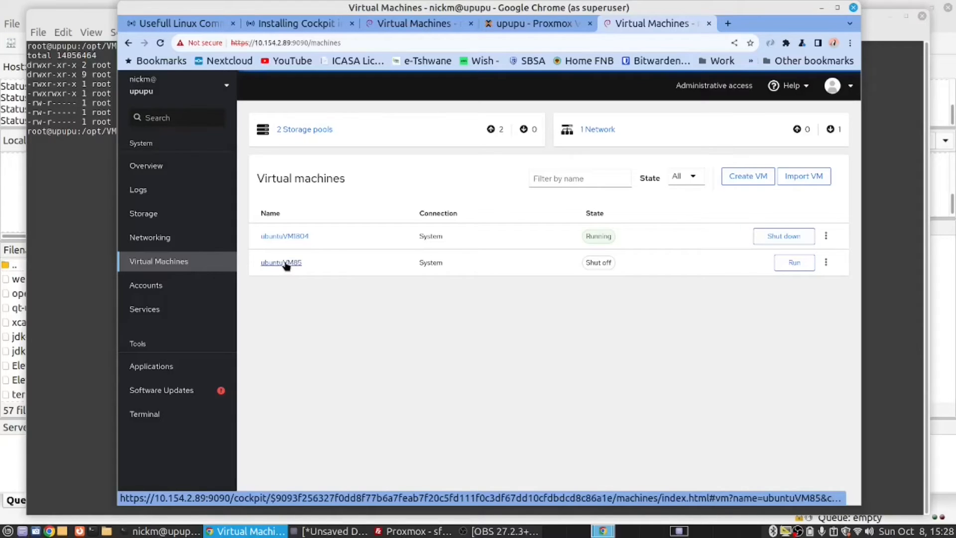
mouse_move(221, 171)
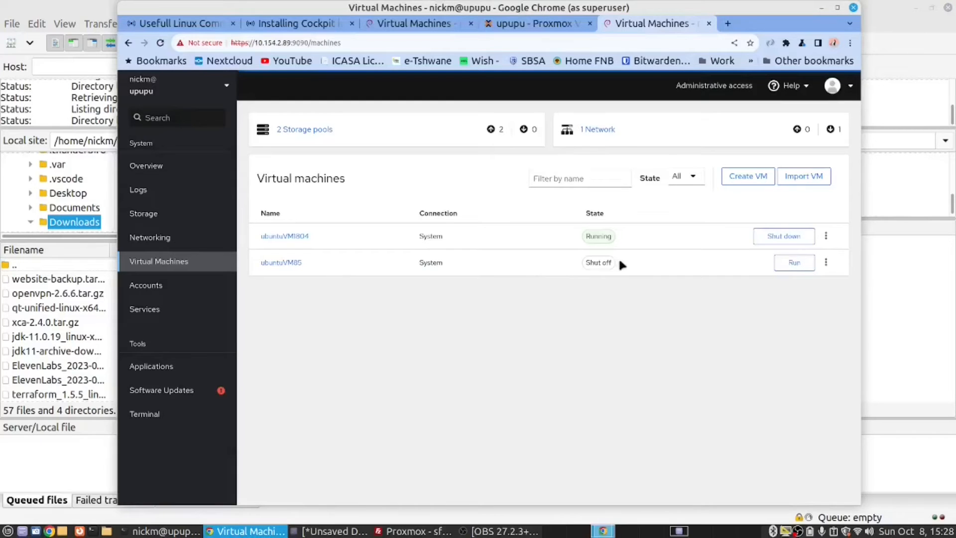
mouse_move(636, 355)
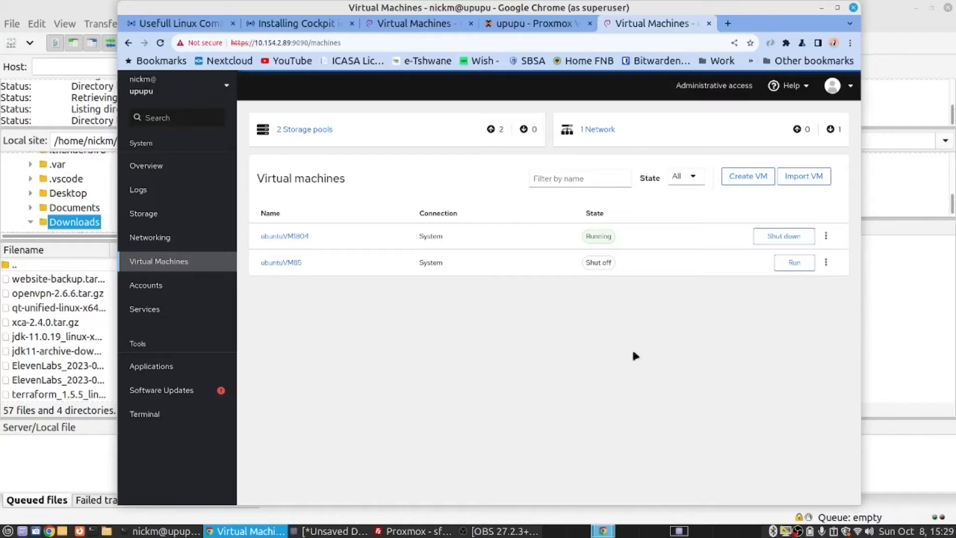
mouse_move(799, 202)
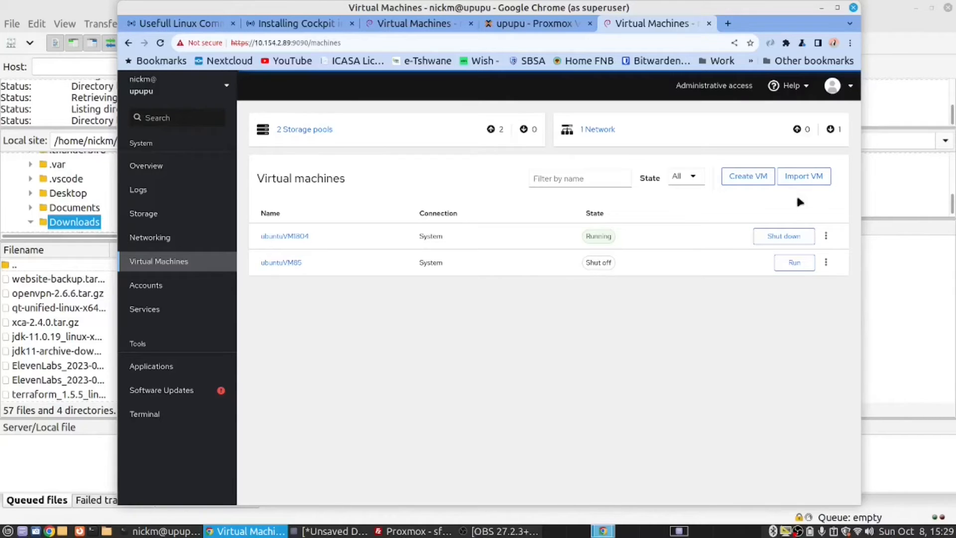
mouse_move(798, 205)
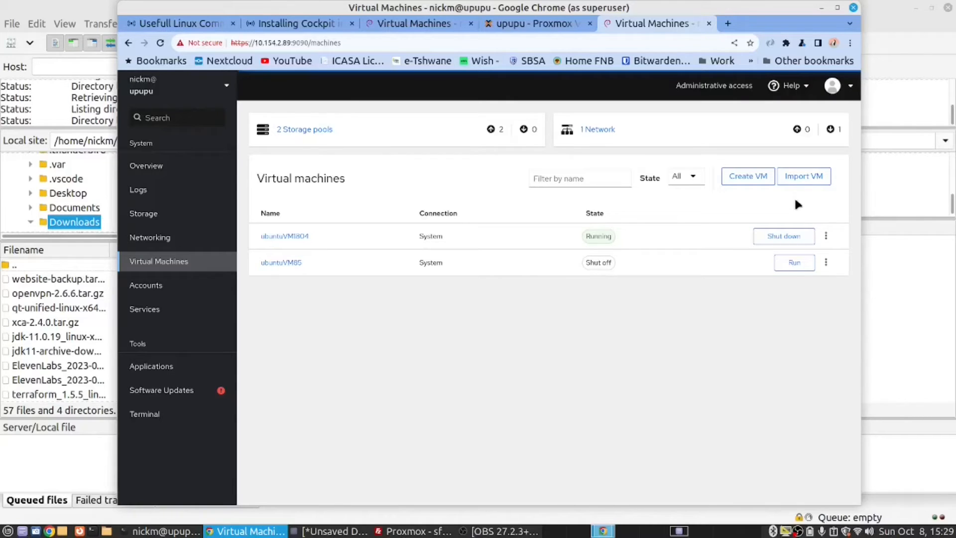
Name the imported machine ubuntuVM with source /opt/VMs/vm-850-disk-0.qcow2.
left_click(803, 176)
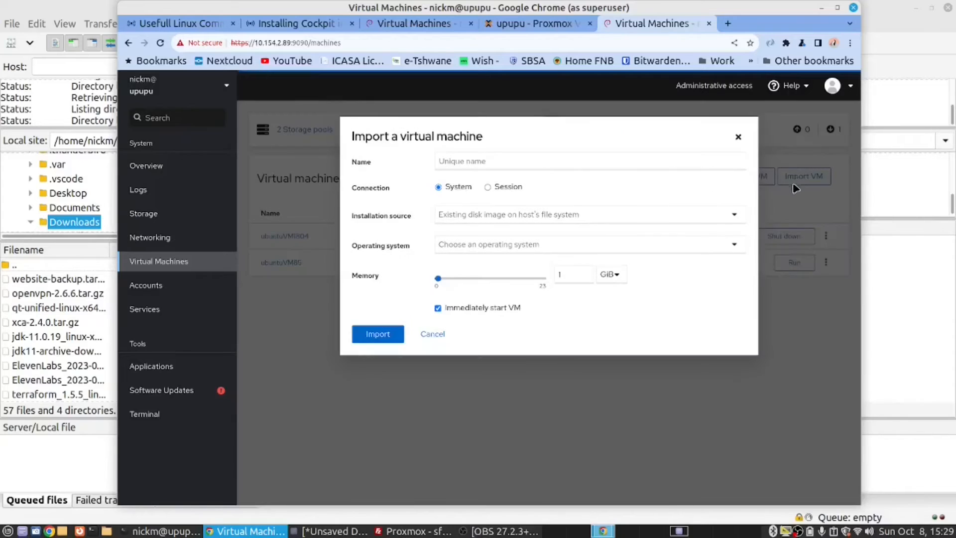
left_click(588, 161)
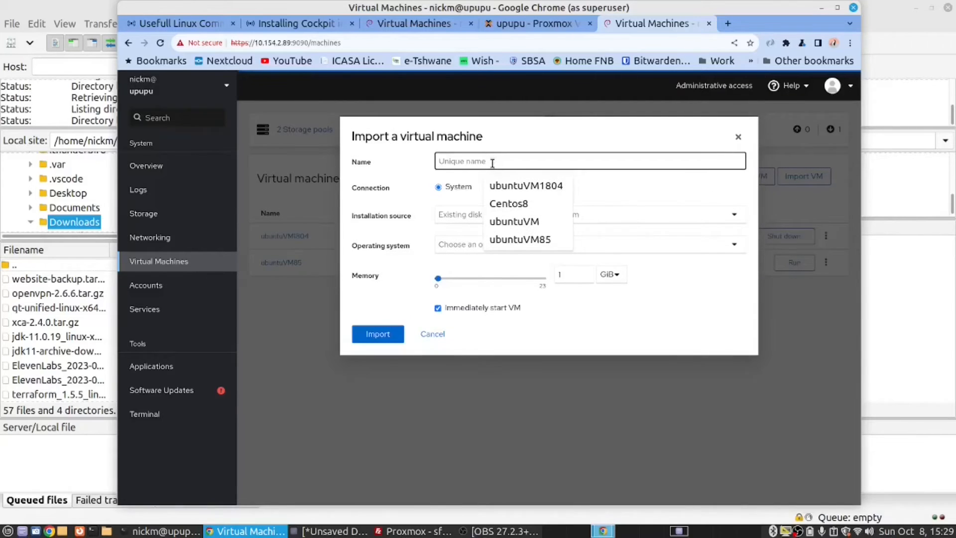
left_click(514, 221)
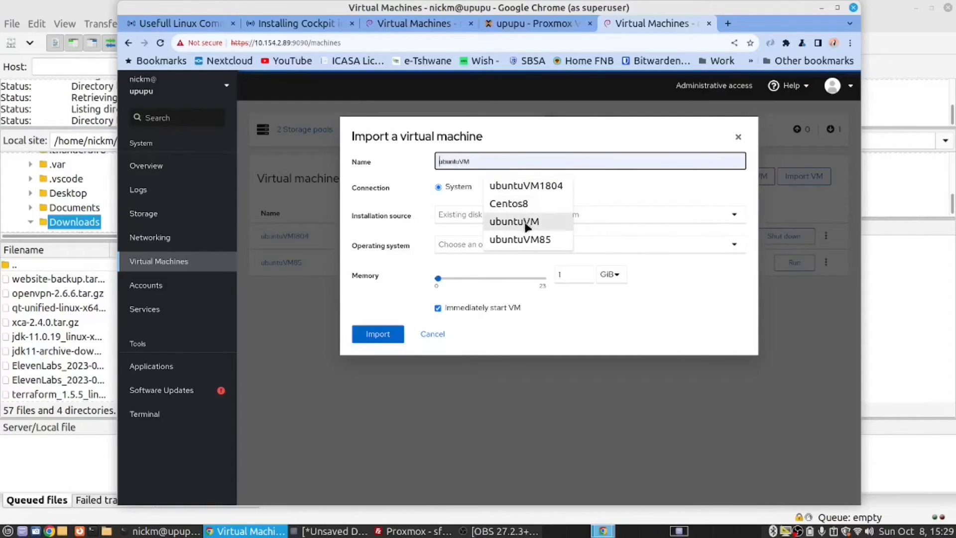
left_click(514, 220)
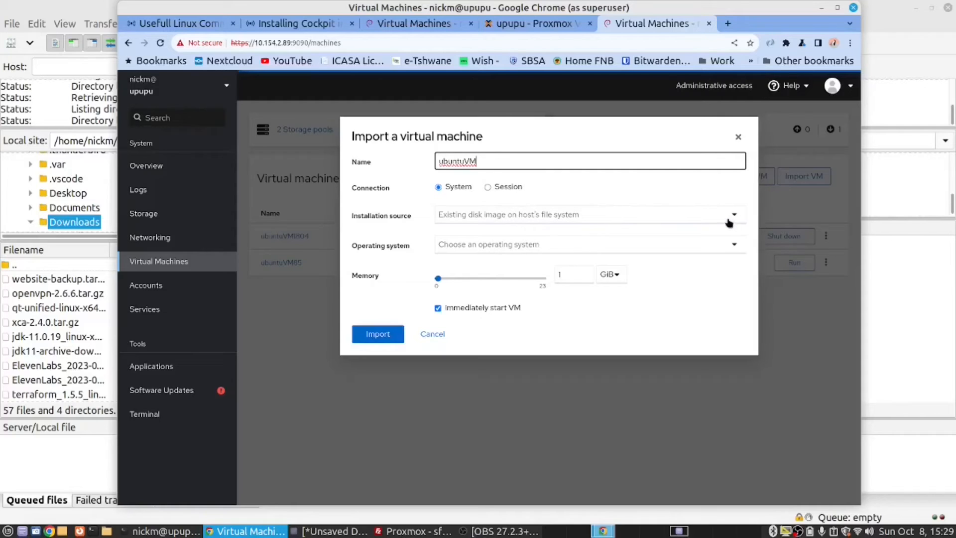
left_click(734, 214)
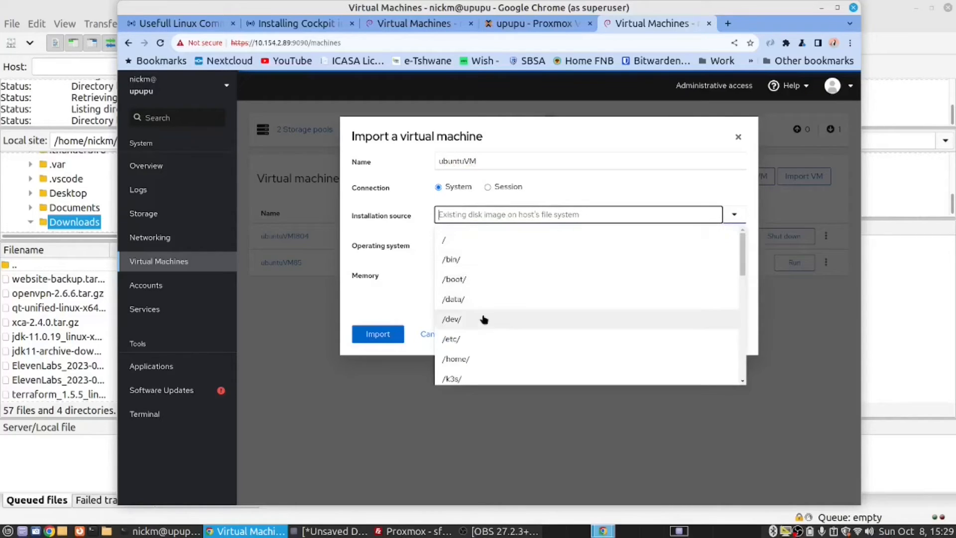
mouse_move(475, 240)
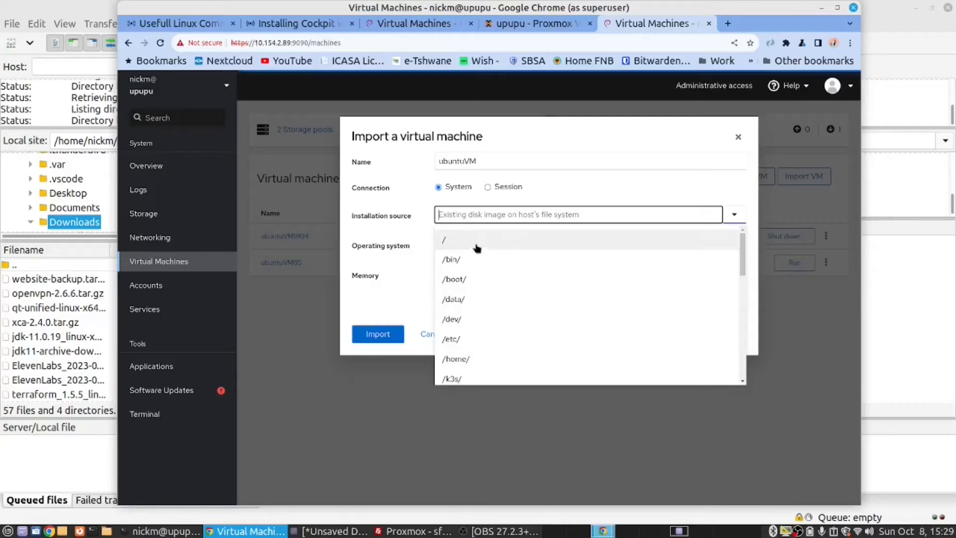
type("/")
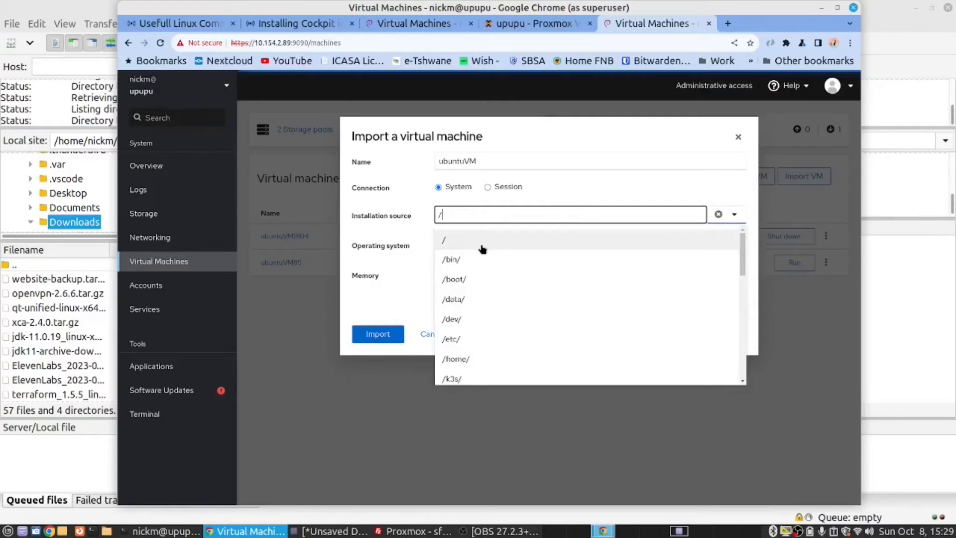
type("opt")
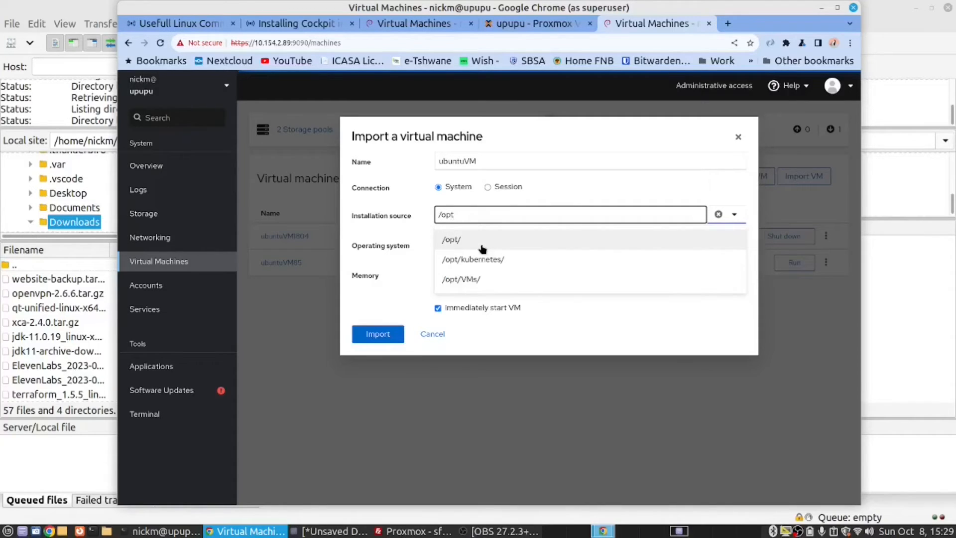
mouse_move(461, 279)
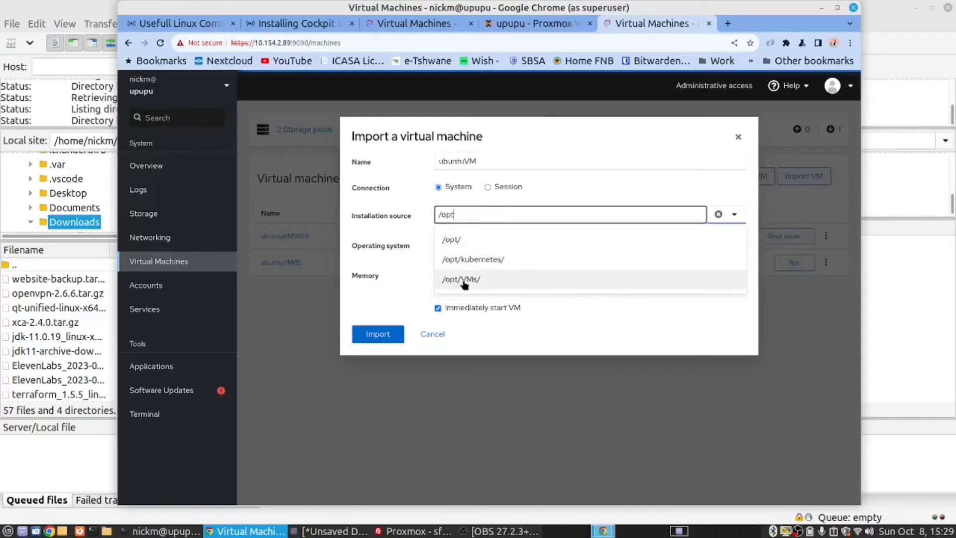
left_click(461, 279)
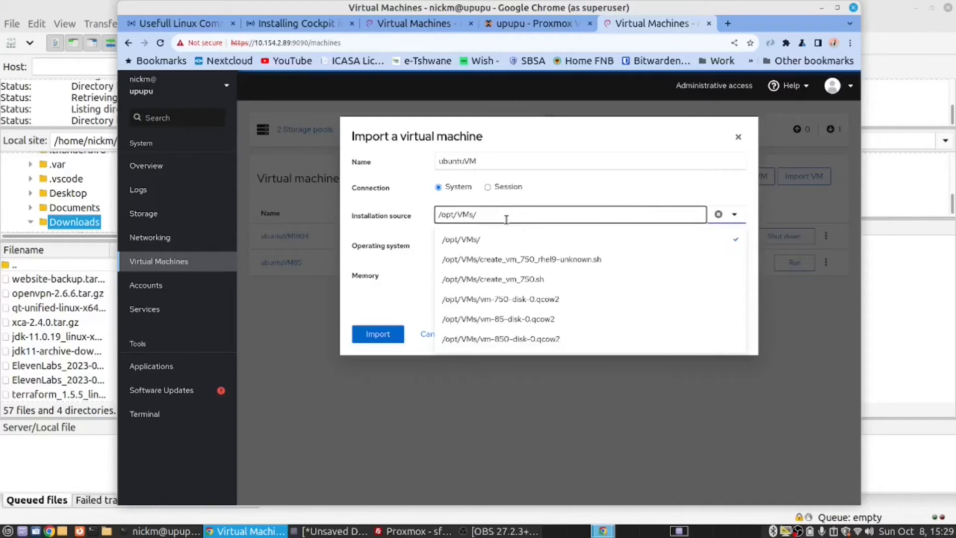
mouse_move(576, 339)
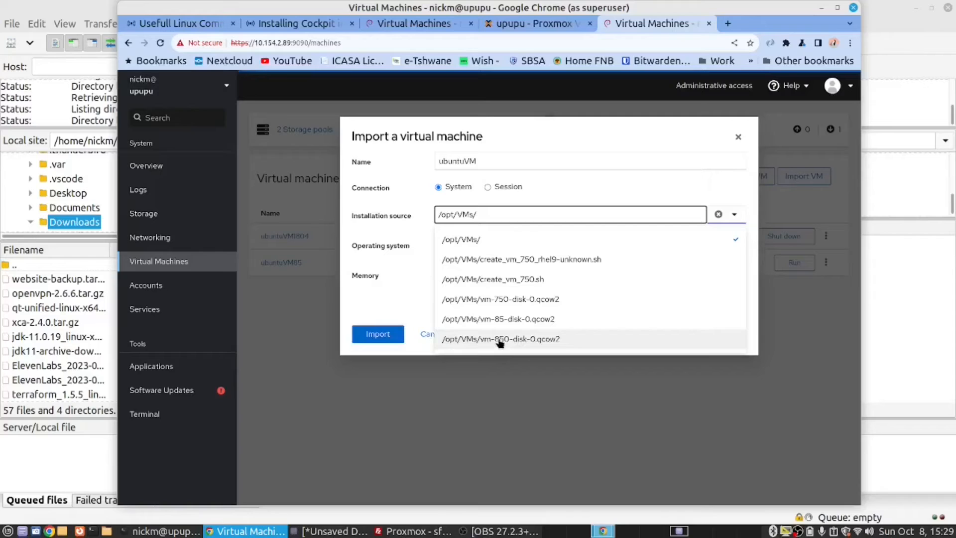
left_click(500, 339)
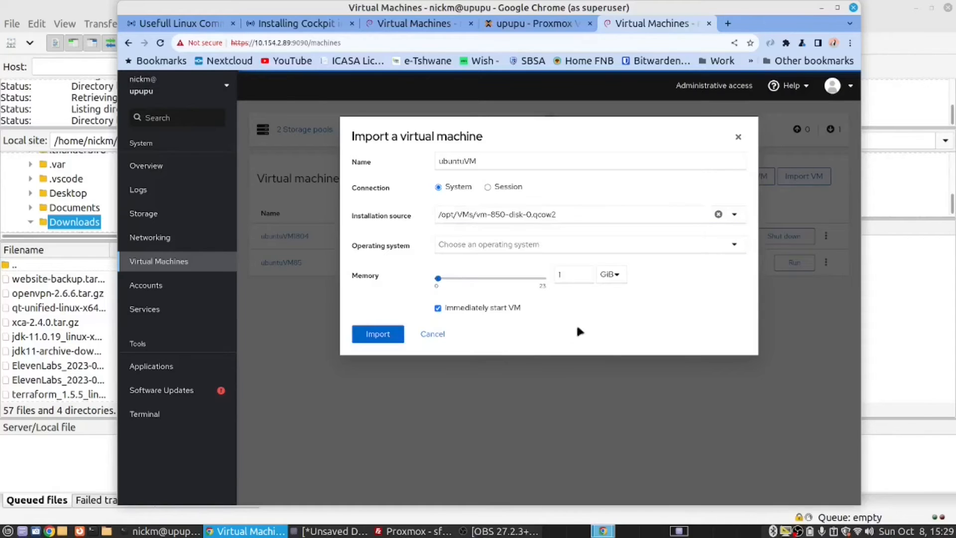
mouse_move(736, 245)
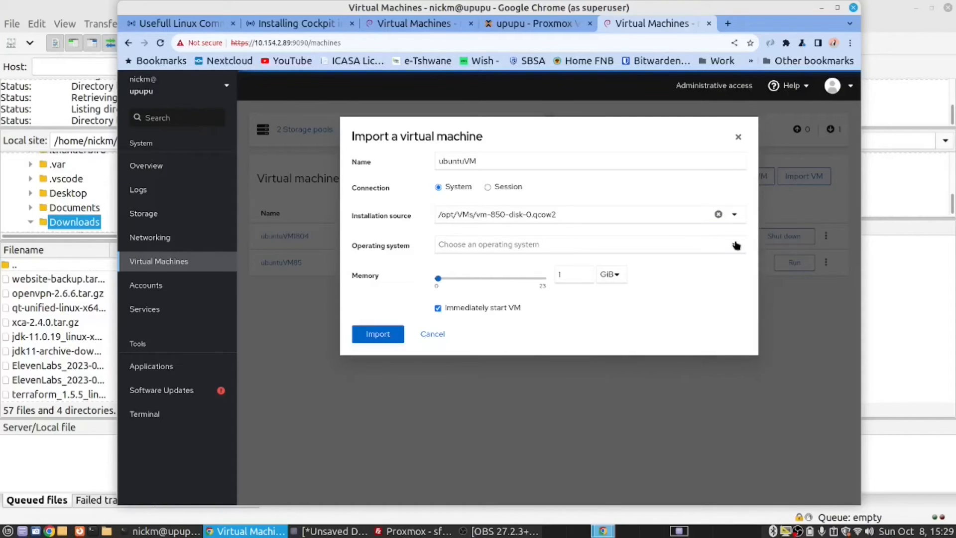
Choose Generic Linux 2018 with 2 GiB memory and import ubuntuVM.
left_click(734, 244)
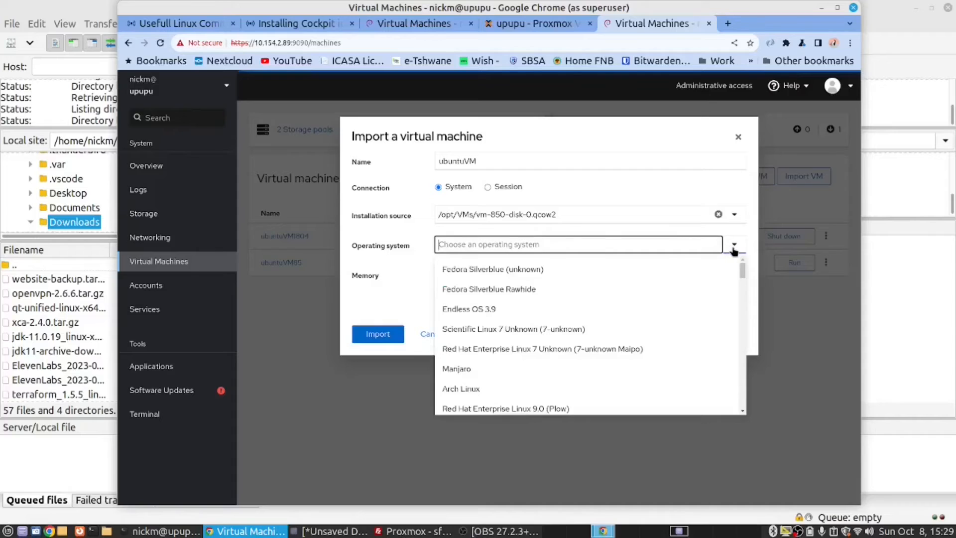
scroll("down", 3)
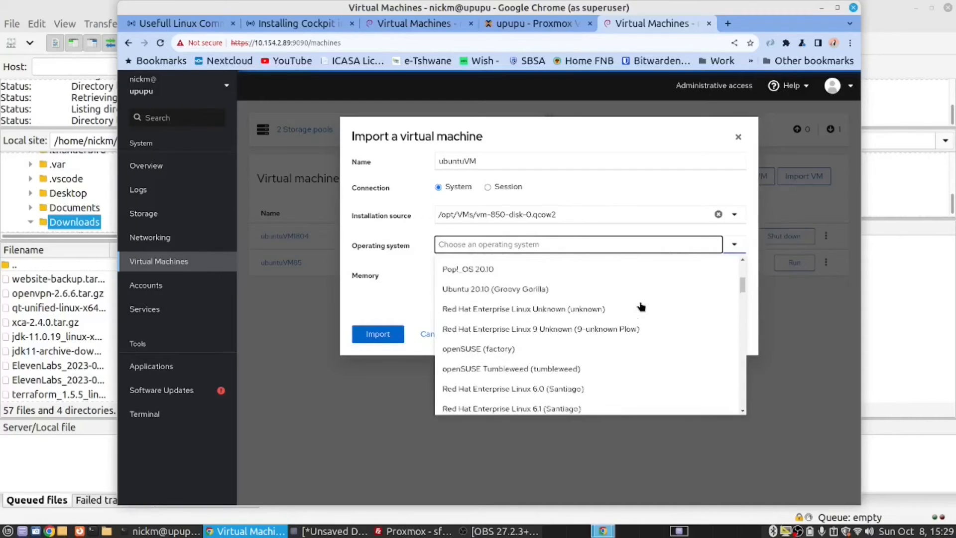
scroll("down", 3)
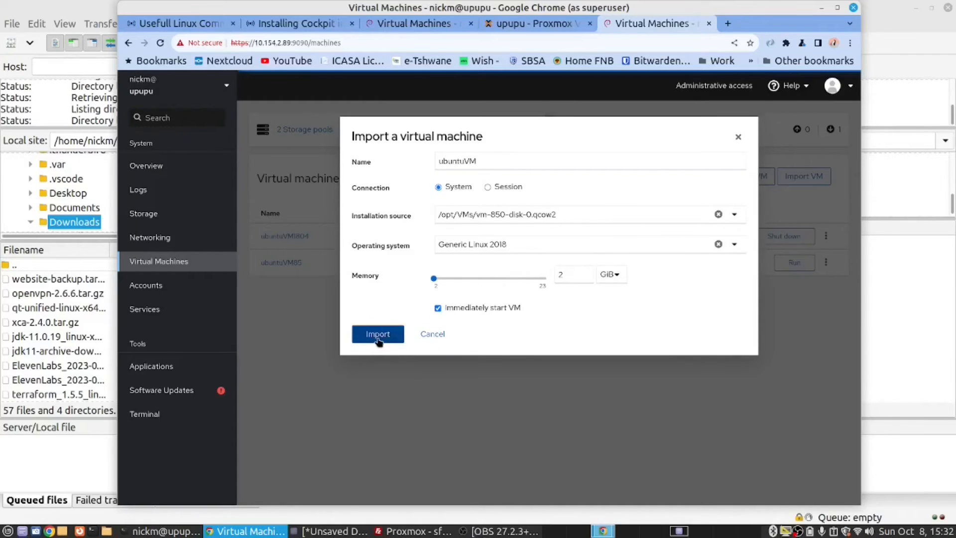
left_click(378, 334)
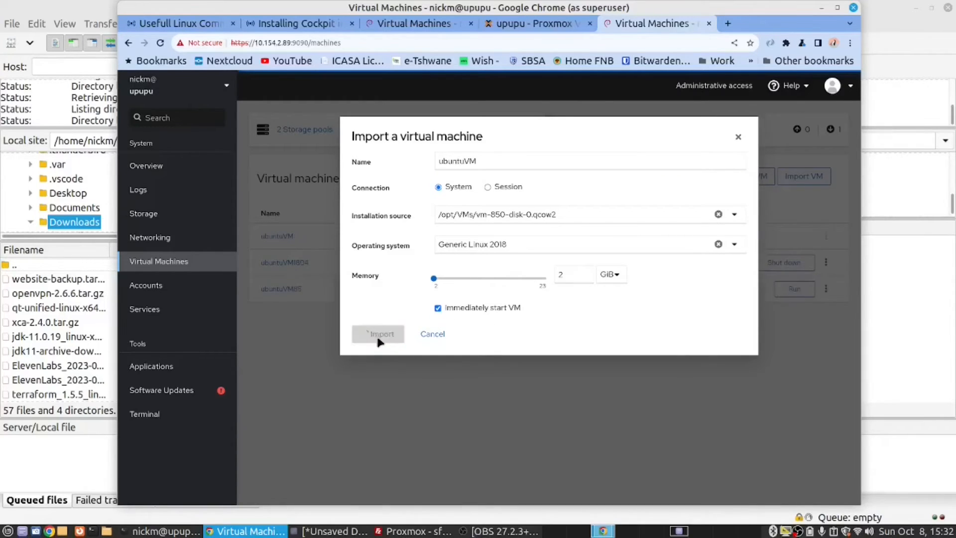
left_click(377, 334)
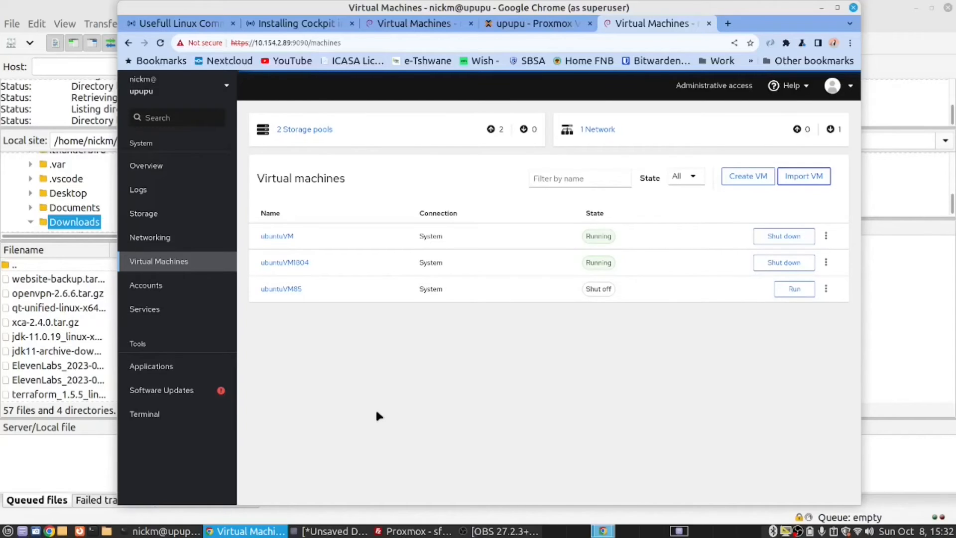
mouse_move(285, 263)
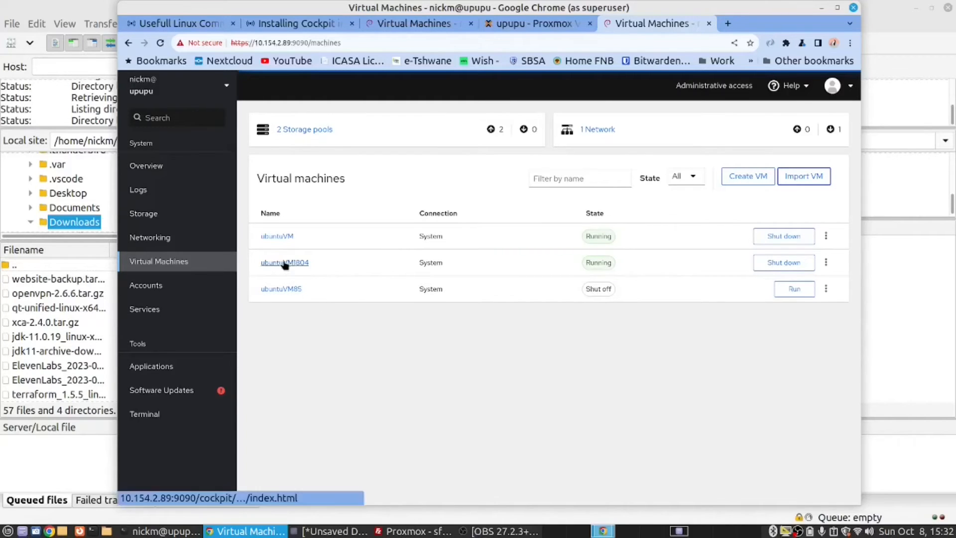
left_click(285, 263)
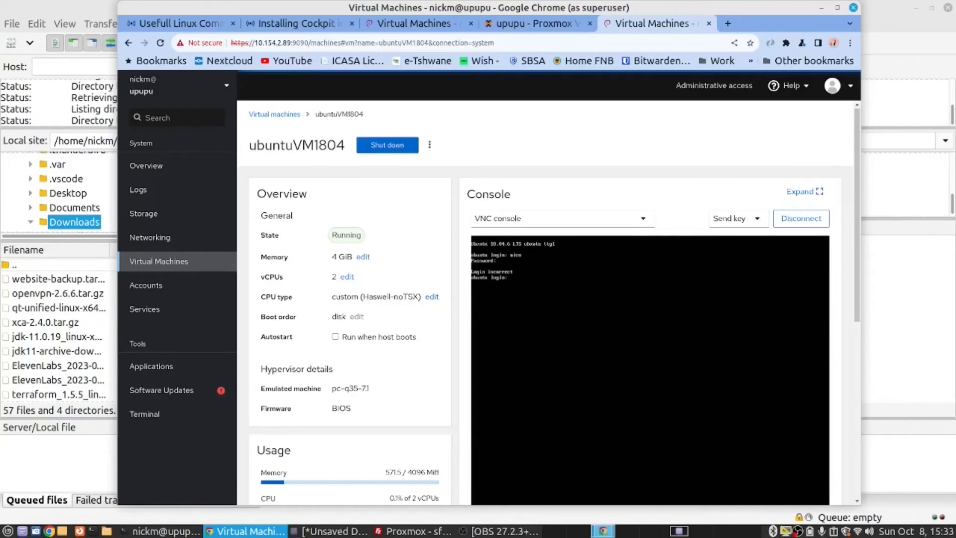
mouse_move(278, 172)
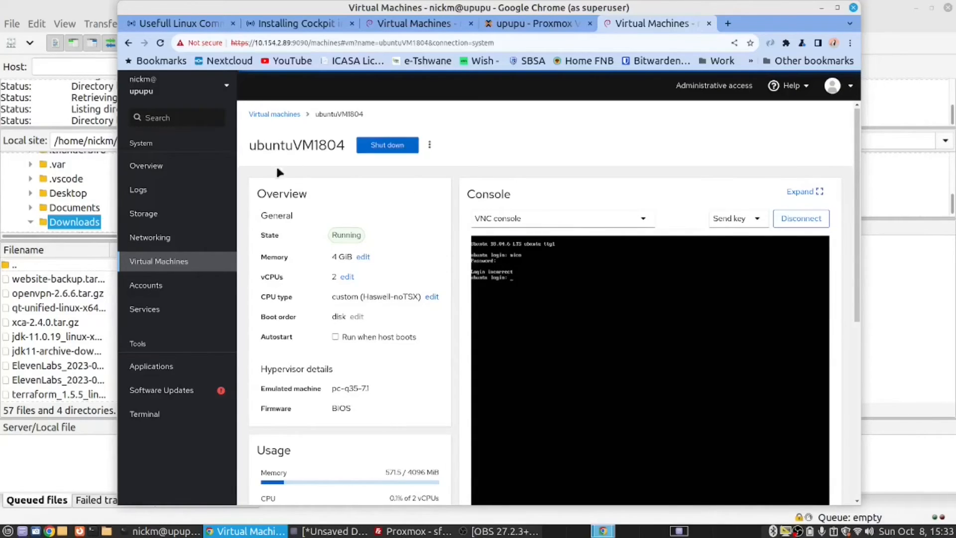
left_click(274, 114)
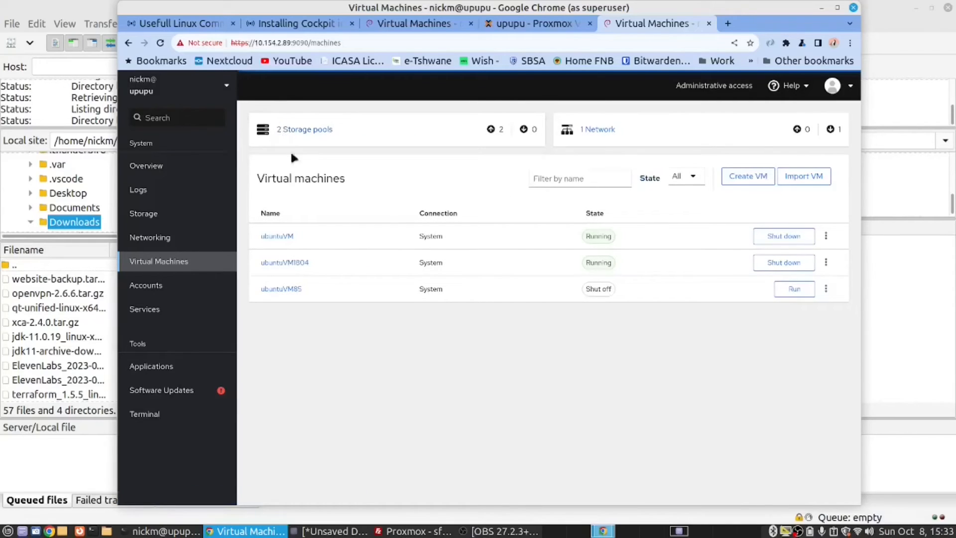
mouse_move(823, 475)
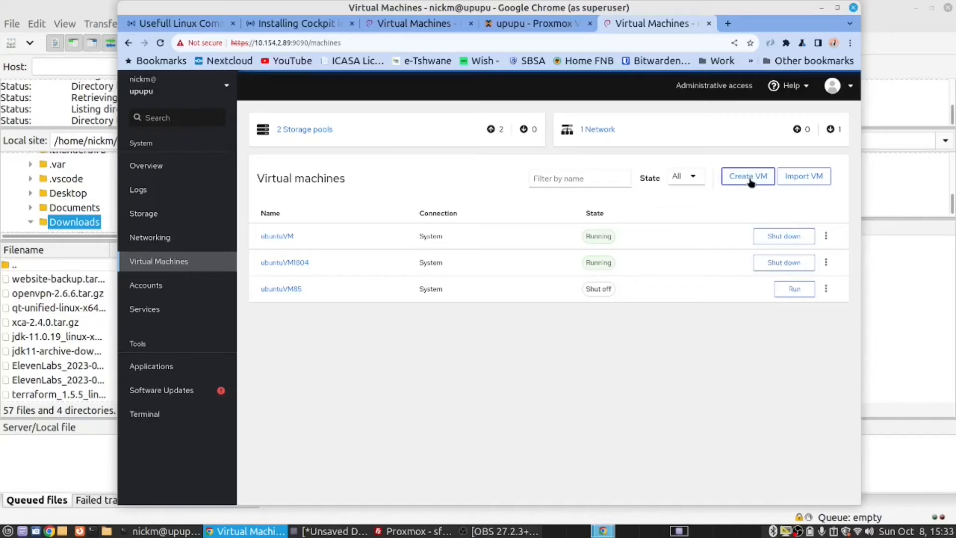
Name the new virtual machine Centos7 and choose CentOS 7 as its operating system.
left_click(747, 176)
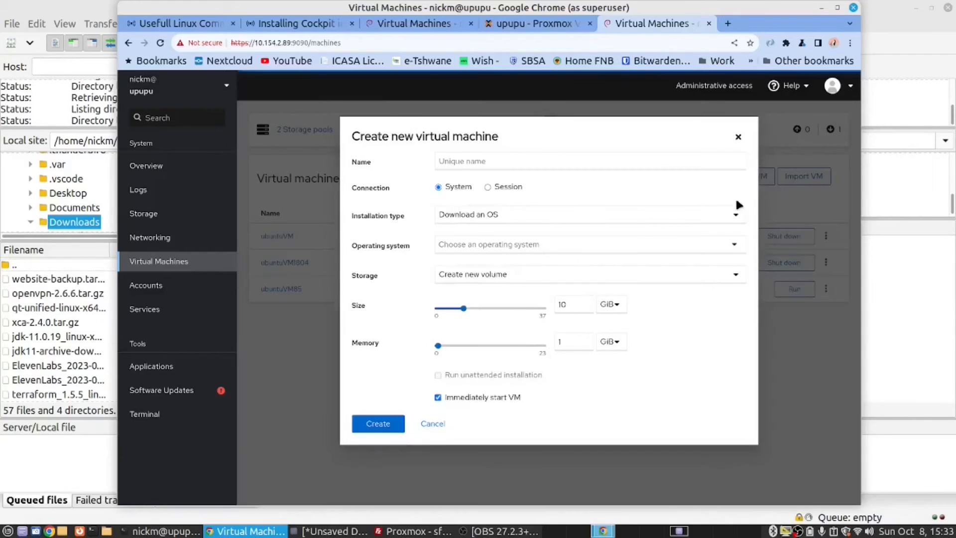
left_click(589, 161)
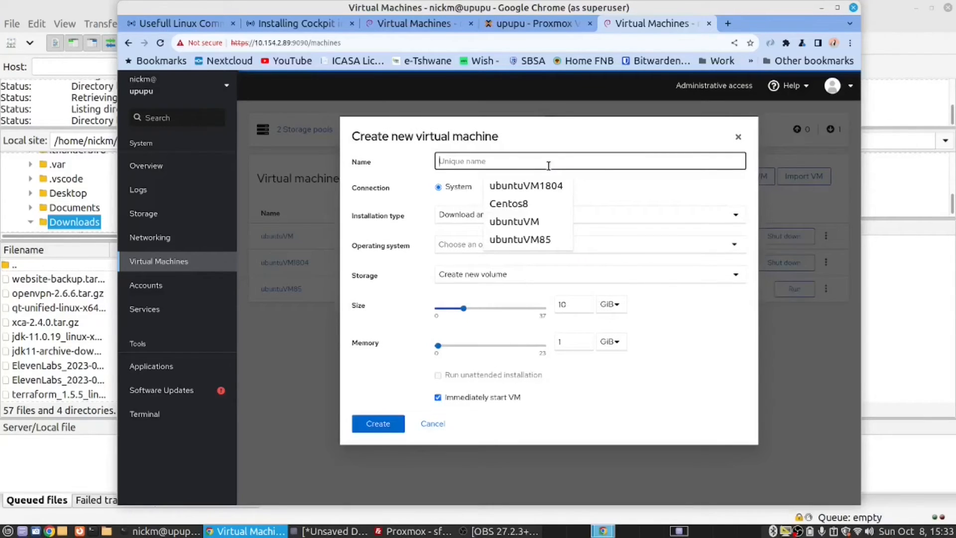
left_click(508, 203)
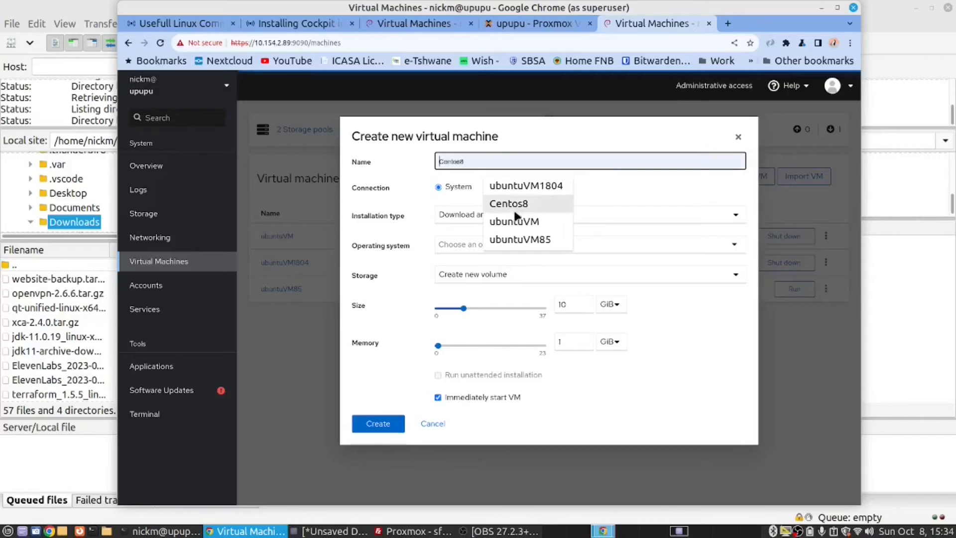
left_click(508, 203)
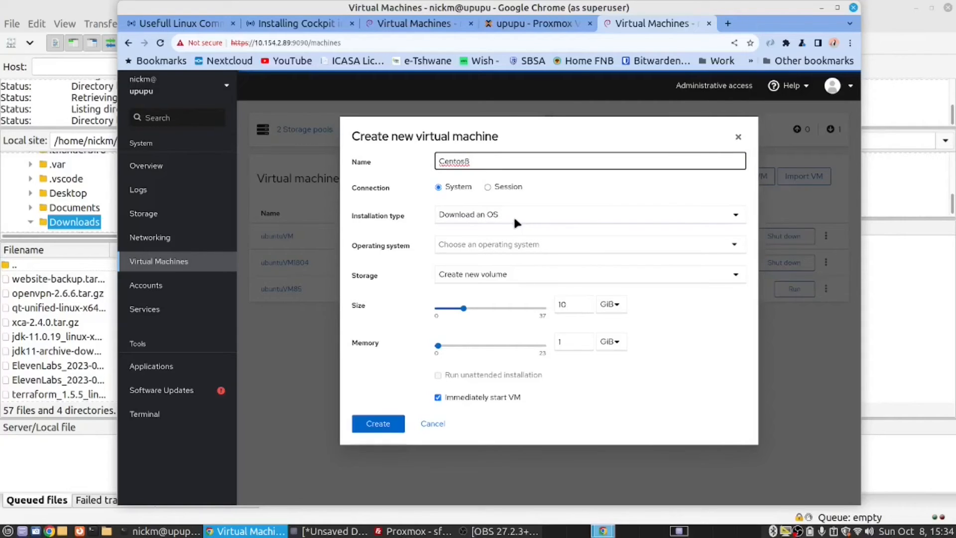
left_click(586, 244)
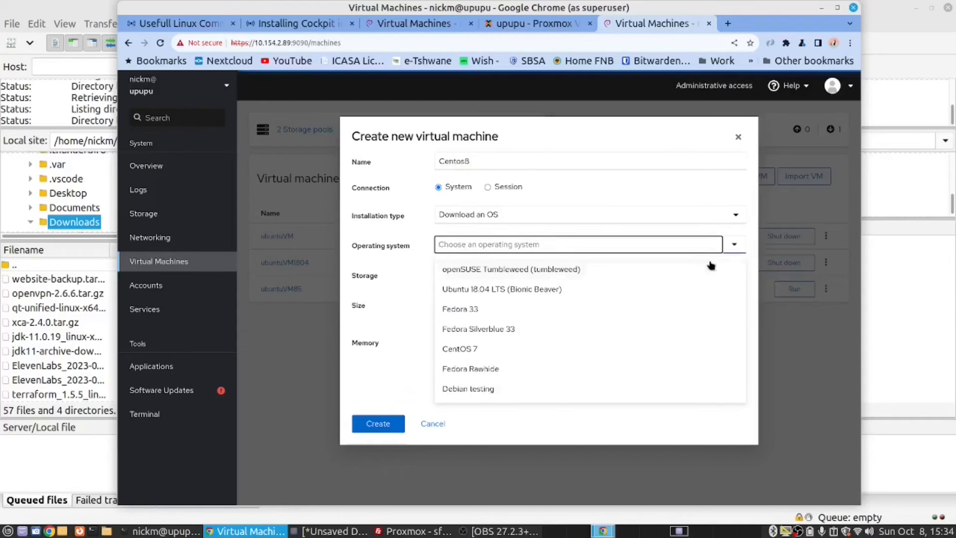
left_click(459, 348)
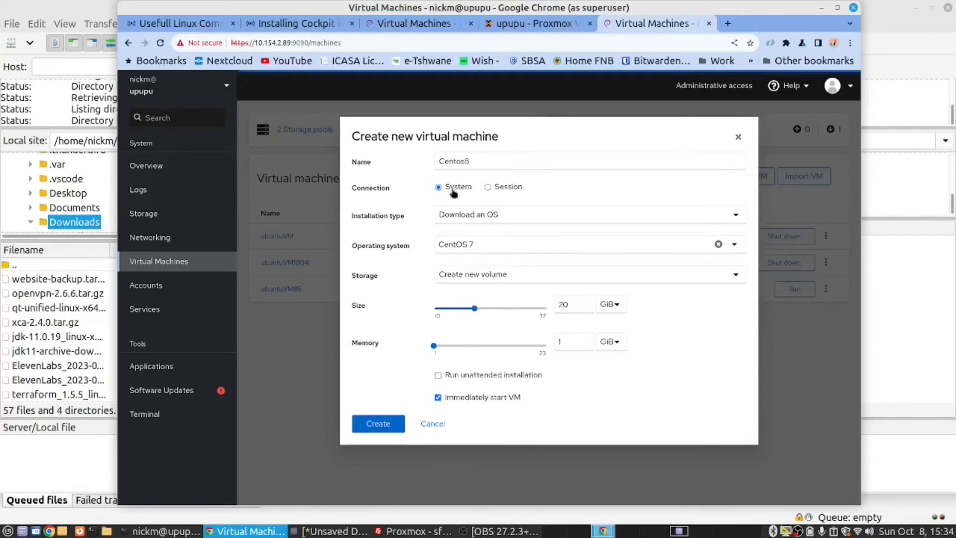
Set 2 GiB memory with 20 GiB storage and create the Centos7 machine.
left_click(590, 161)
type("7")
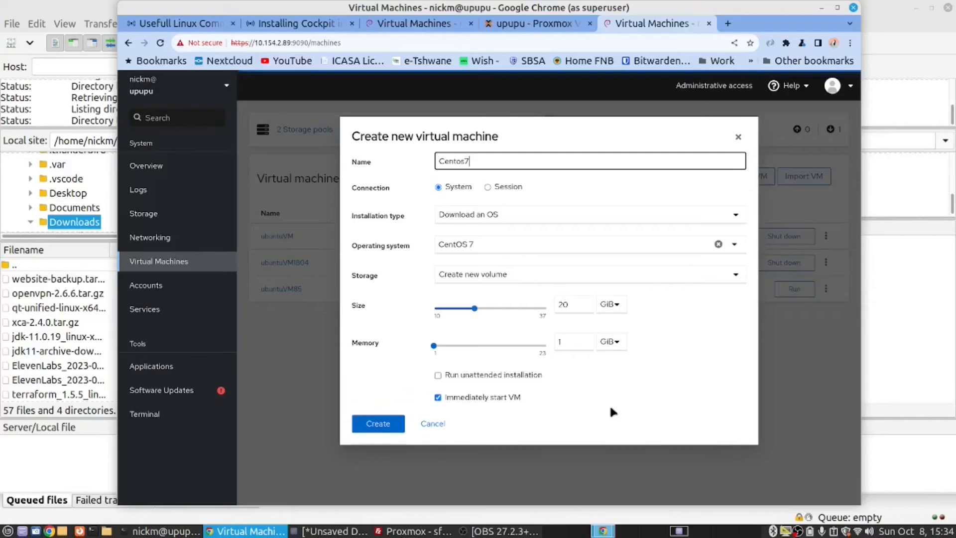
mouse_move(701, 363)
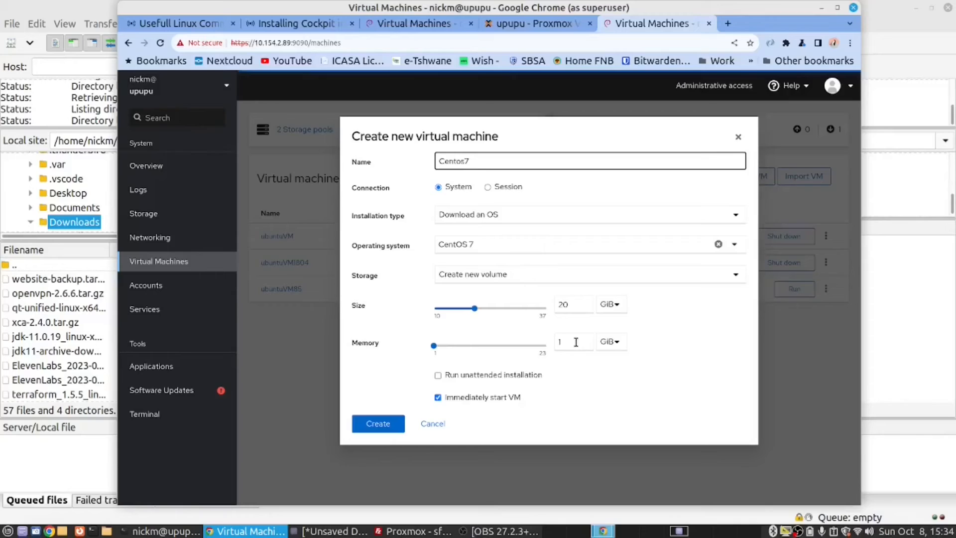
left_click(573, 342)
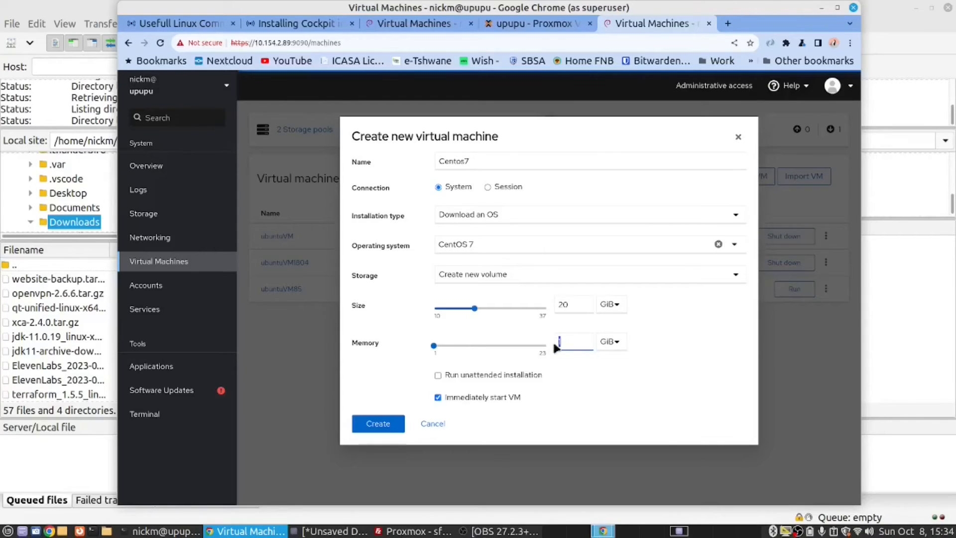
type("2")
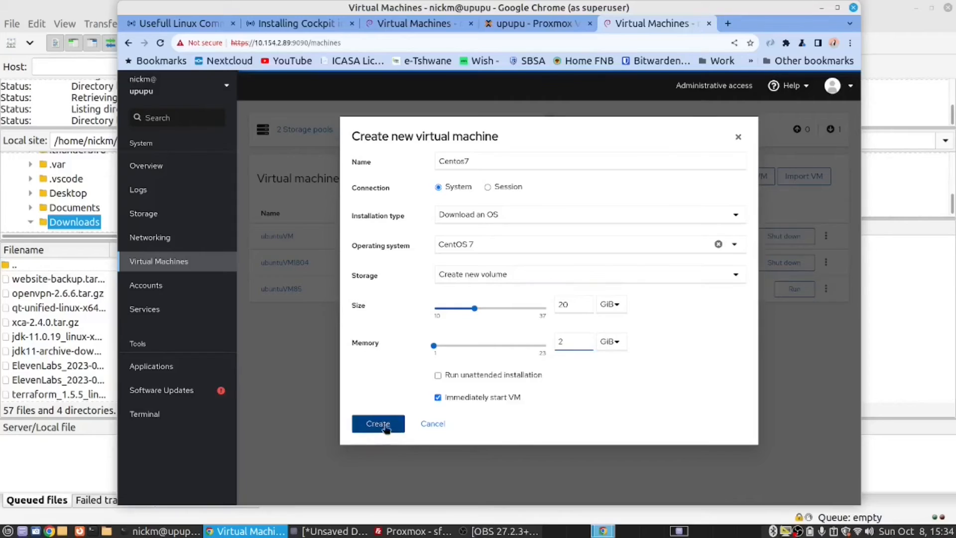
left_click(378, 424)
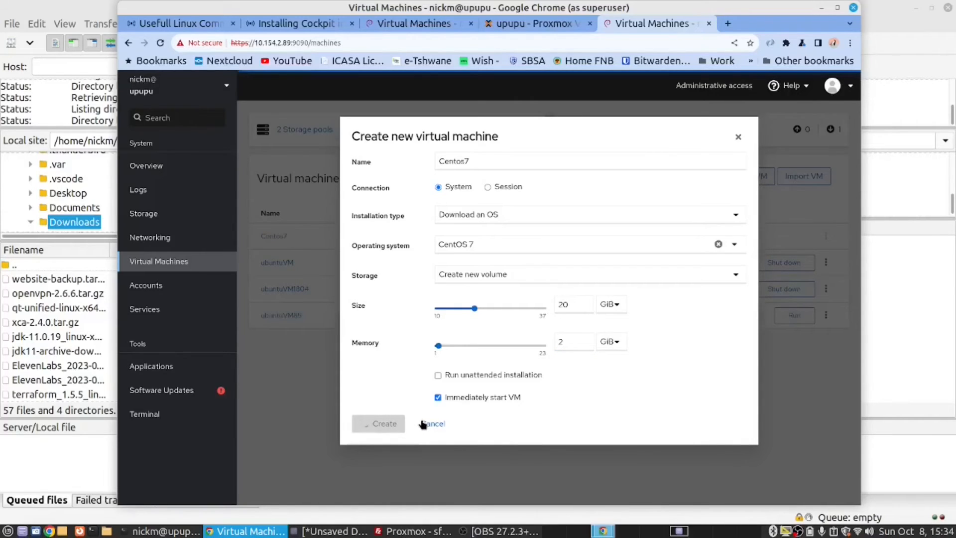
left_click(384, 423)
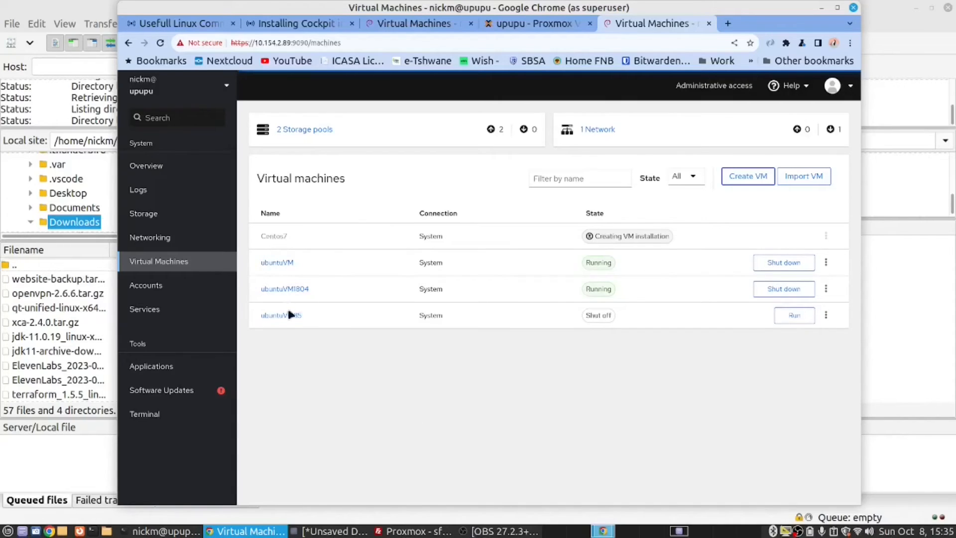
mouse_move(636, 251)
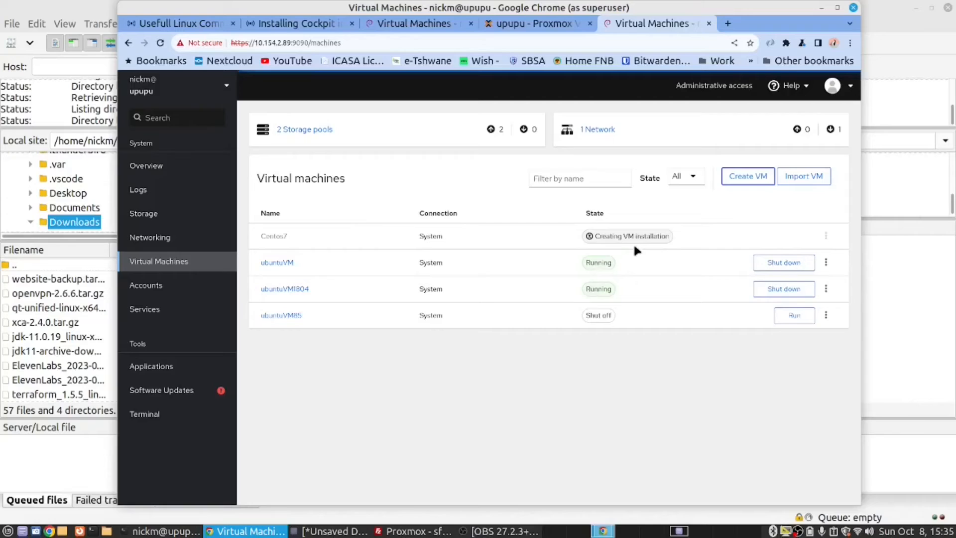
mouse_move(656, 266)
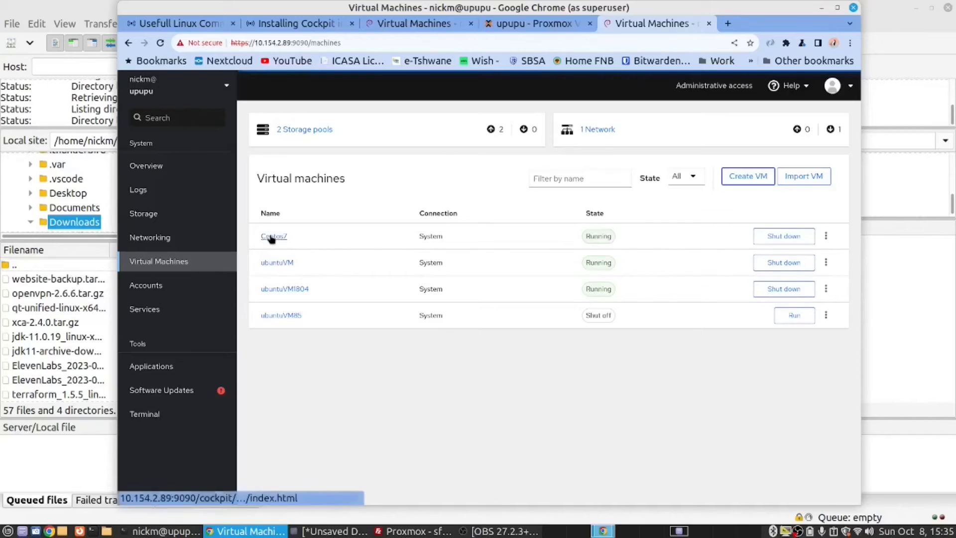
View the Centos7 machine's details, then the host Networking page.
left_click(273, 236)
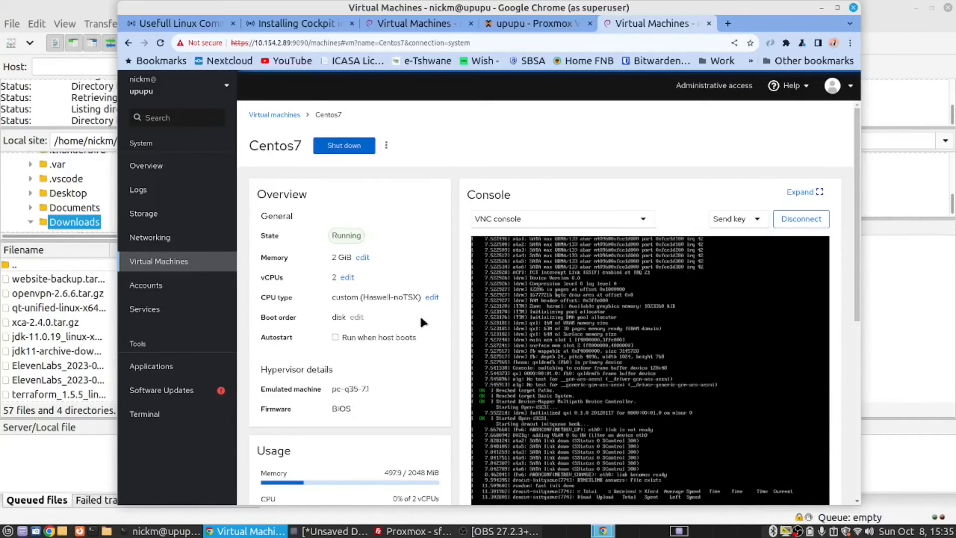
left_click(150, 237)
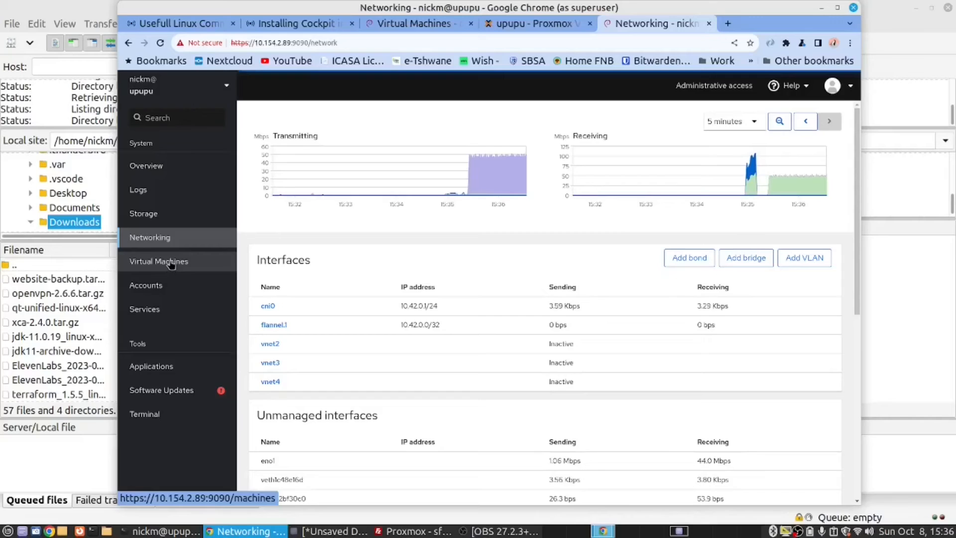
mouse_move(146, 166)
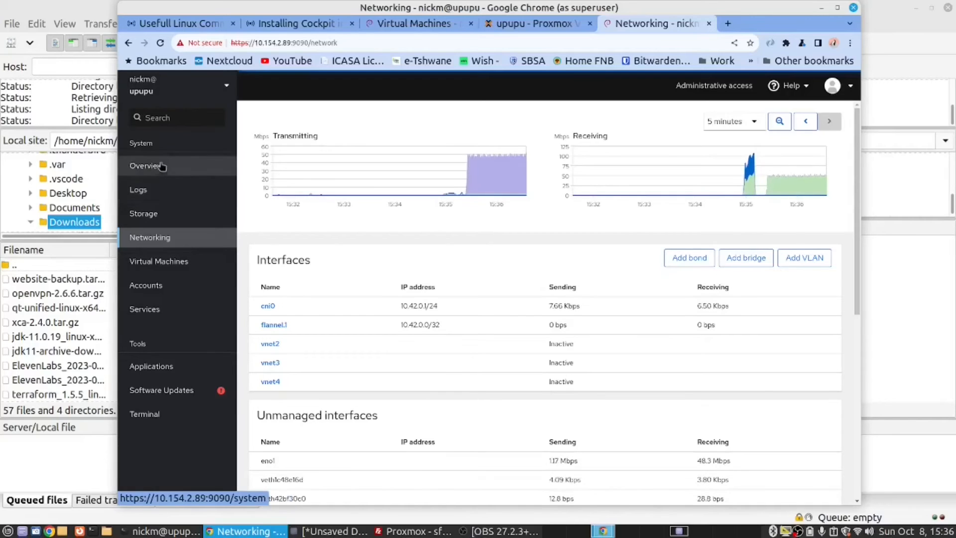
Visit the host's Overview, Logs, Storage and Networking pages in turn.
left_click(146, 166)
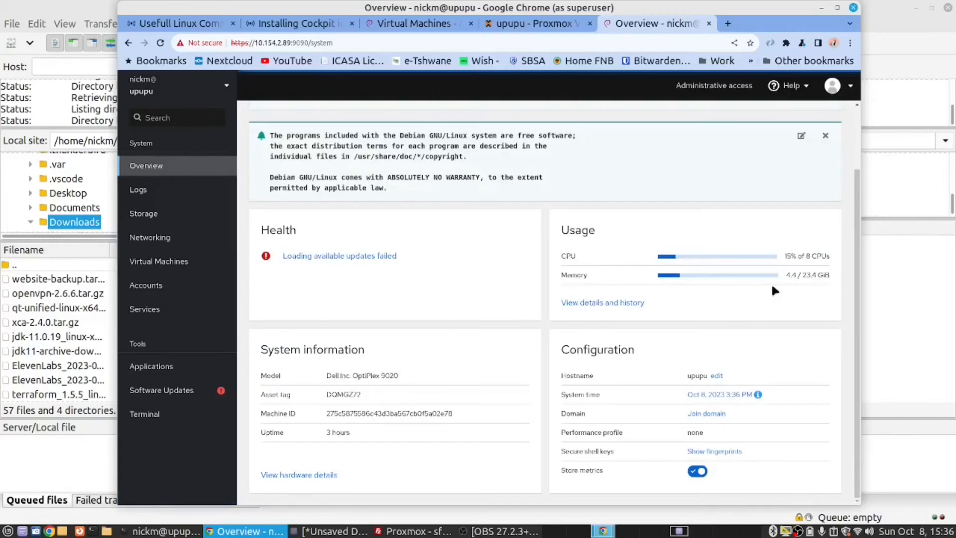
mouse_move(628, 296)
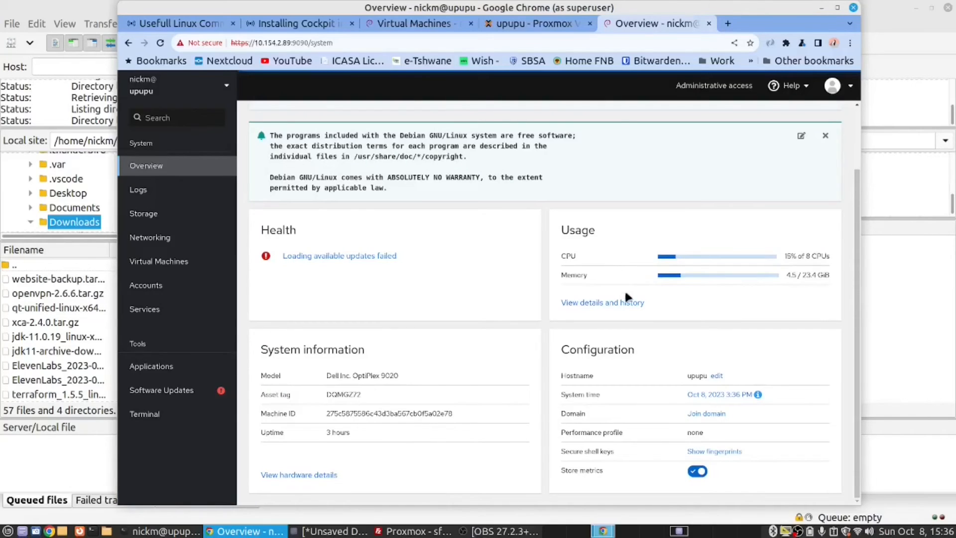
mouse_move(698, 311)
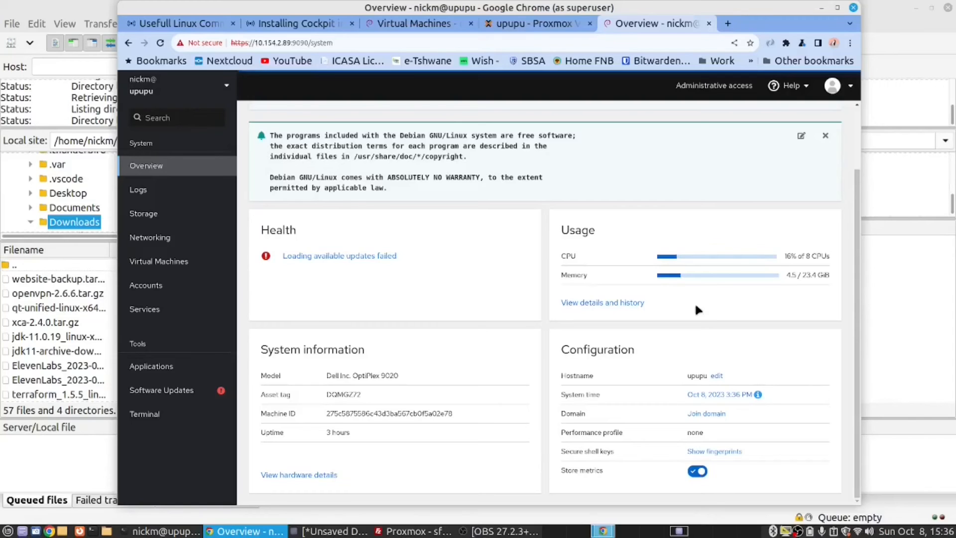
left_click(138, 190)
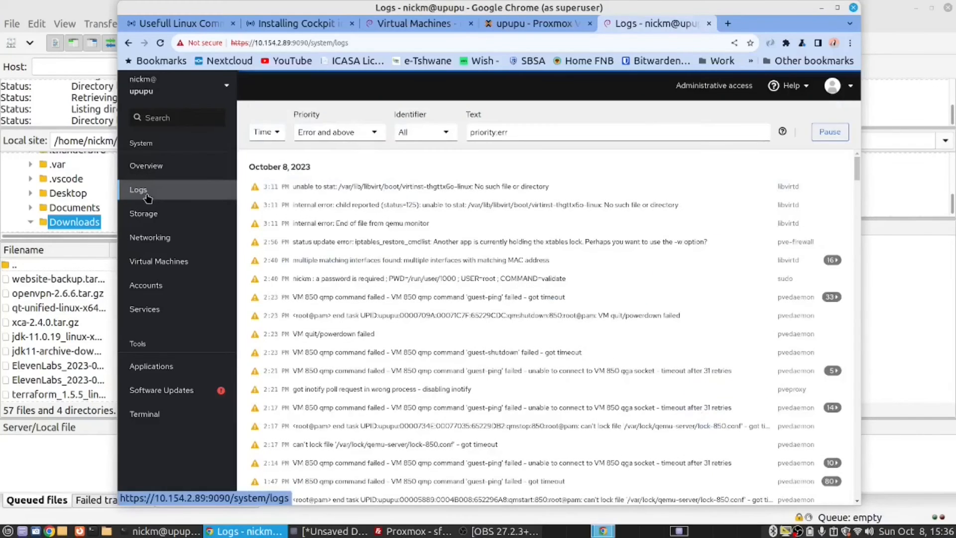
left_click(144, 213)
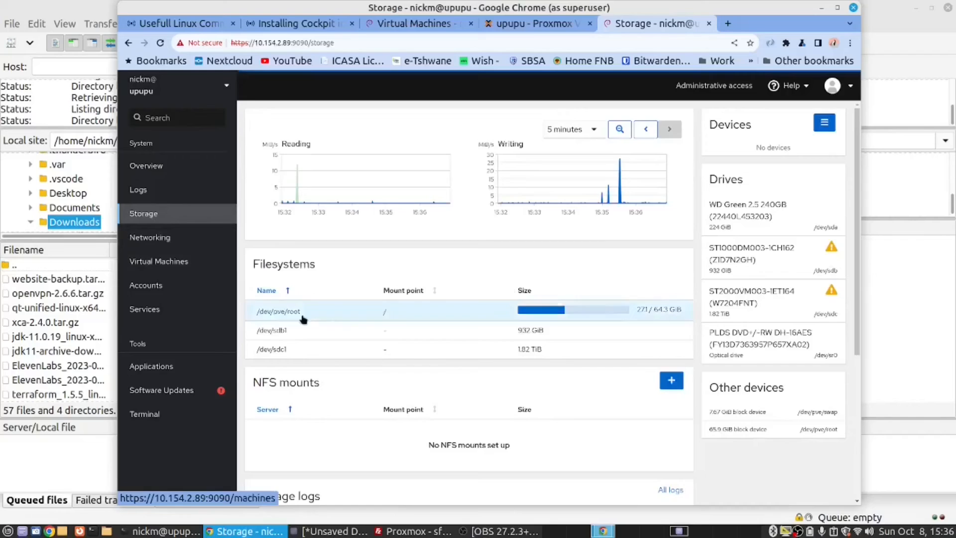
left_click(150, 237)
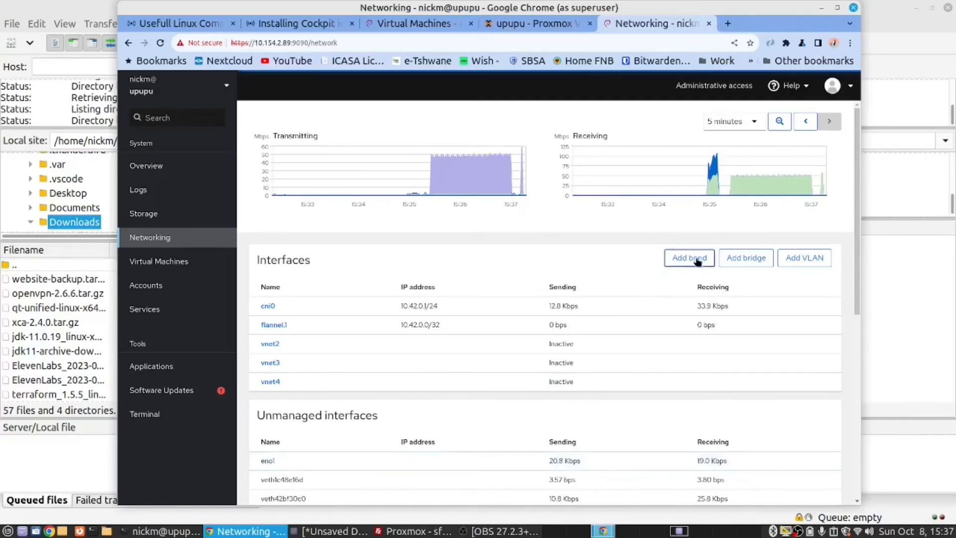
left_click(158, 260)
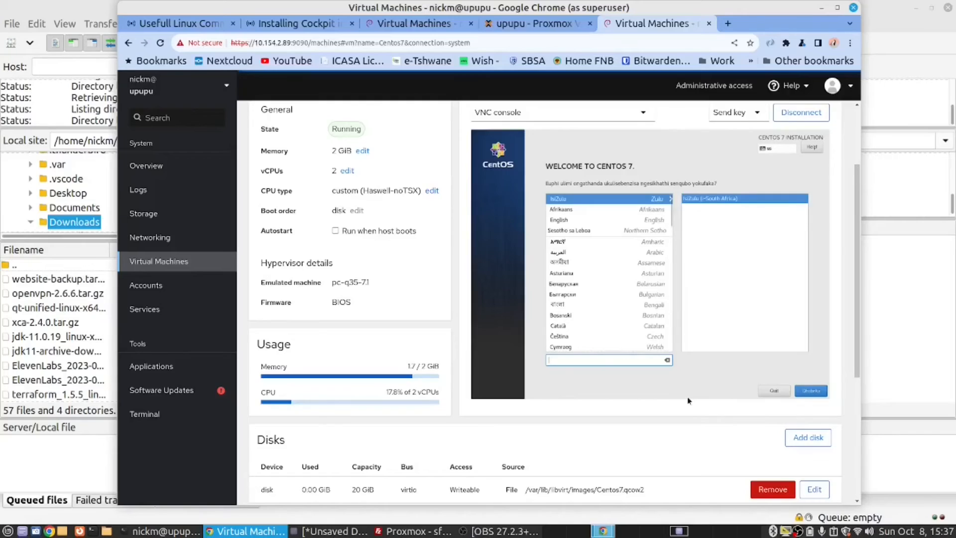
mouse_move(673, 406)
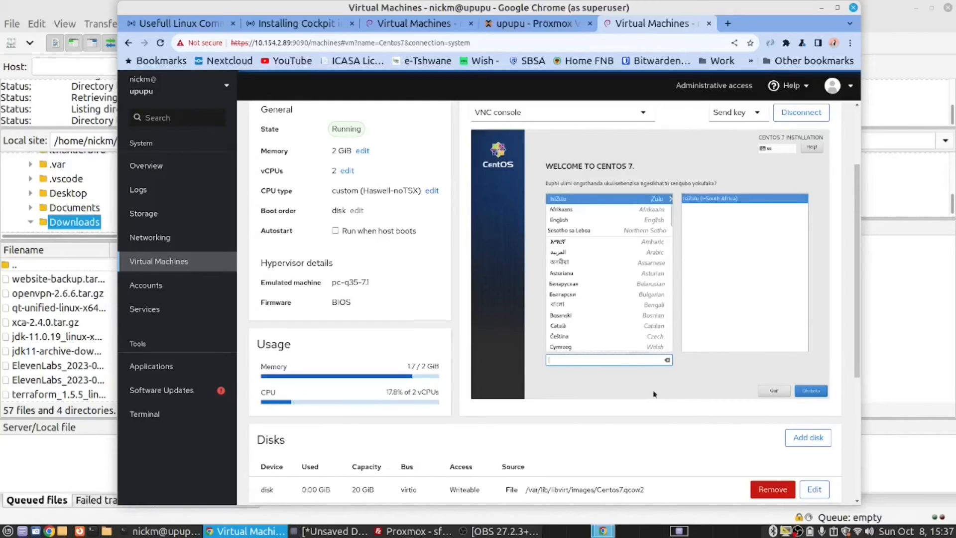
mouse_move(565, 291)
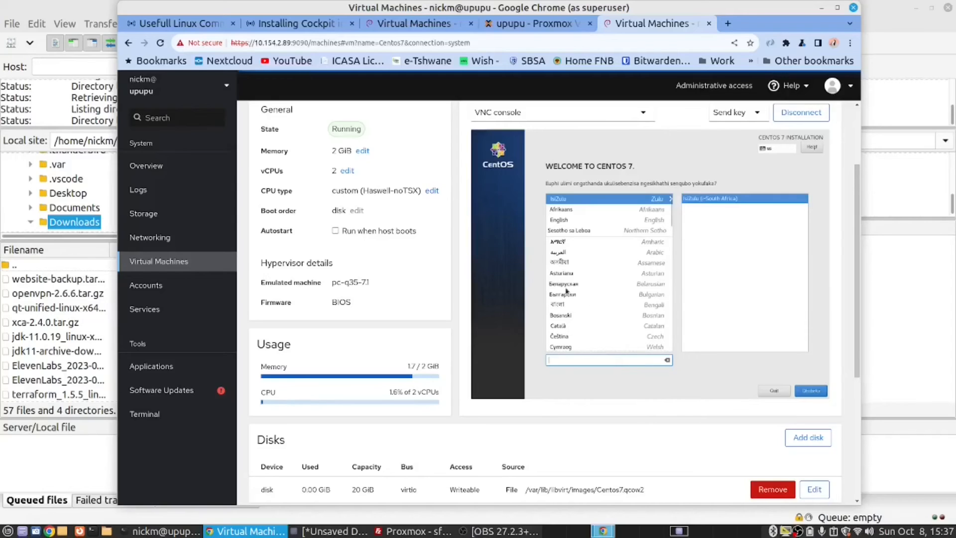
mouse_move(857, 358)
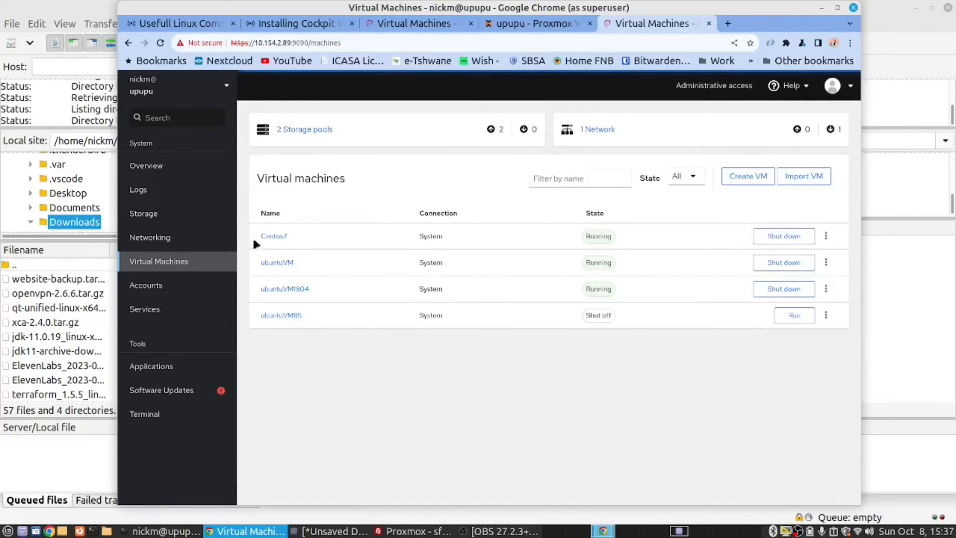
mouse_move(602, 283)
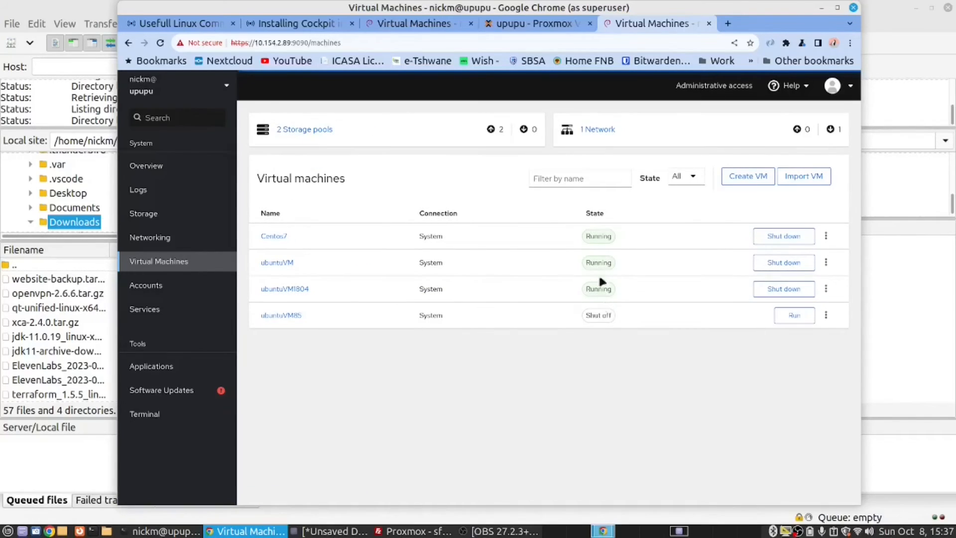
mouse_move(601, 301)
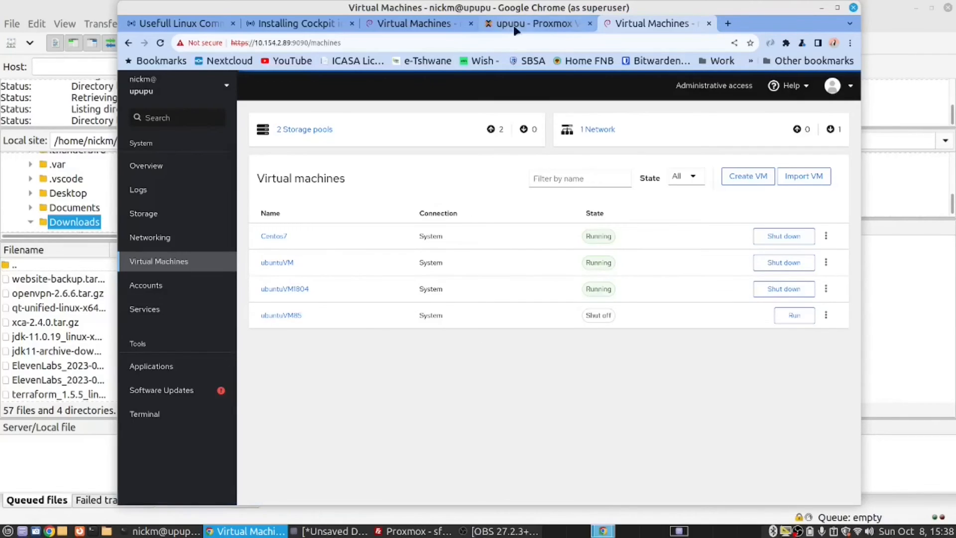
Switch to the Proxmox tab showing VM 850 Ubuntu2204VM's Summary.
left_click(530, 23)
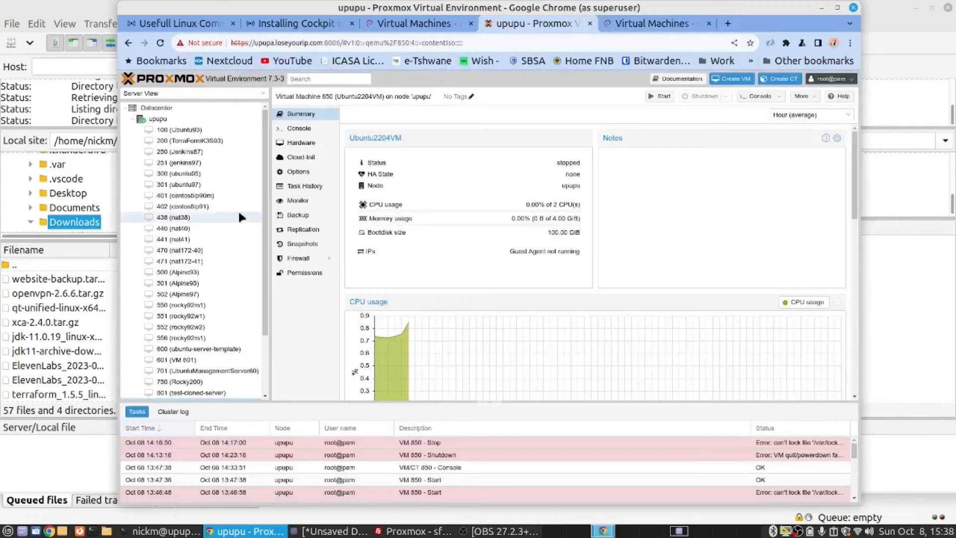
mouse_move(183, 229)
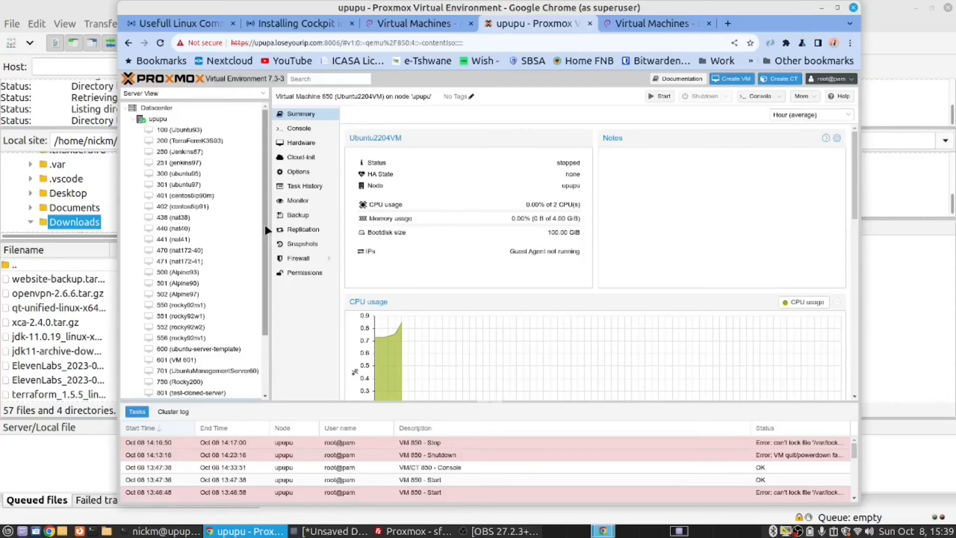
Scroll the Terminal's osinfo-query OS variant list, then return to Cockpit.
left_click(165, 531)
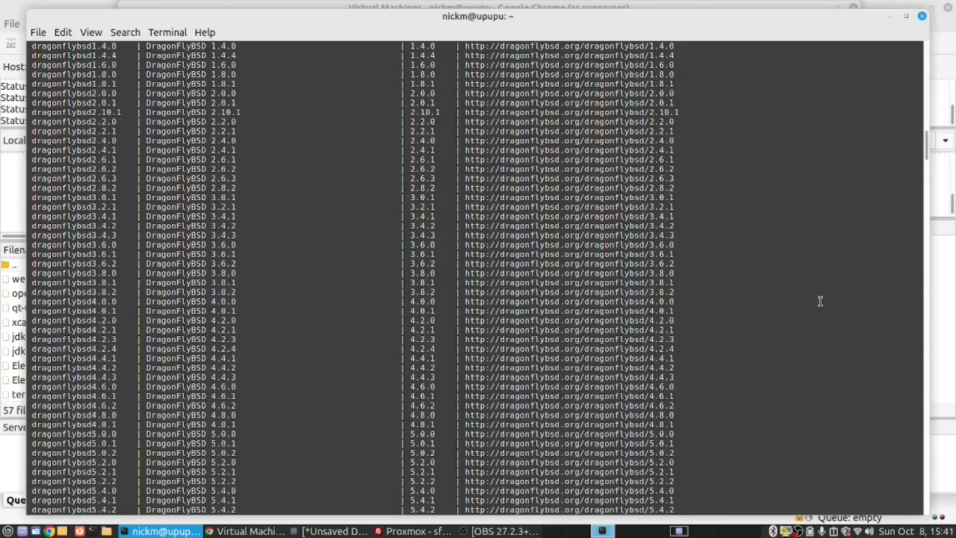
scroll("down", 3)
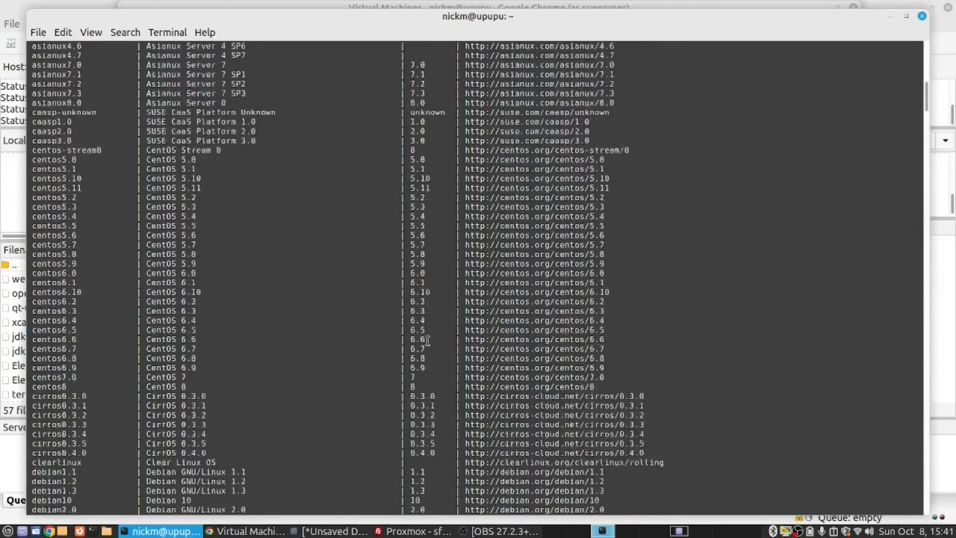
scroll("down", 3)
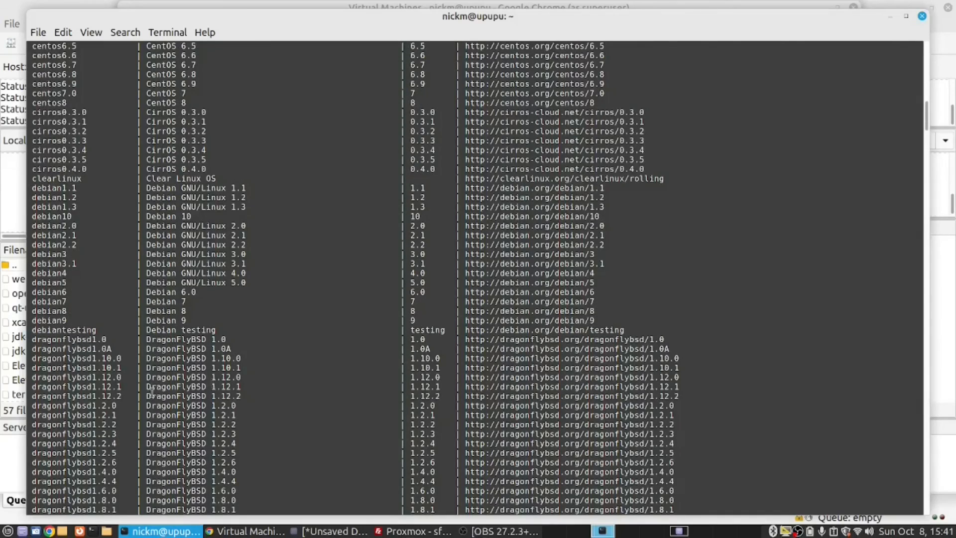
scroll("down", 3)
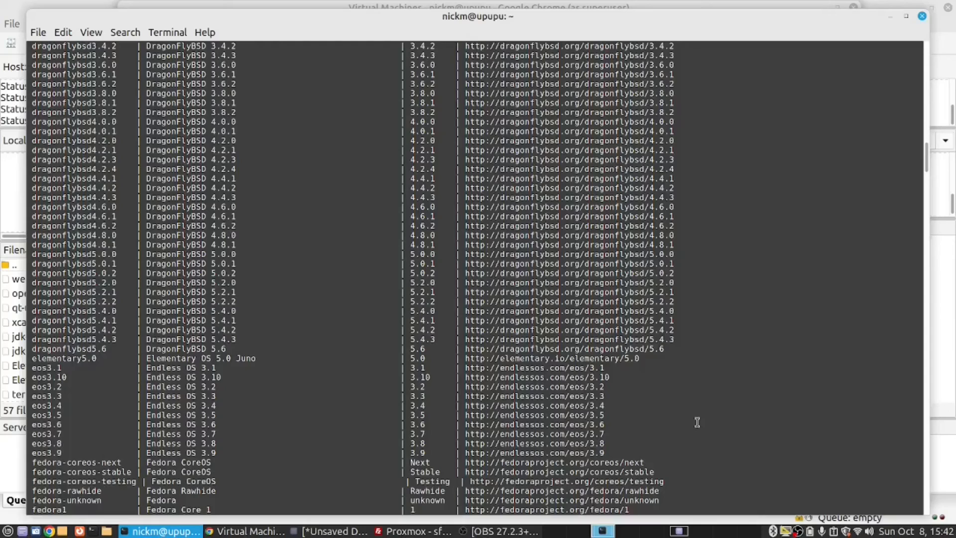
left_click(250, 532)
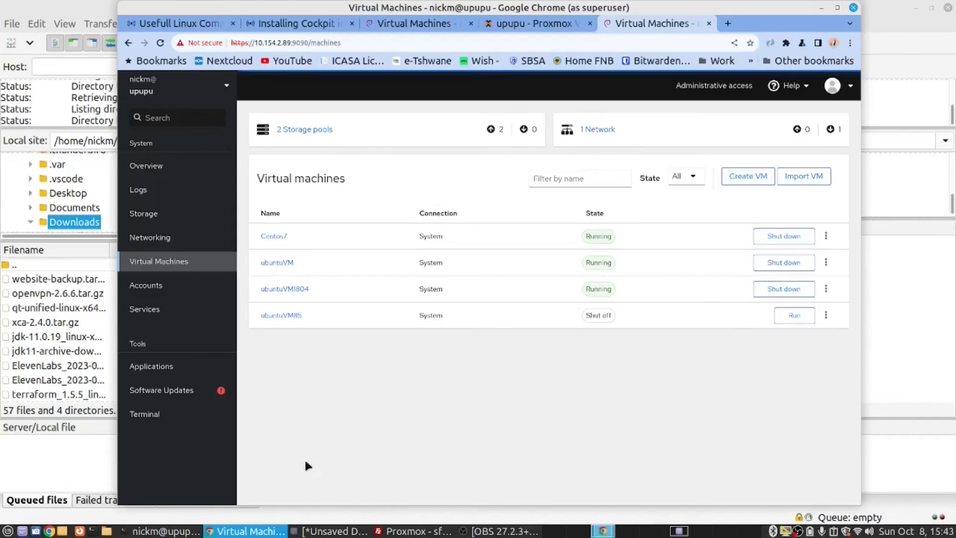